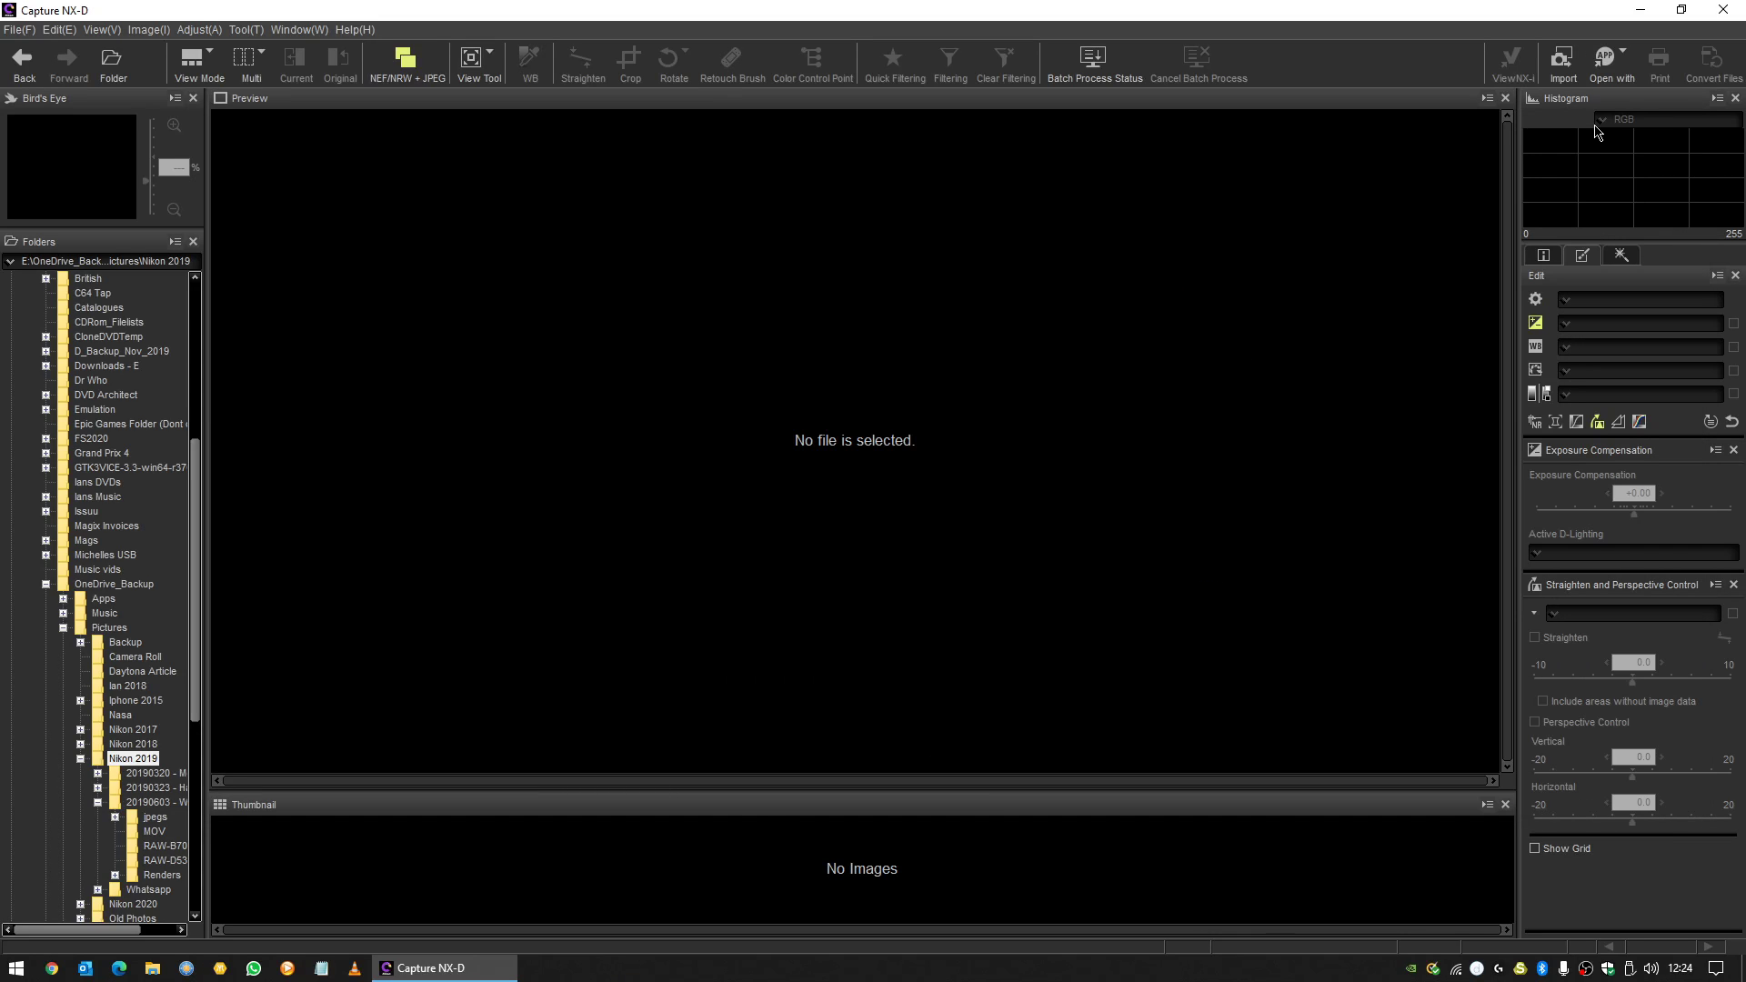
pyautogui.moveTo(1115, 171)
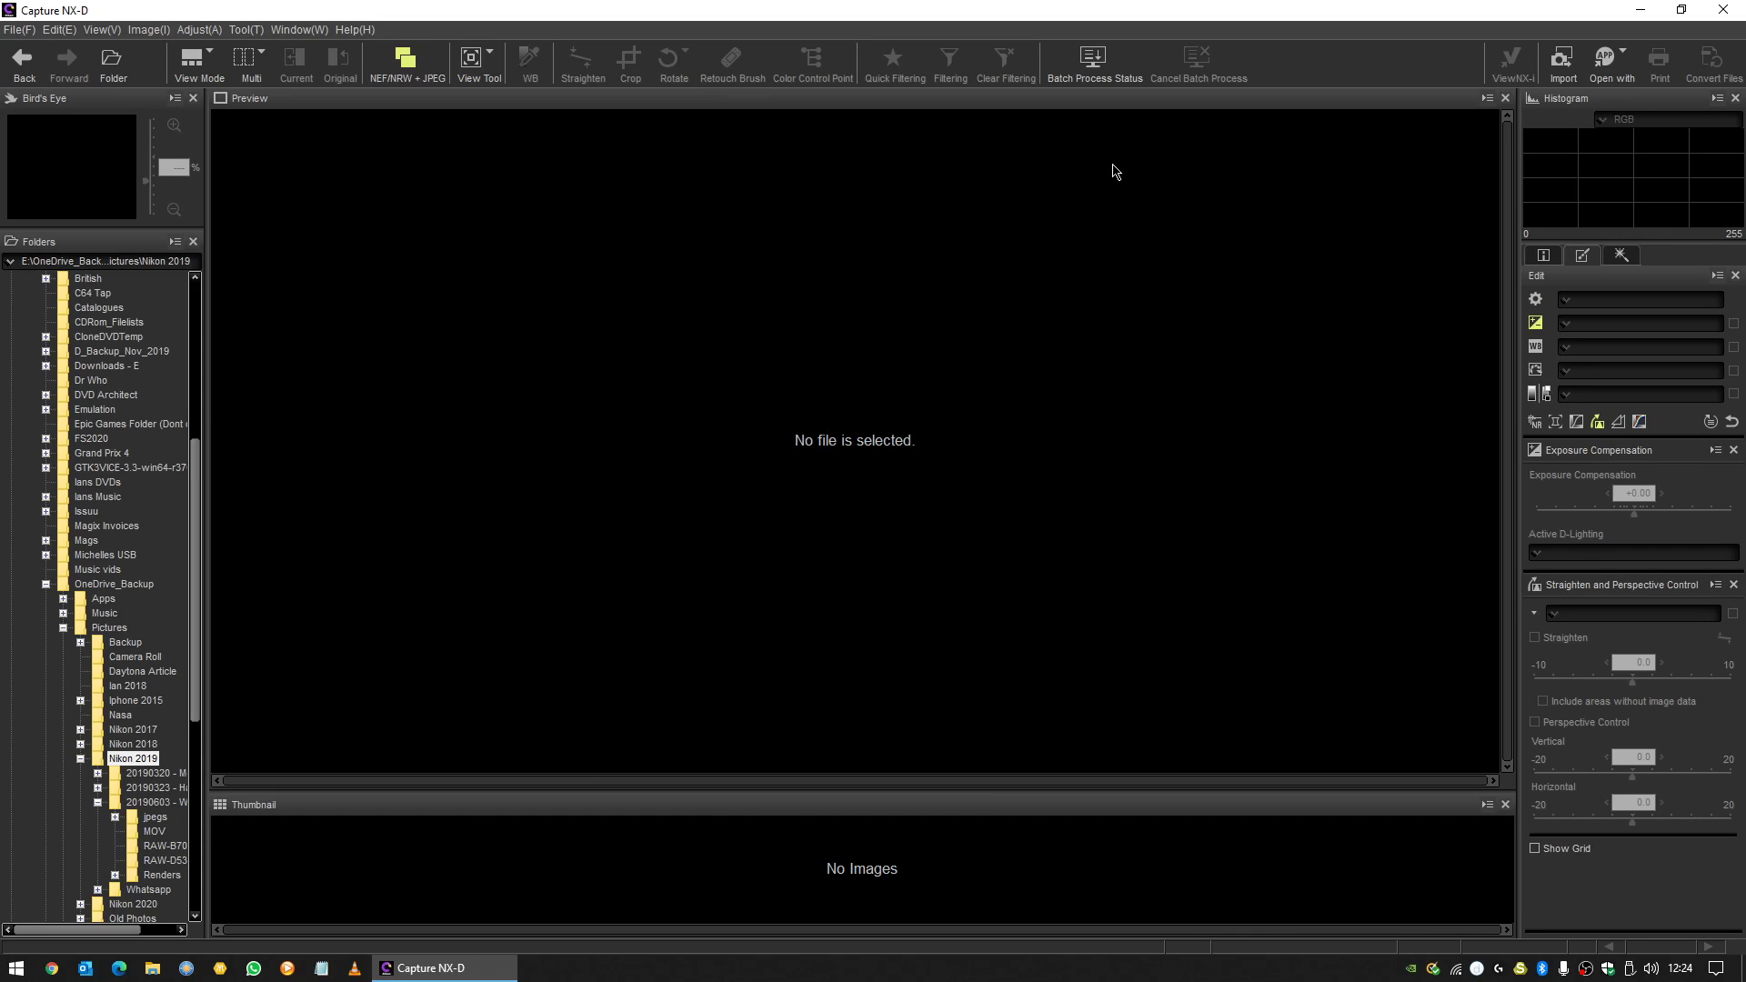
pyautogui.moveTo(1067, 371)
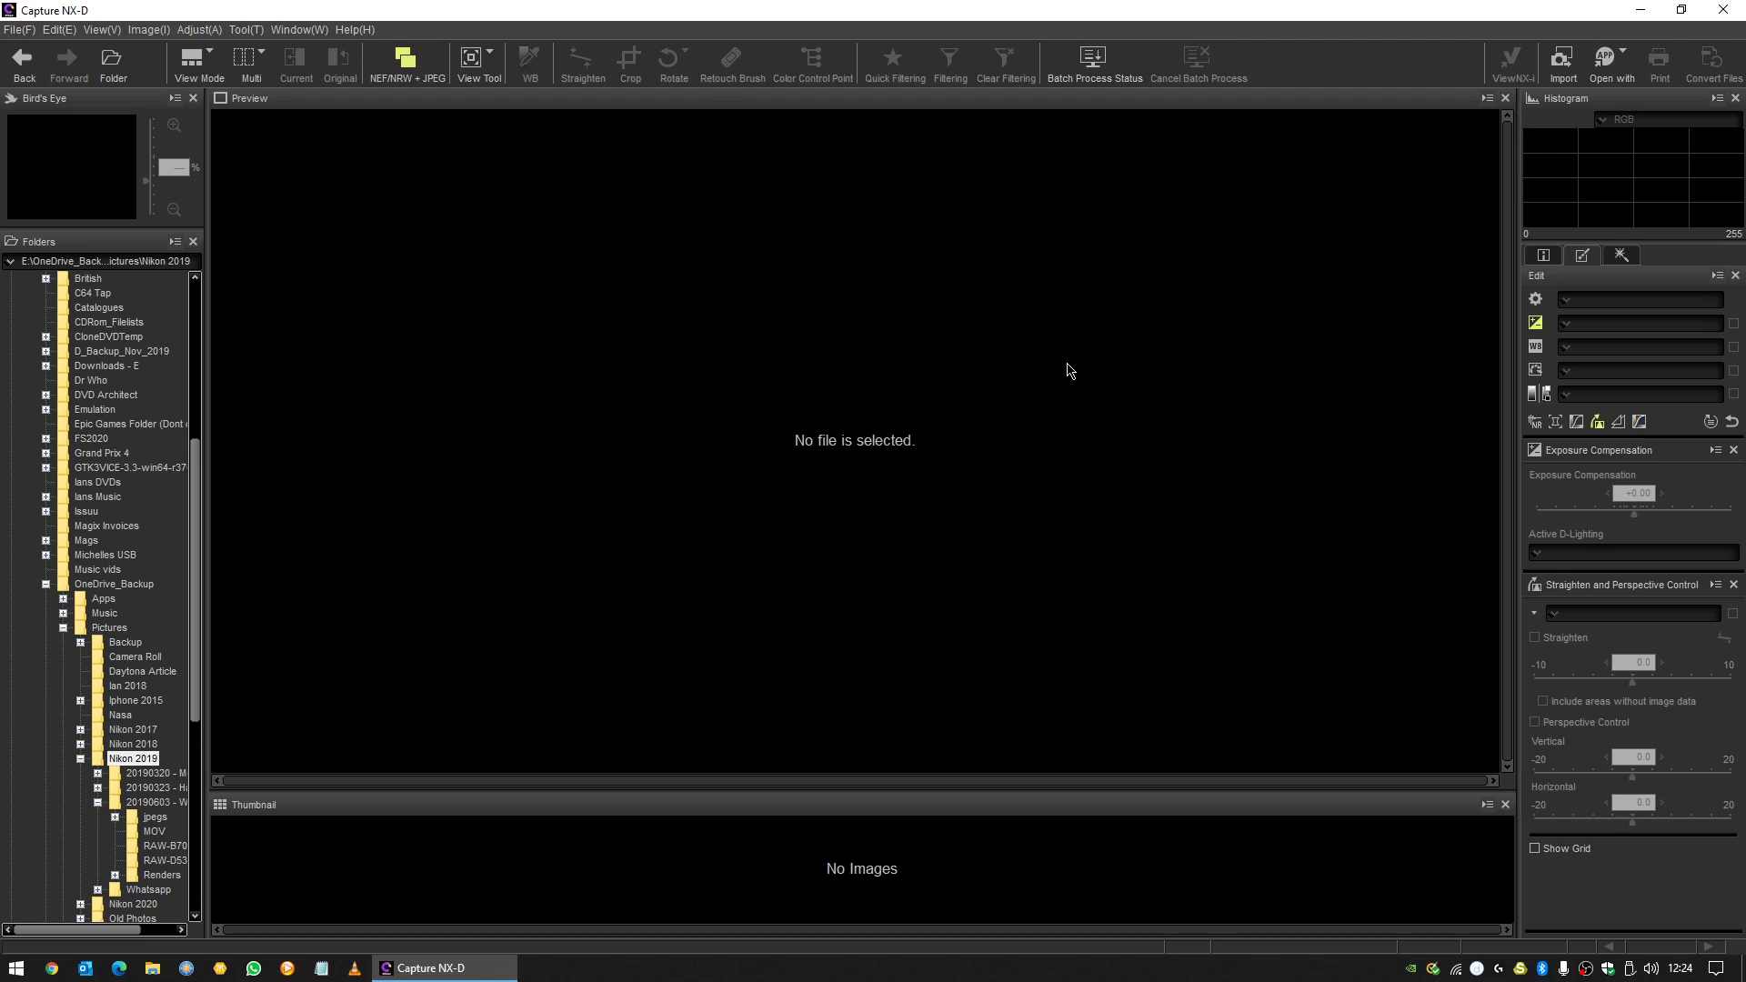
pyautogui.moveTo(1031, 489)
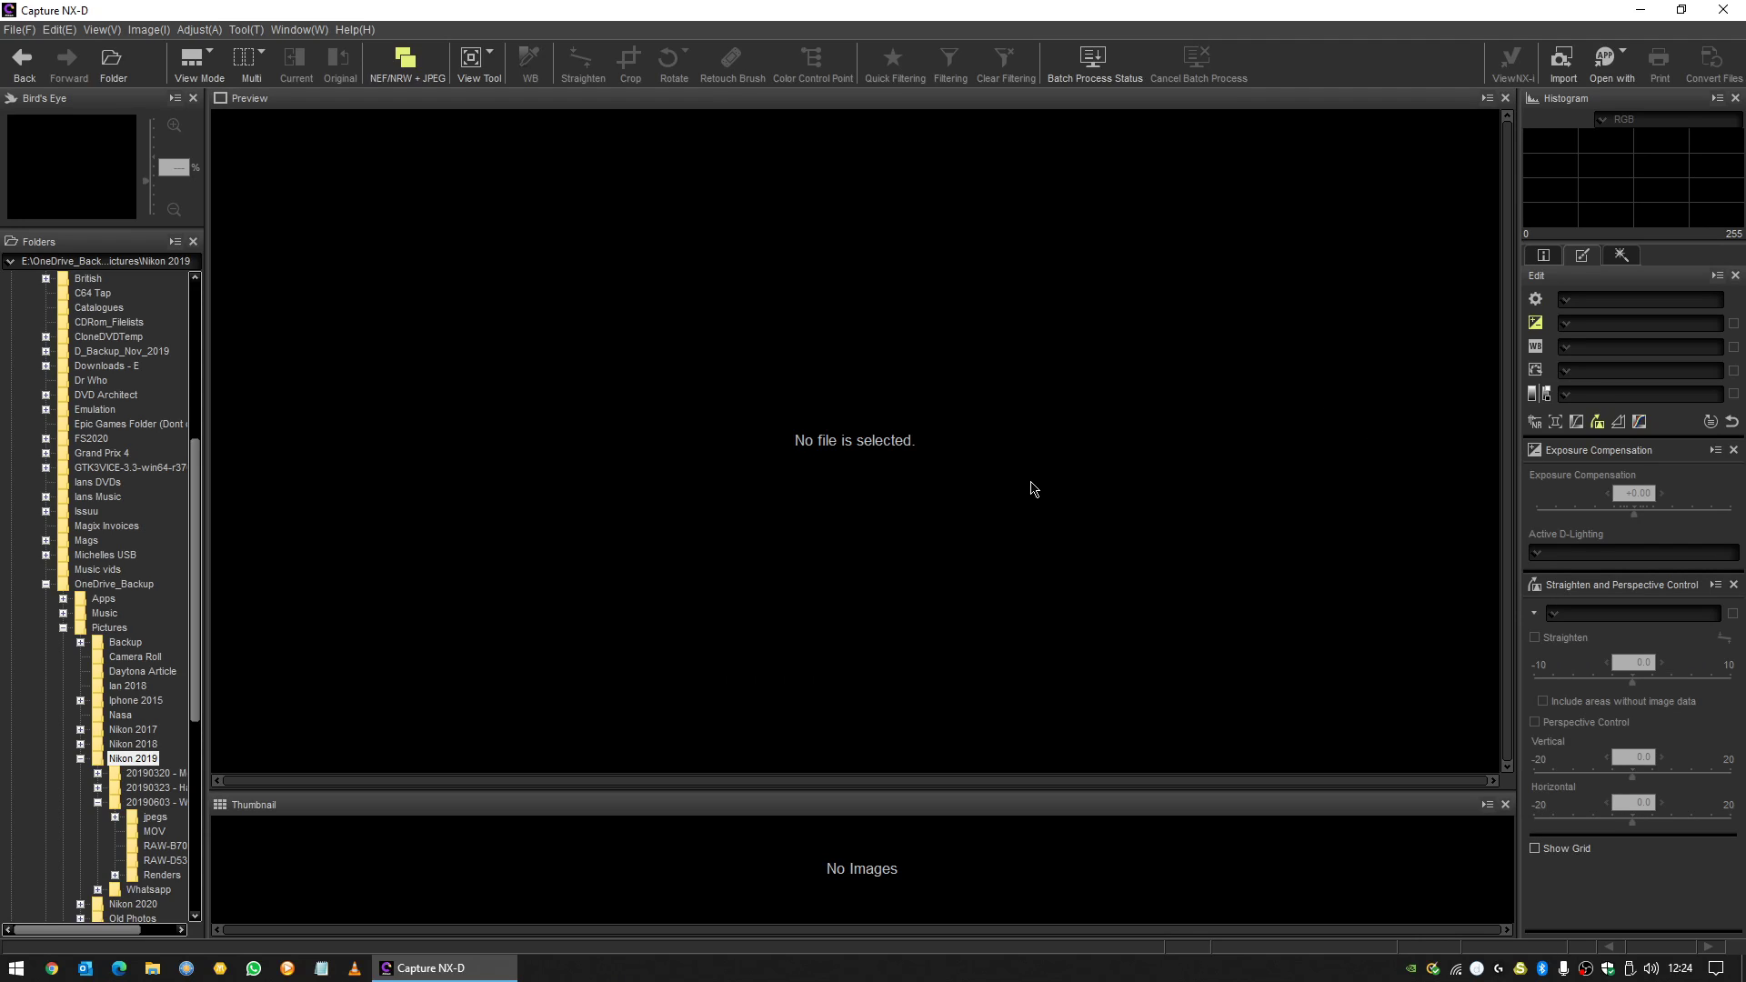
pyautogui.moveTo(228, 540)
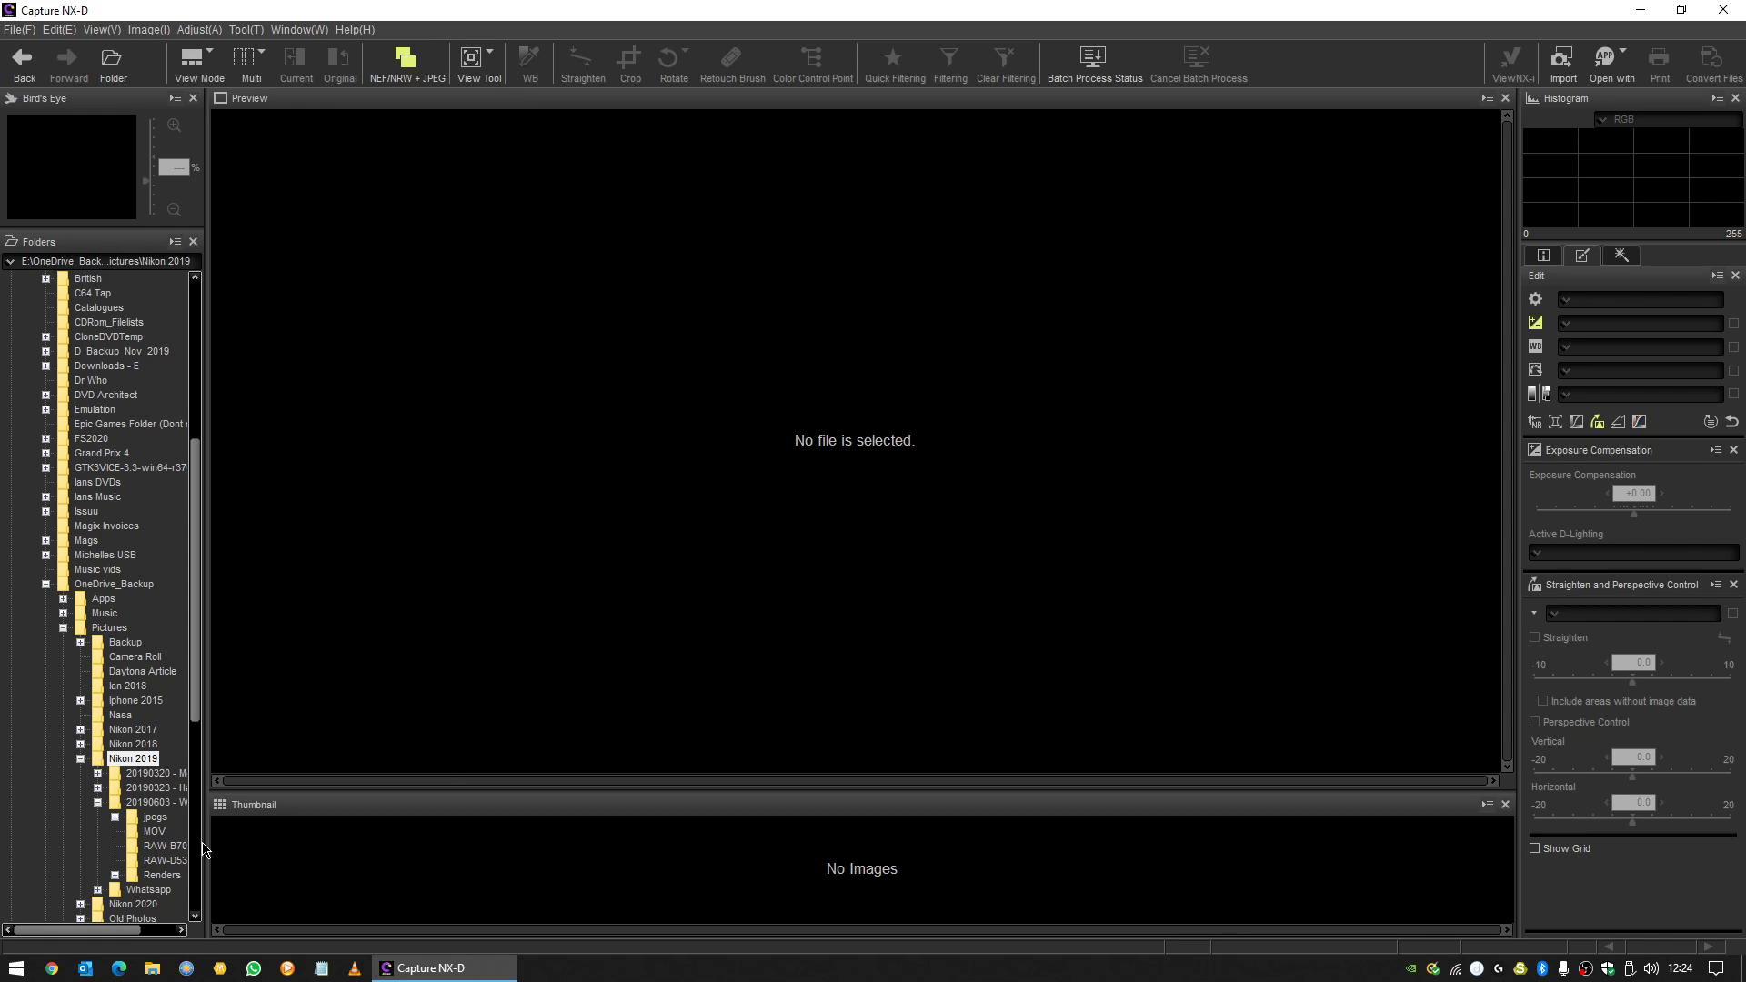
pyautogui.moveTo(205, 669)
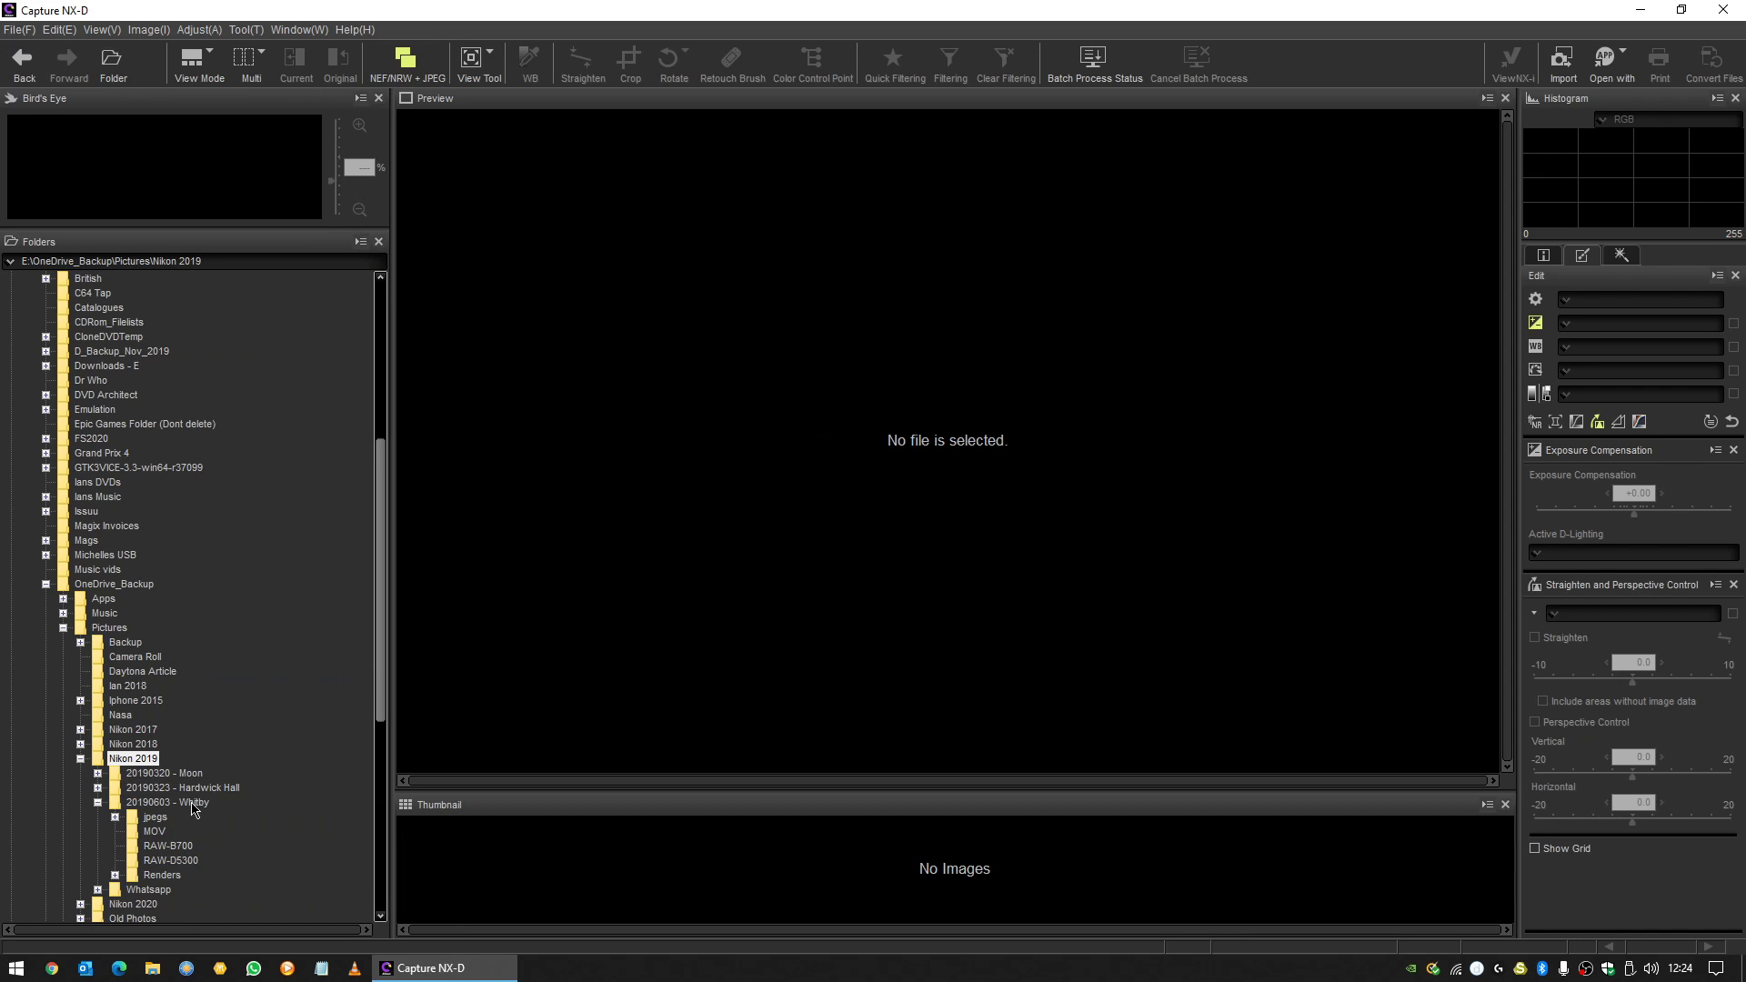
# Browse the RAW-B700 Whitby folder, preview DSCN1722, then select the sideways lighthouse shot DSCN1724.NRW.
pyautogui.click(168, 846)
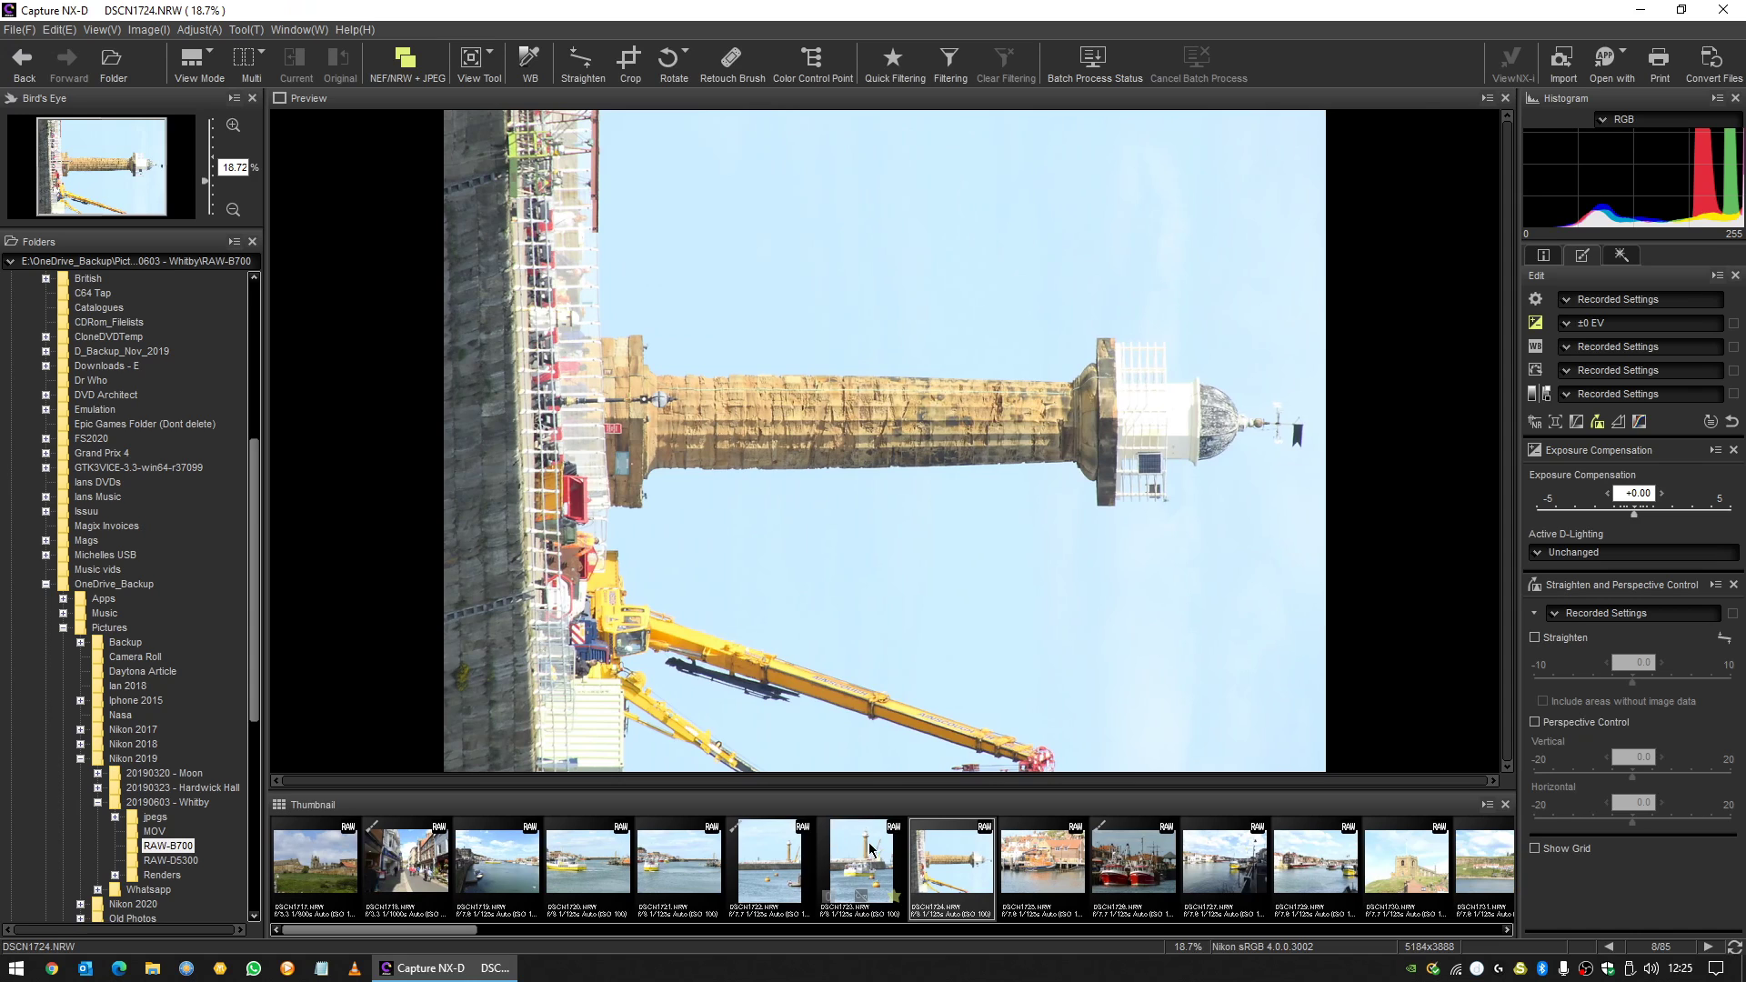
pyautogui.click(768, 862)
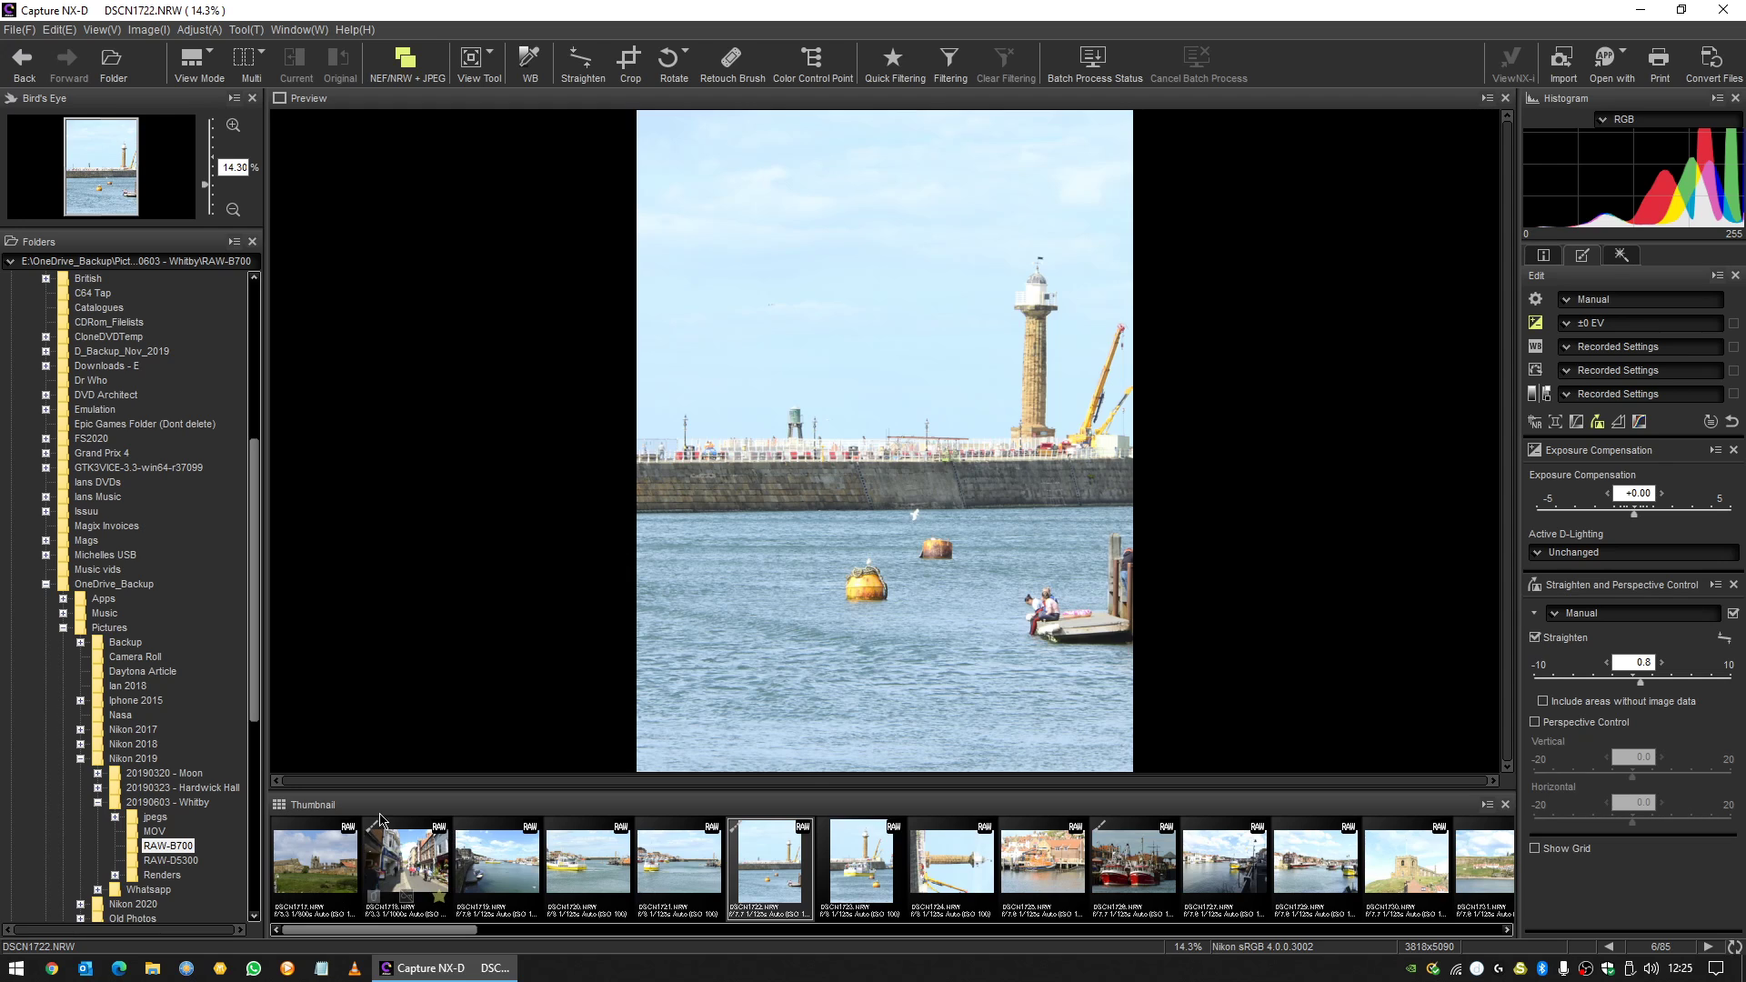
pyautogui.moveTo(385, 833)
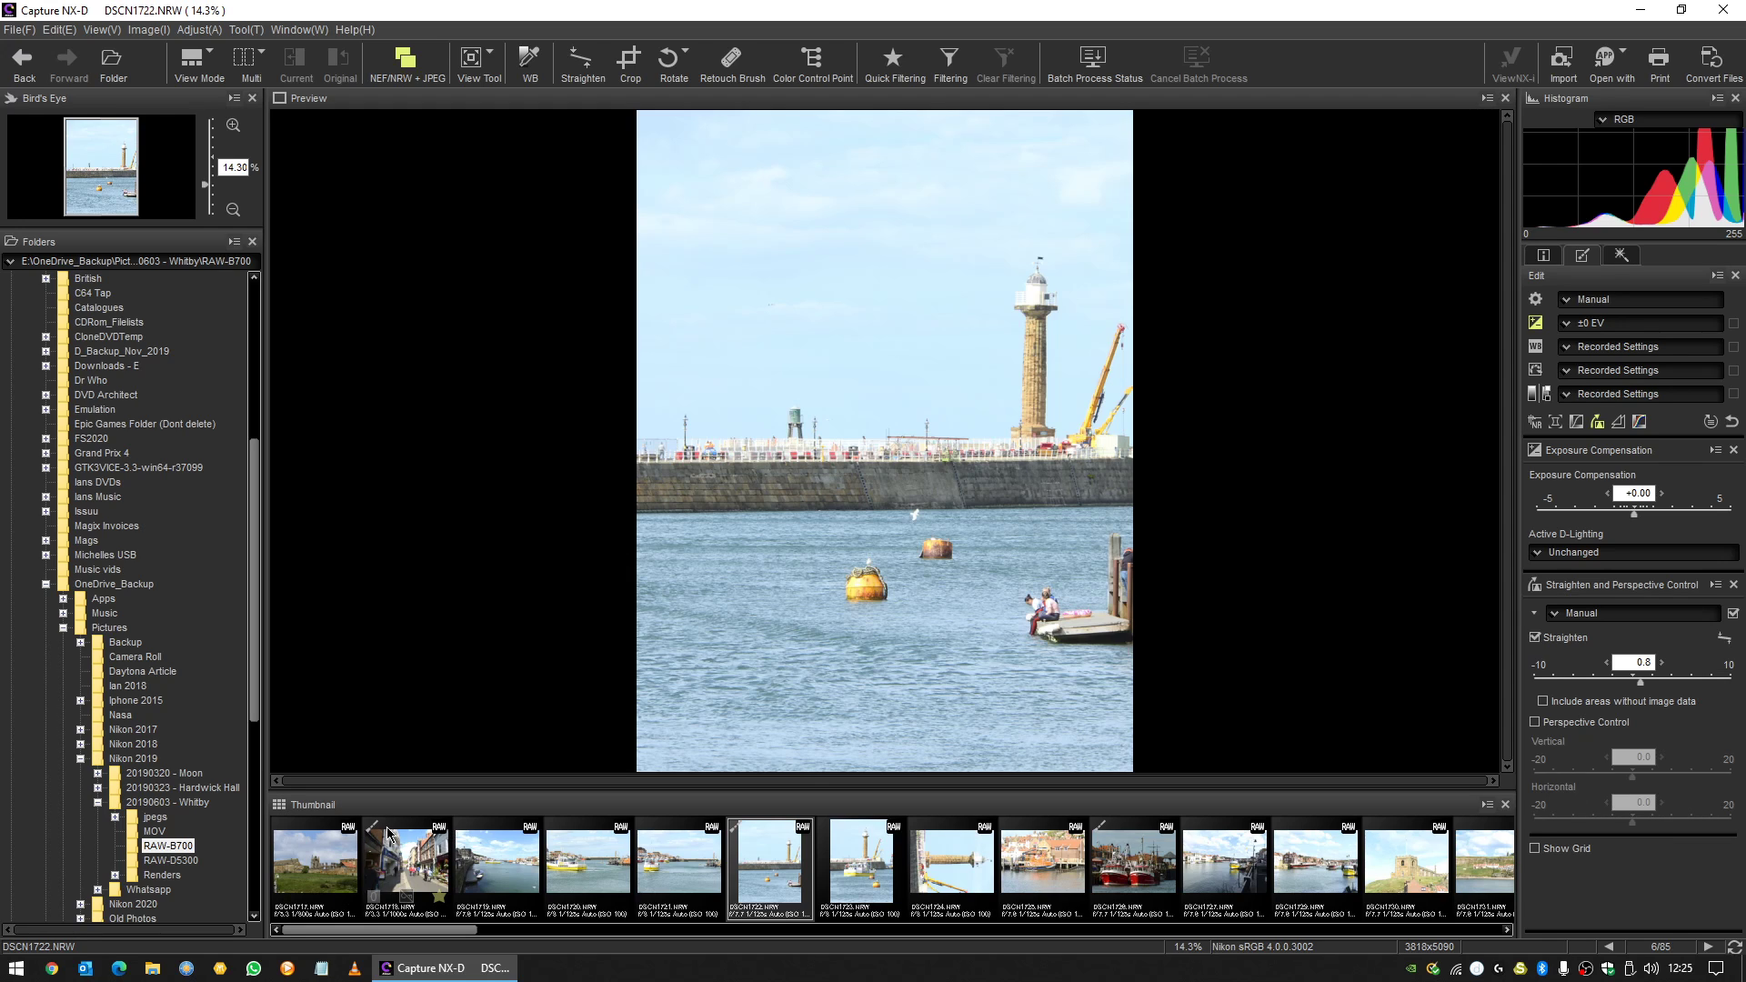
pyautogui.moveTo(920, 853)
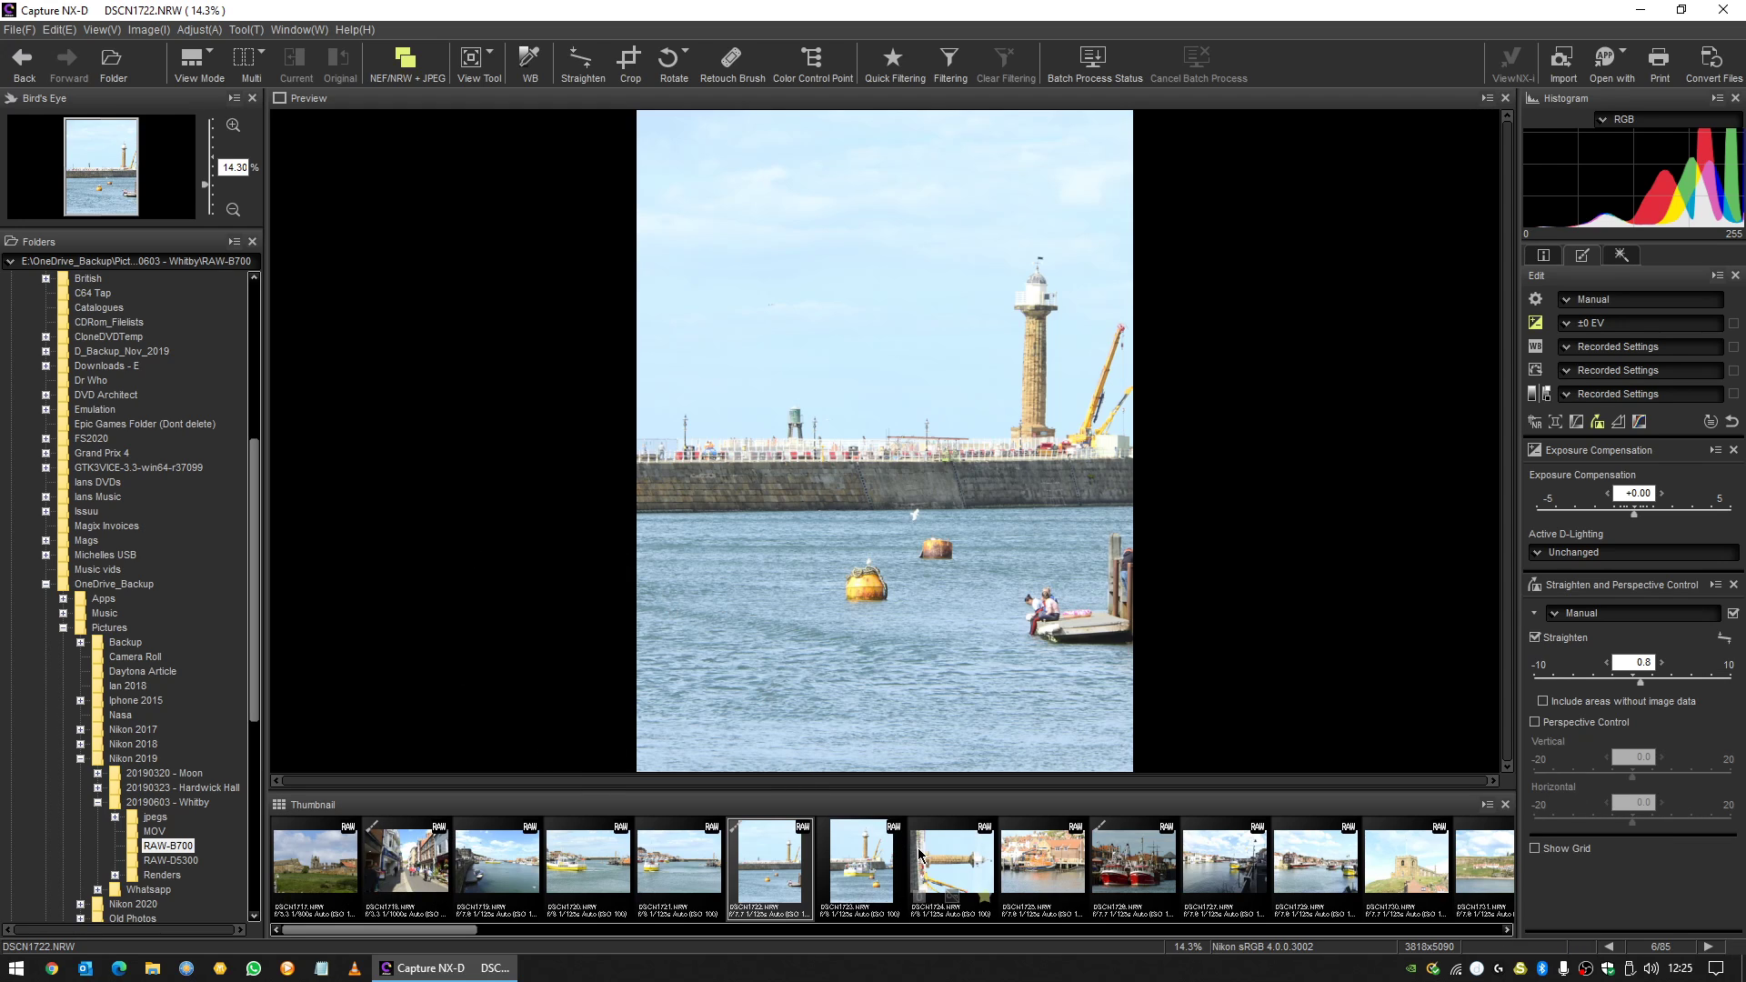
pyautogui.click(949, 862)
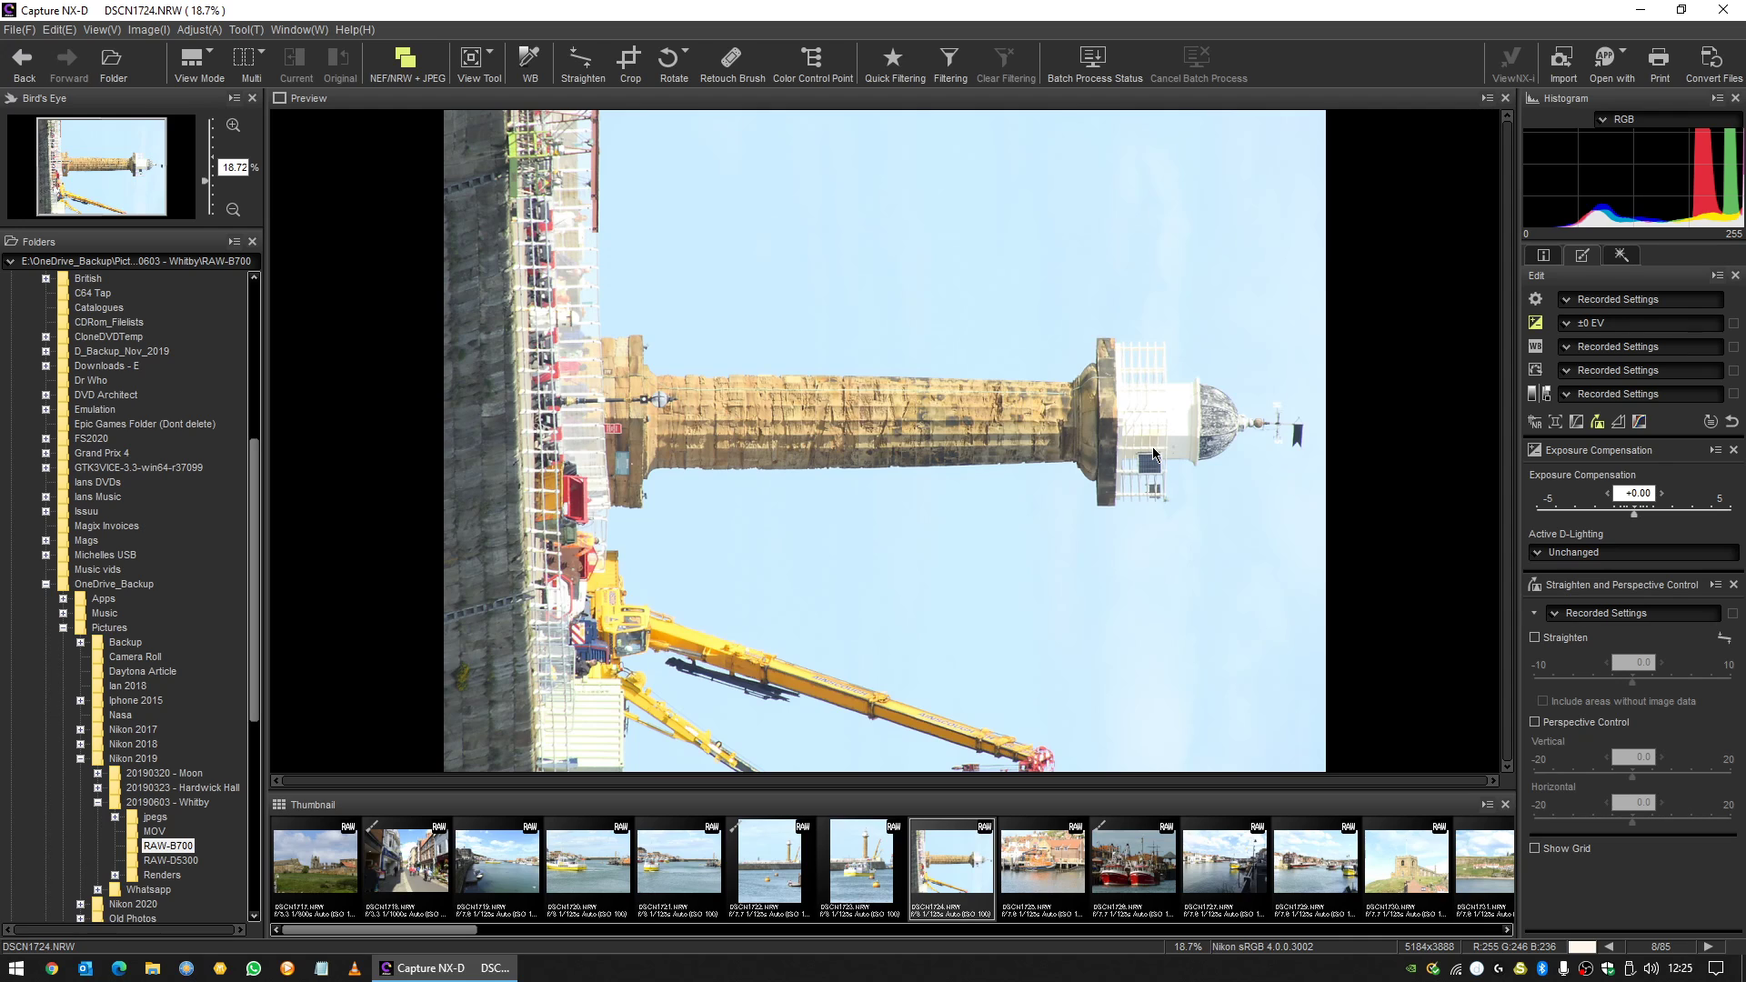
pyautogui.moveTo(1293, 357)
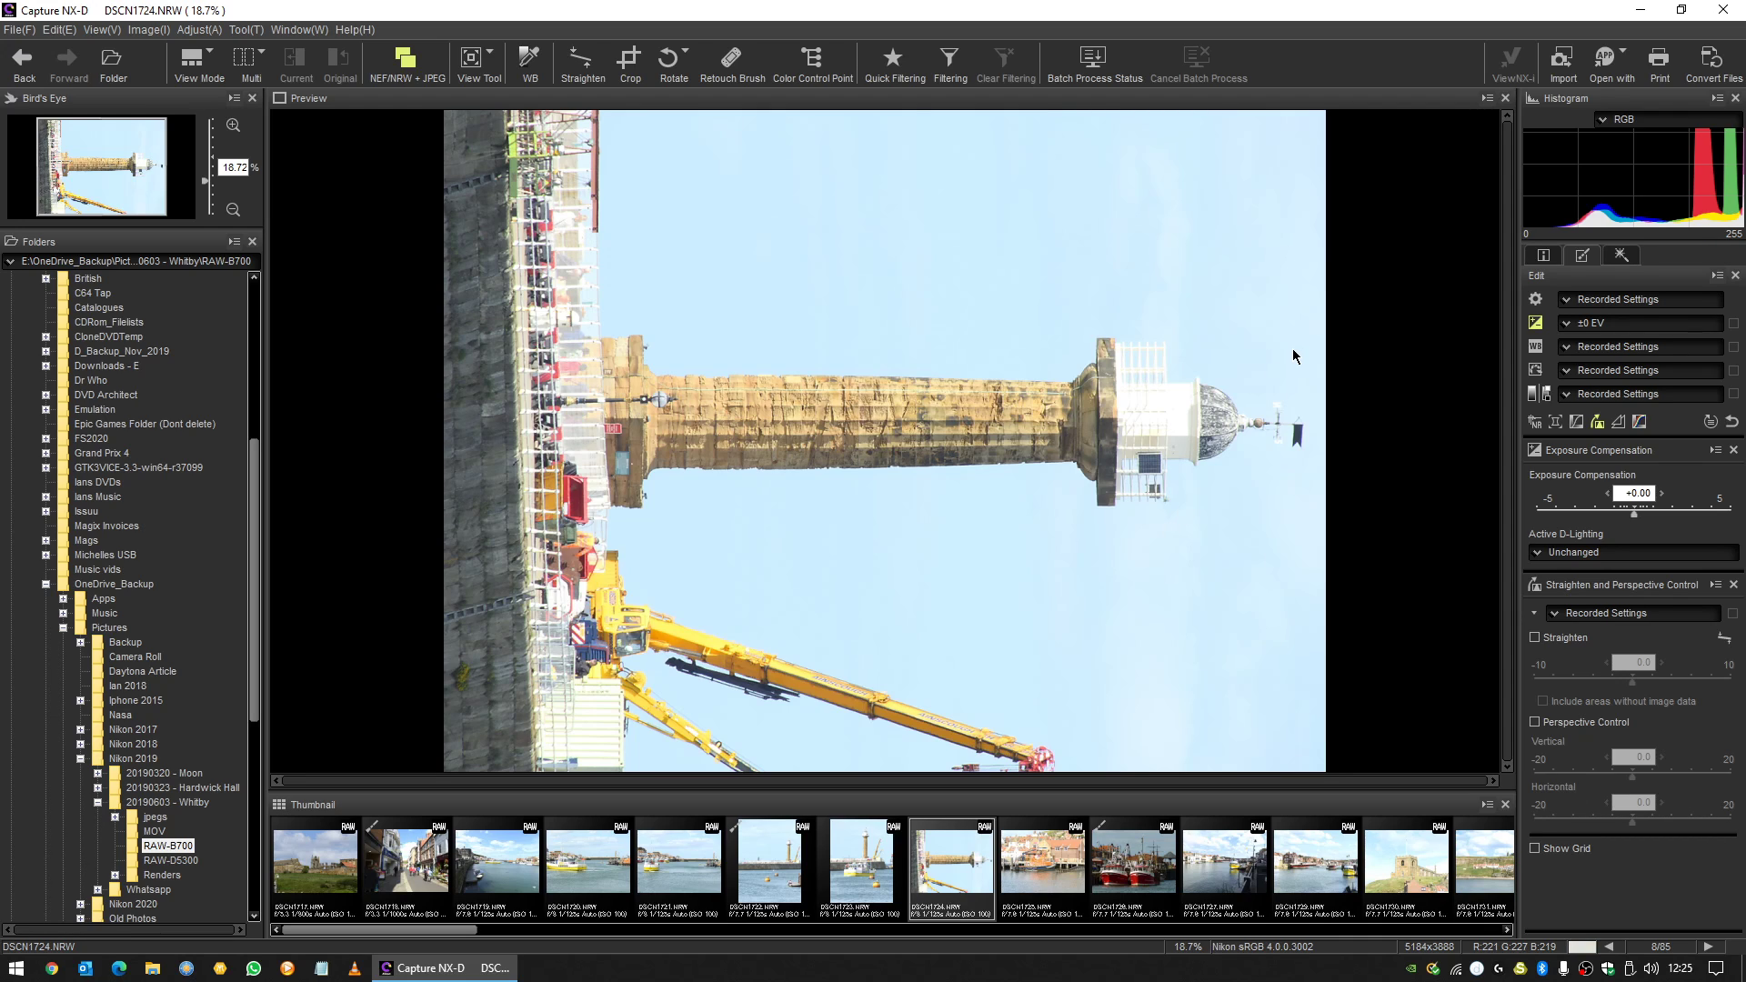
pyautogui.moveTo(1735, 457)
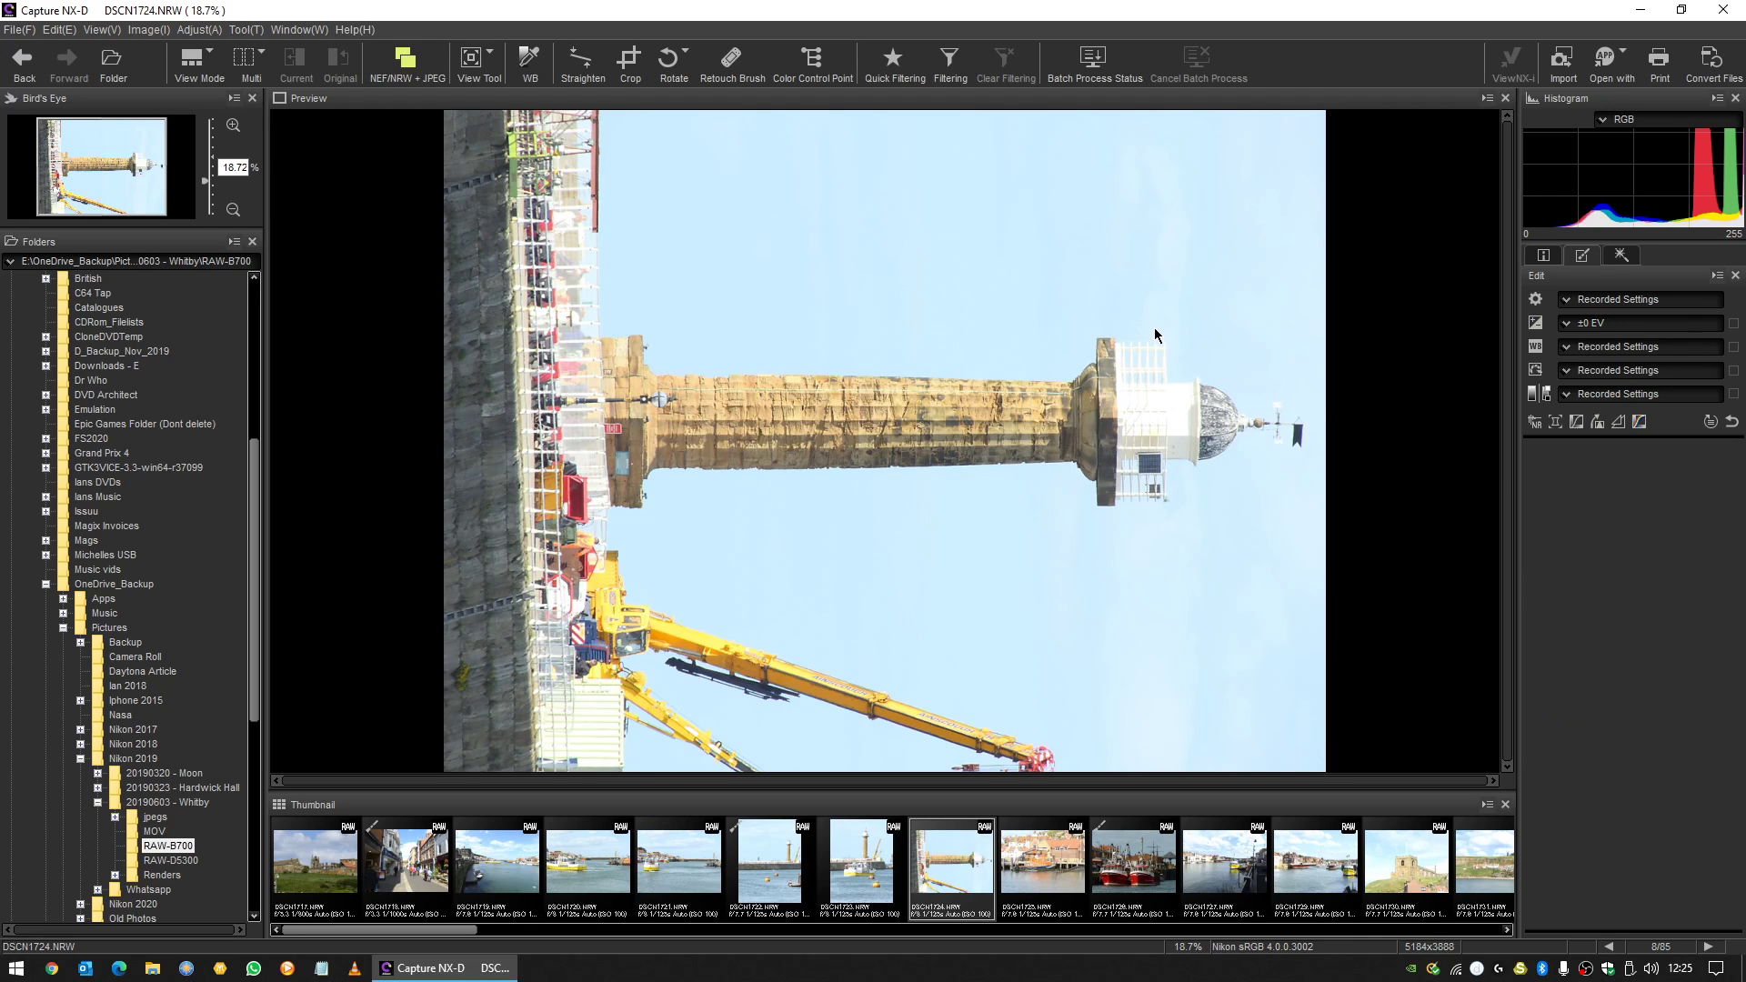
pyautogui.moveTo(1137, 405)
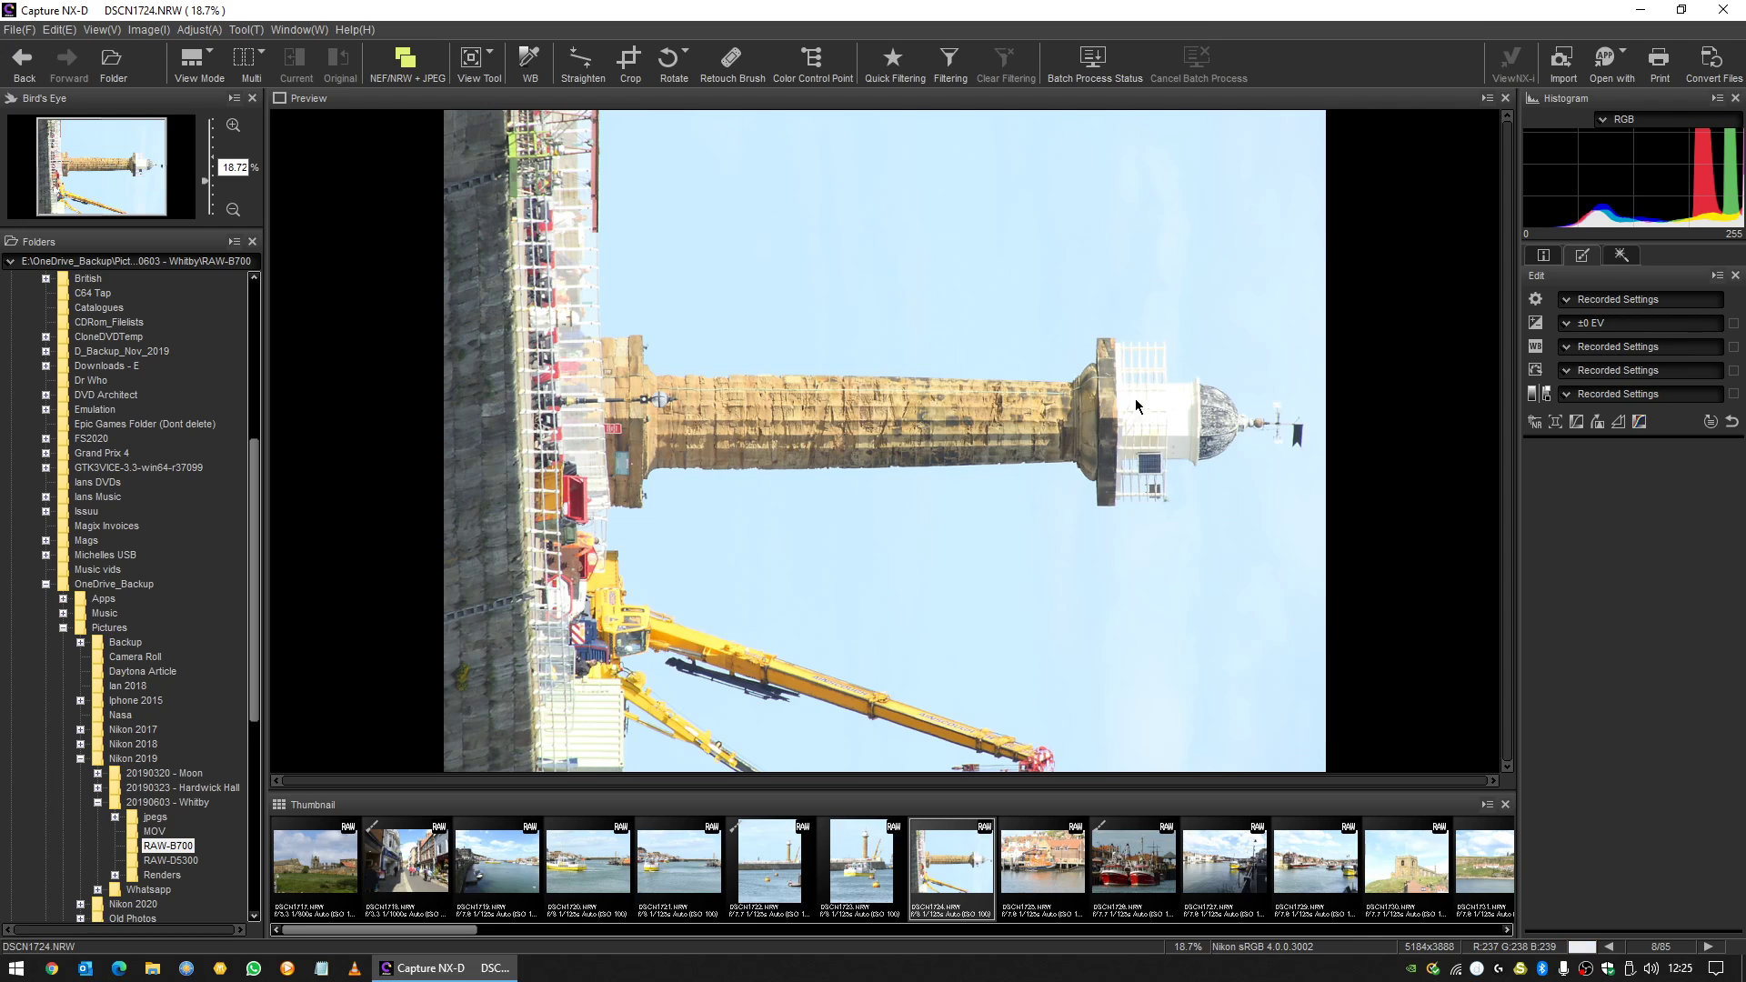
pyautogui.moveTo(885, 325)
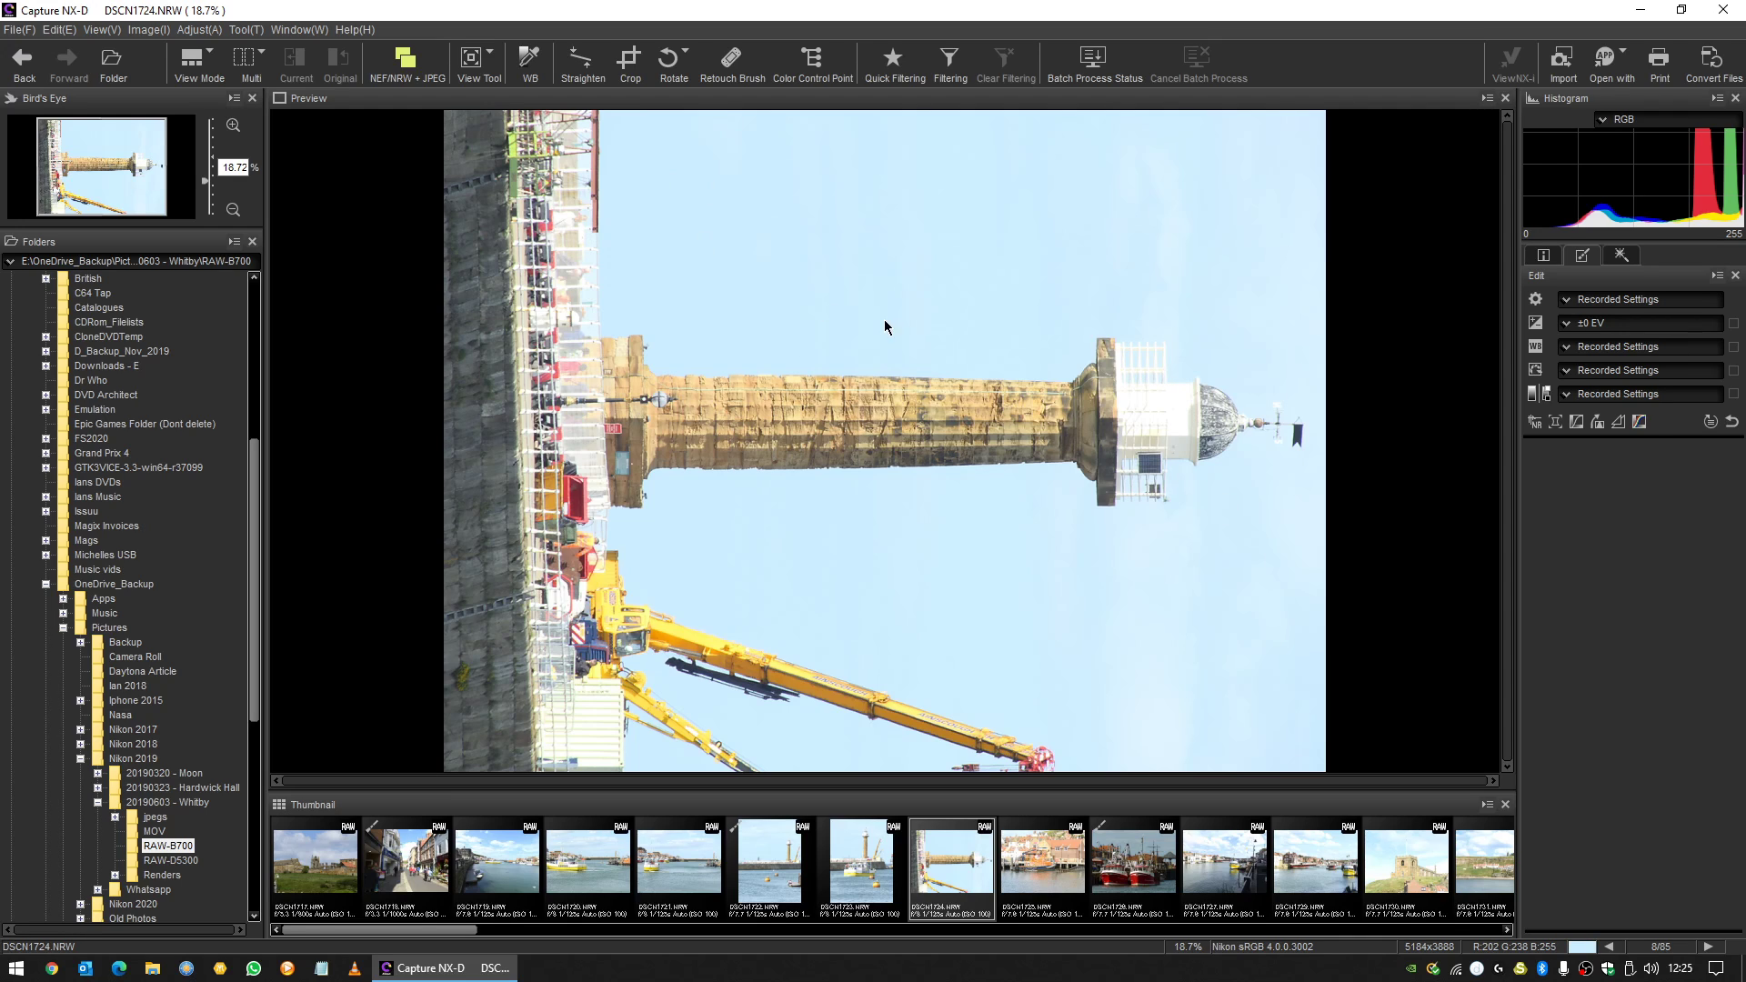
# Rotate DSCN1724.NRW 90° counter-clockwise so the lighthouse stands upright.
pyautogui.click(673, 63)
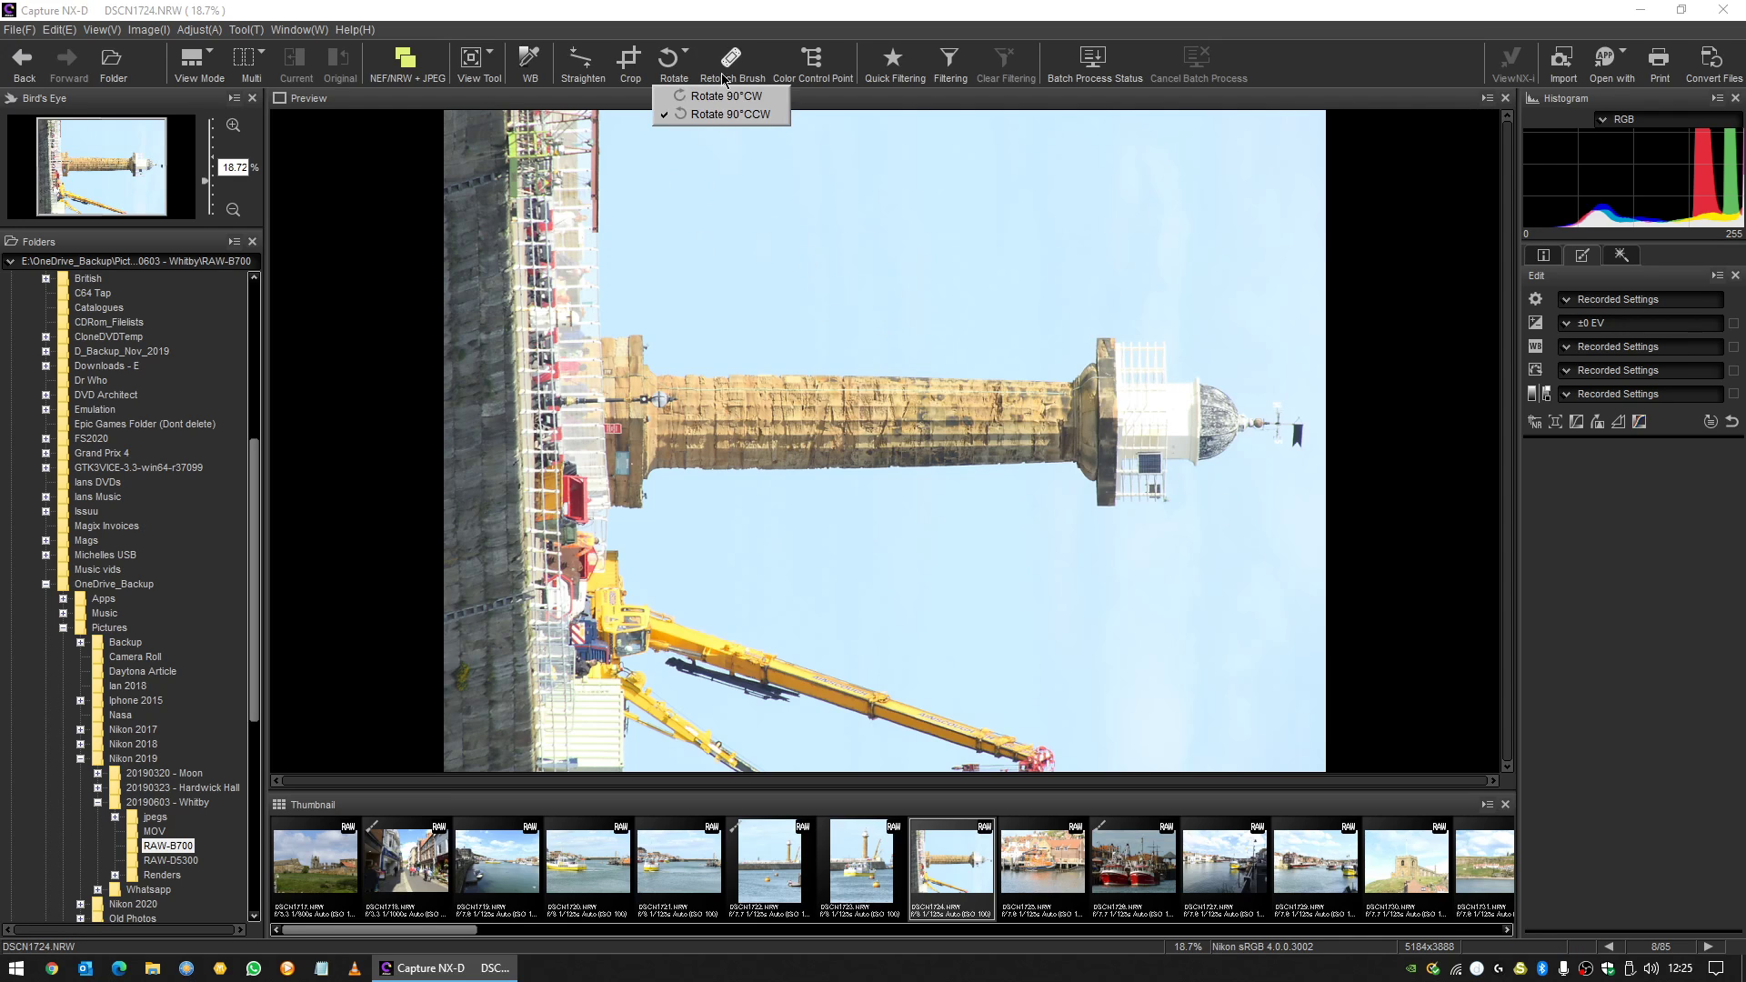
pyautogui.click(728, 113)
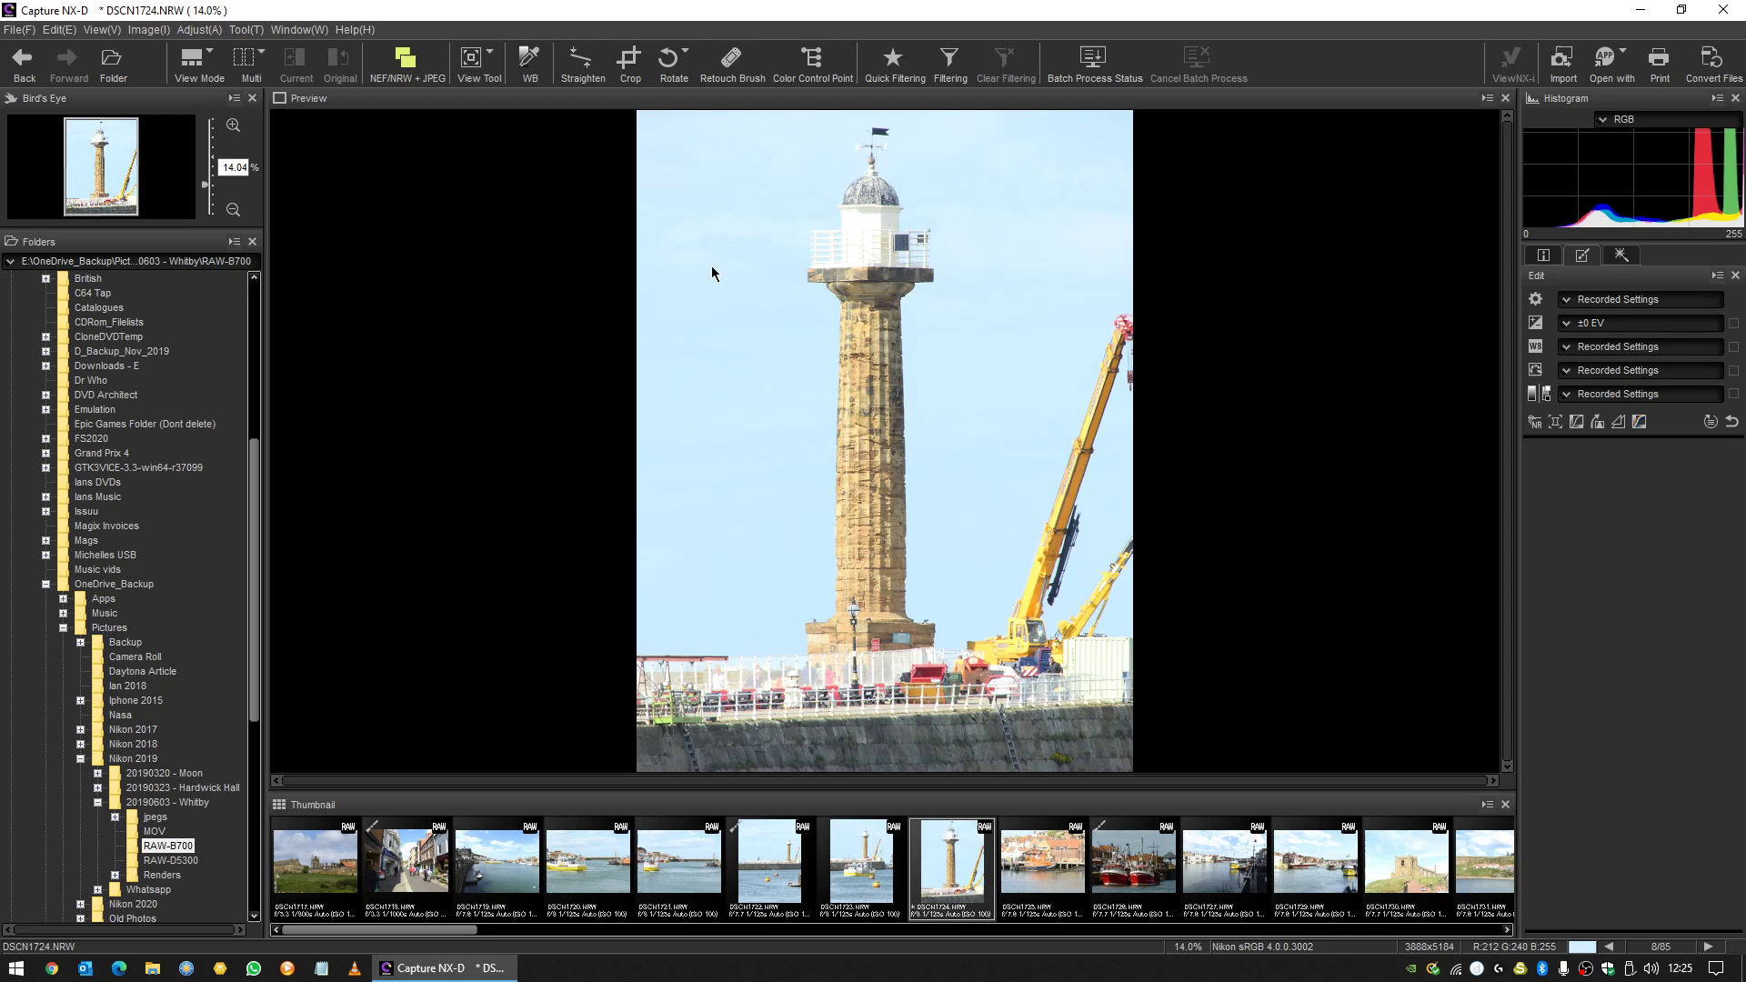
pyautogui.moveTo(1468, 373)
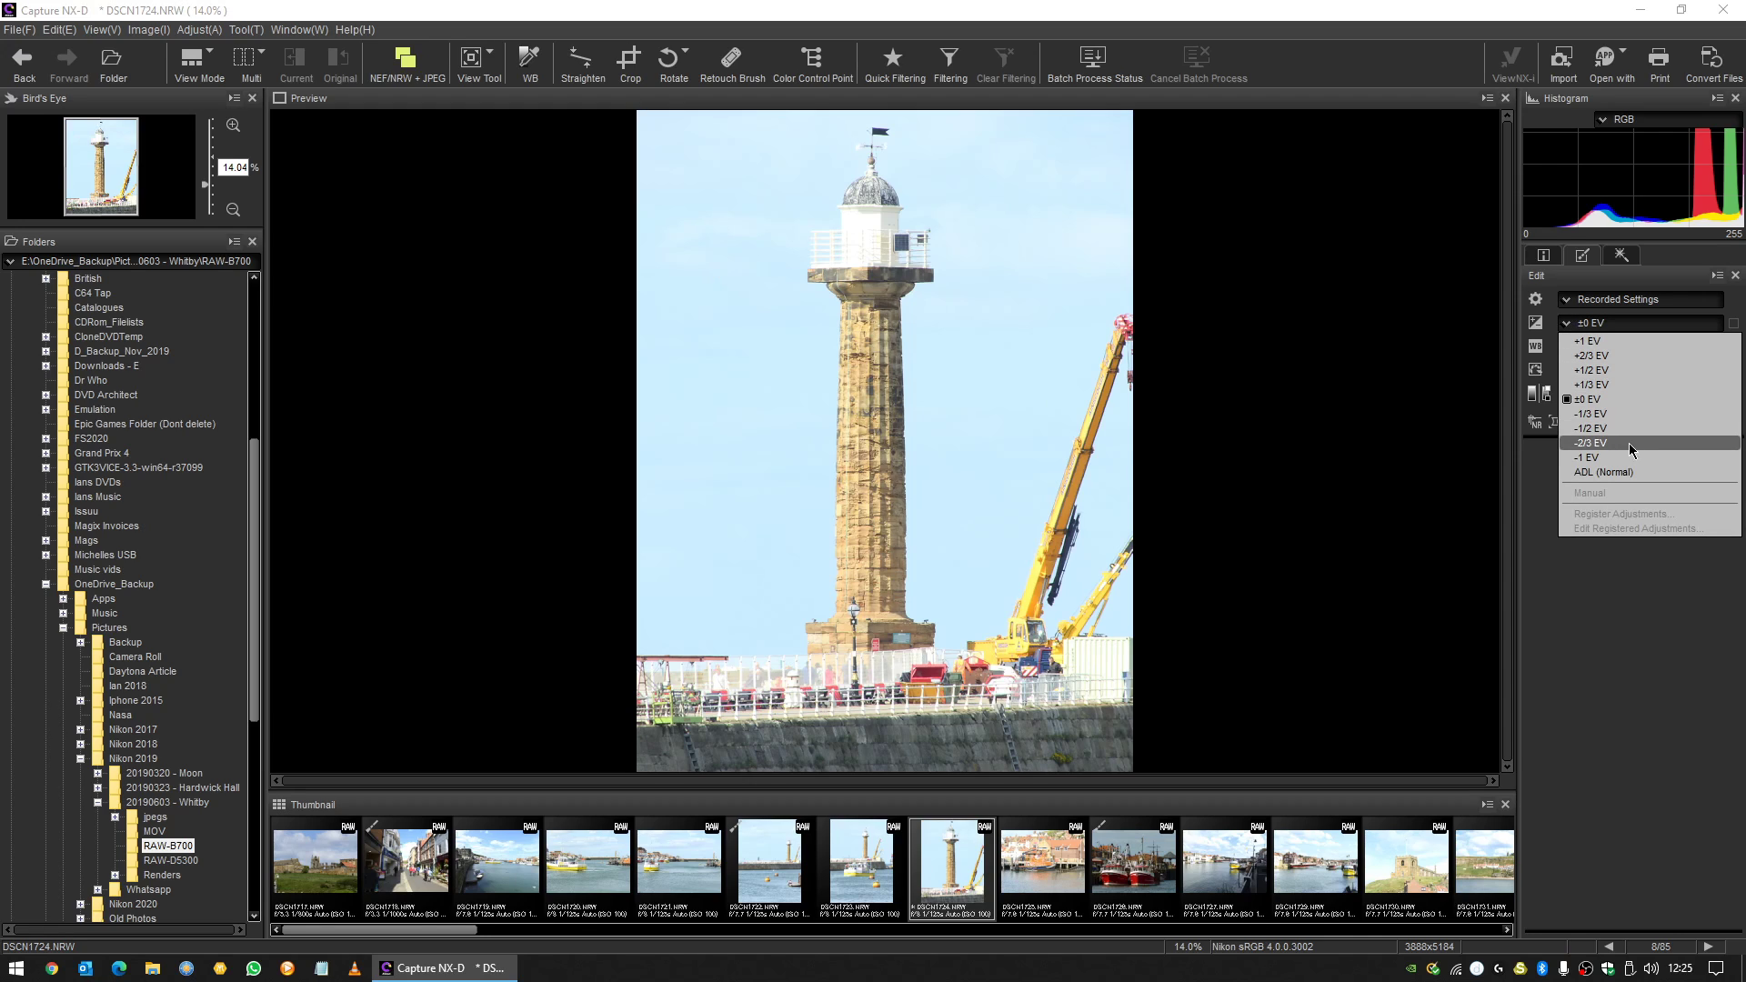
pyautogui.moveTo(1644, 449)
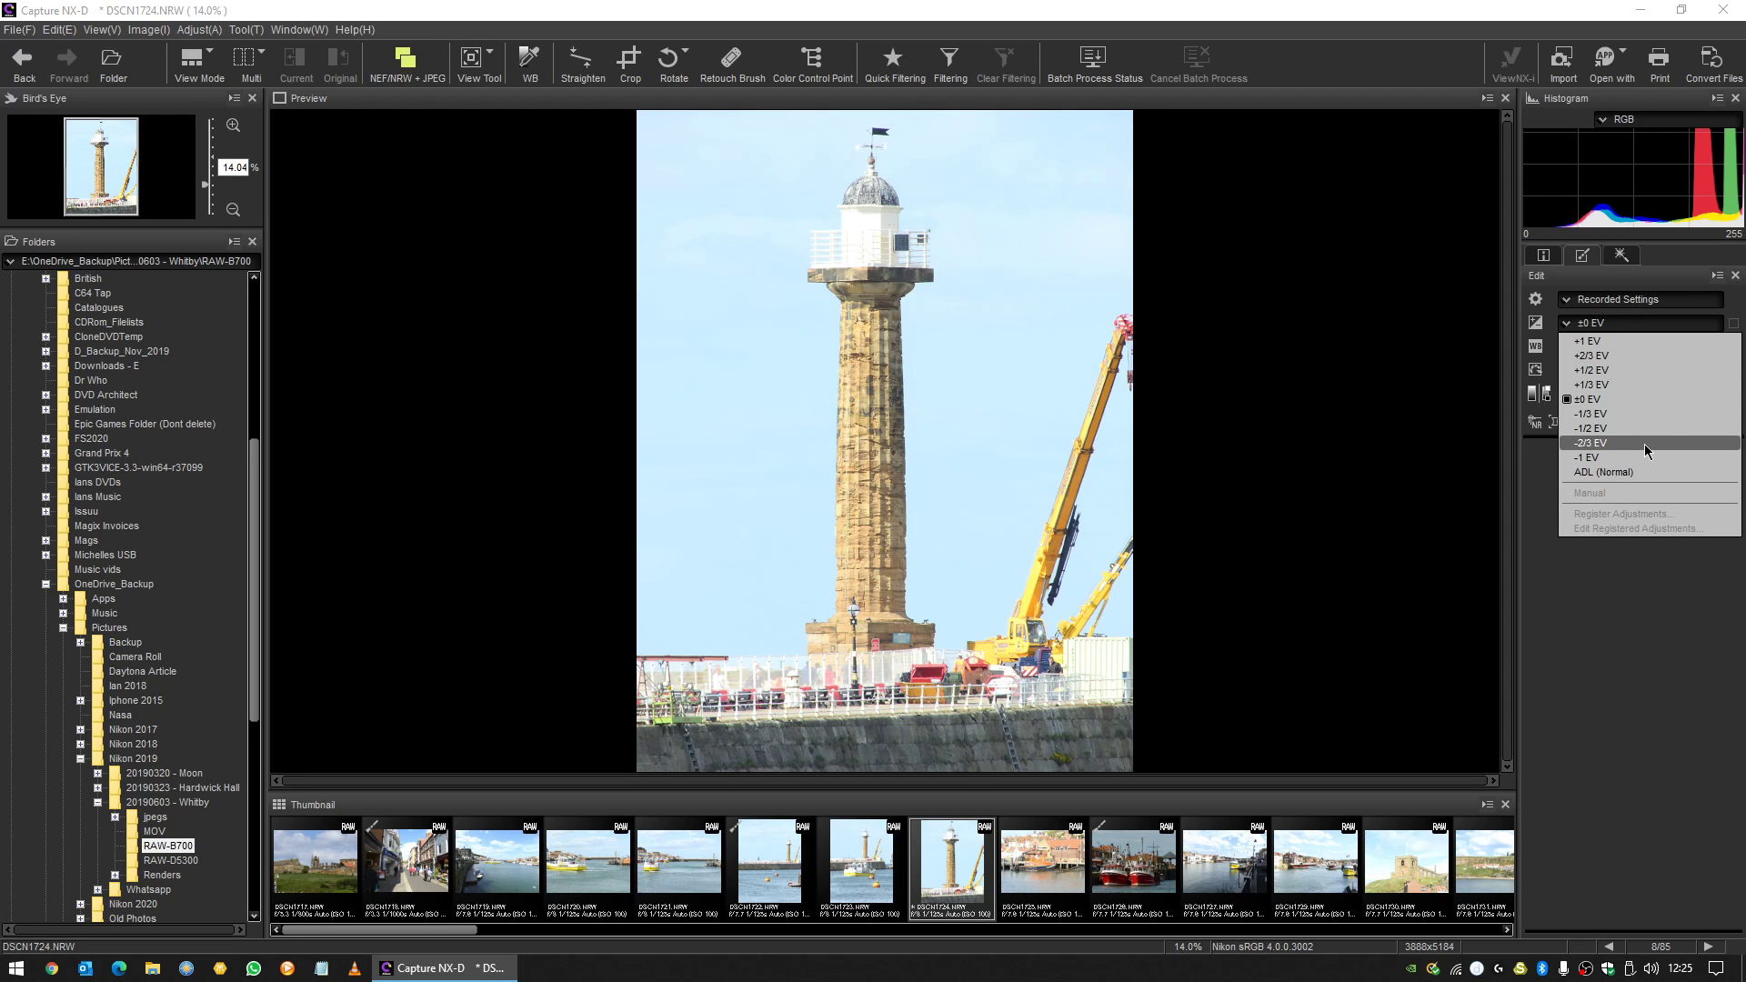
# Lower exposure compensation stepwise to about -1.34 EV, darkening the sky and tower.
pyautogui.click(1593, 444)
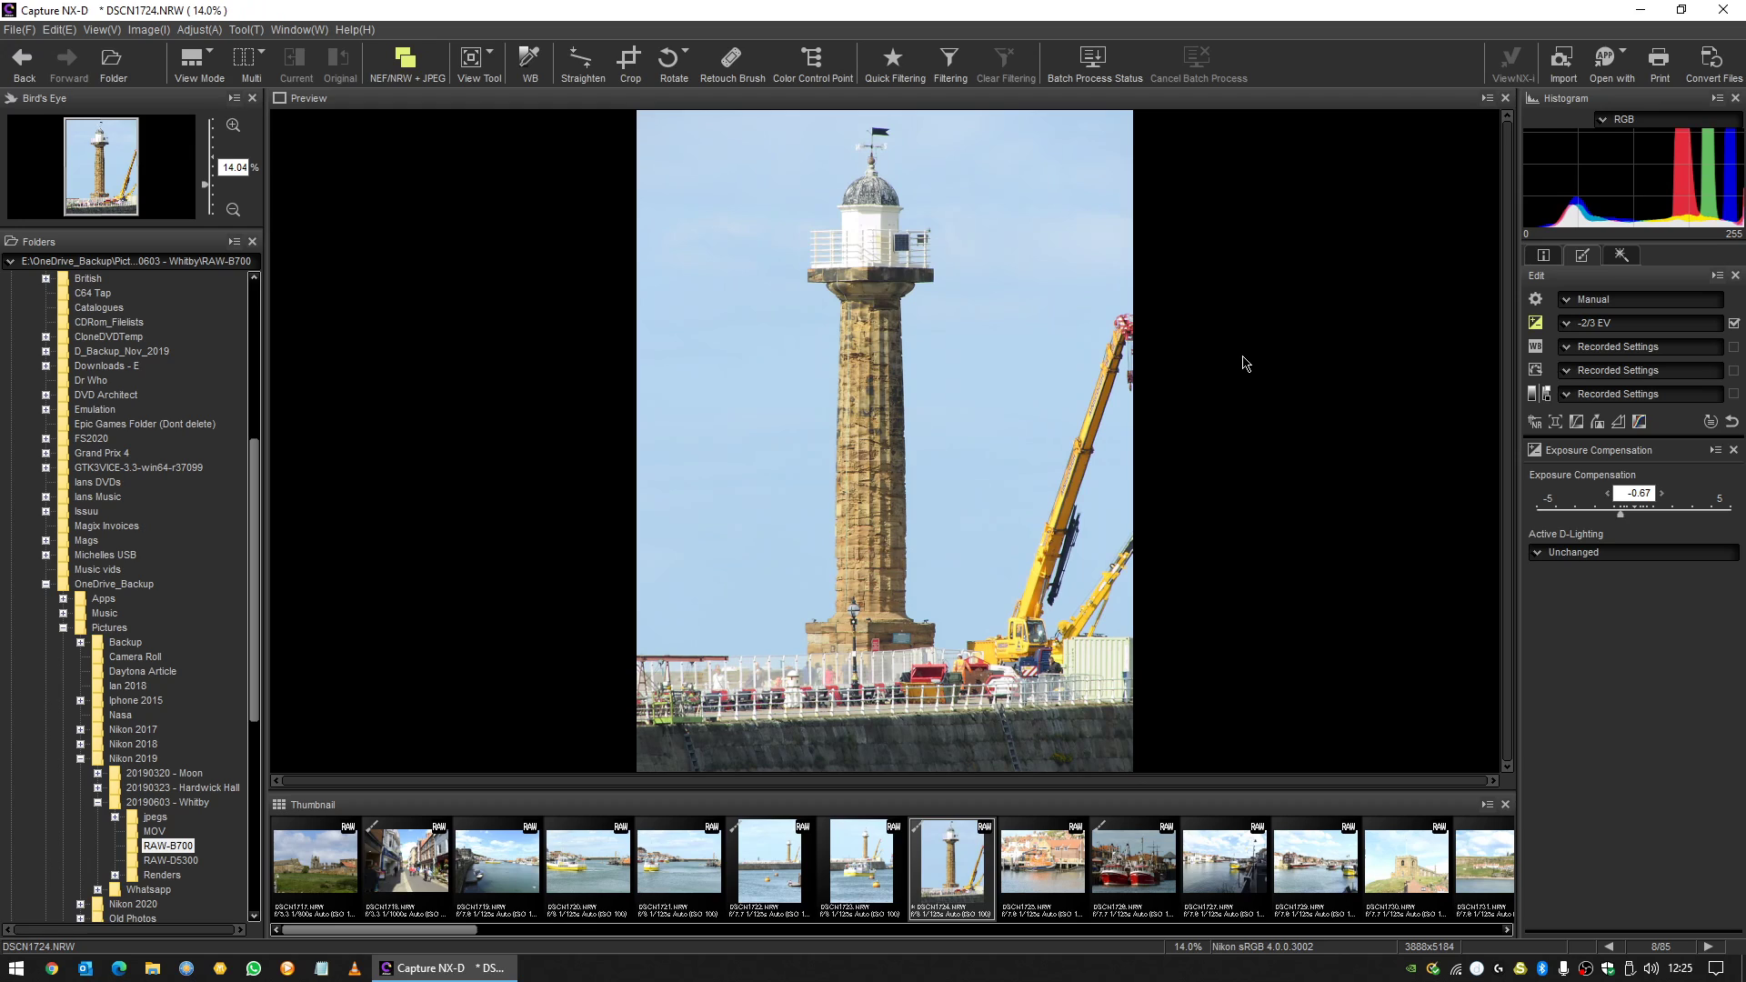
pyautogui.moveTo(986, 333)
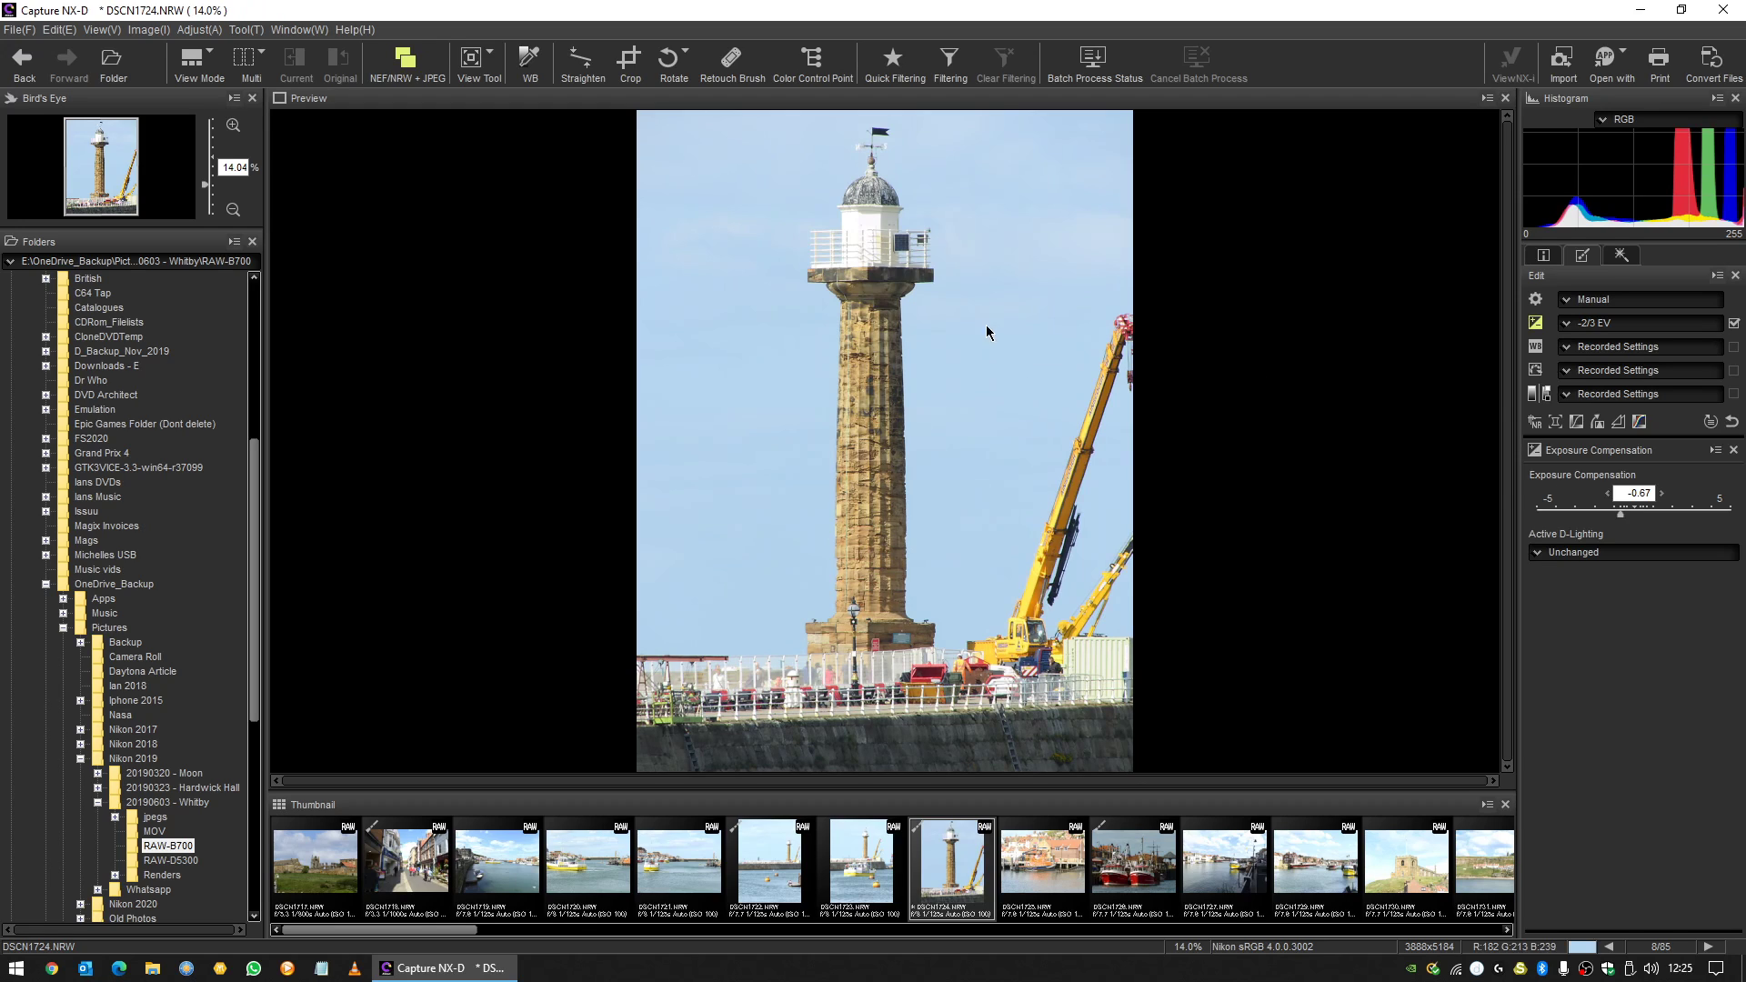
pyautogui.moveTo(1535, 324)
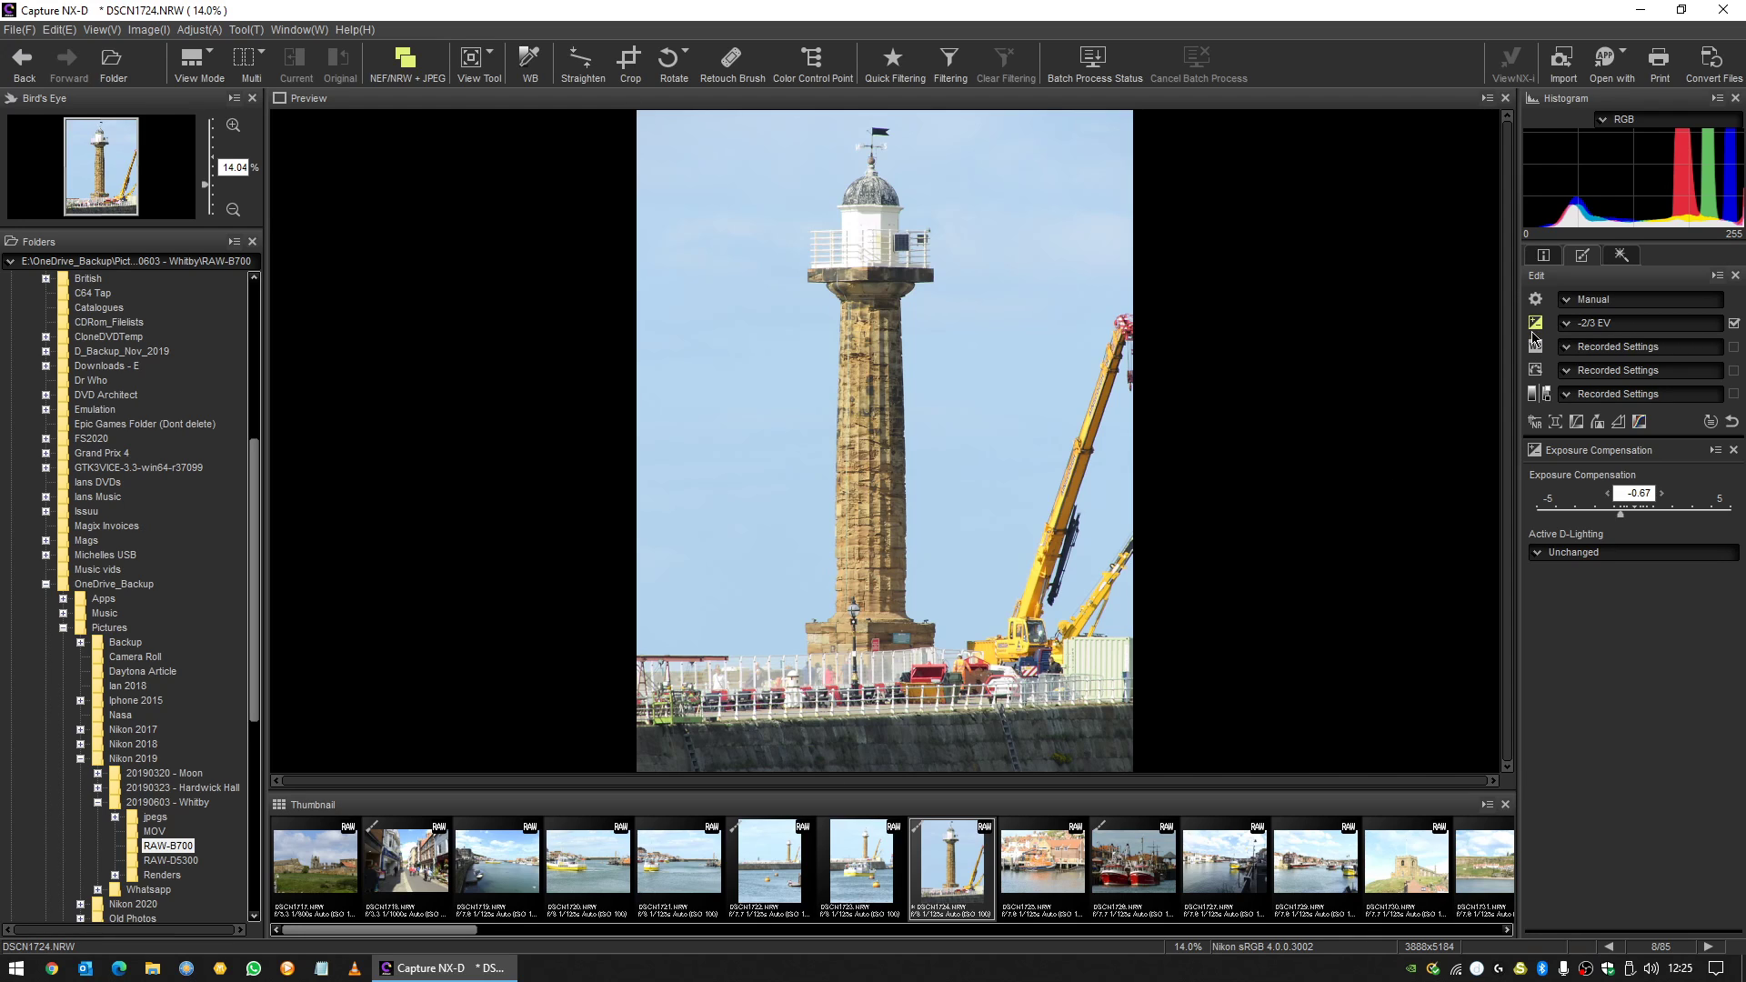
pyautogui.moveTo(1620, 509); pyautogui.dragTo(1628, 509)
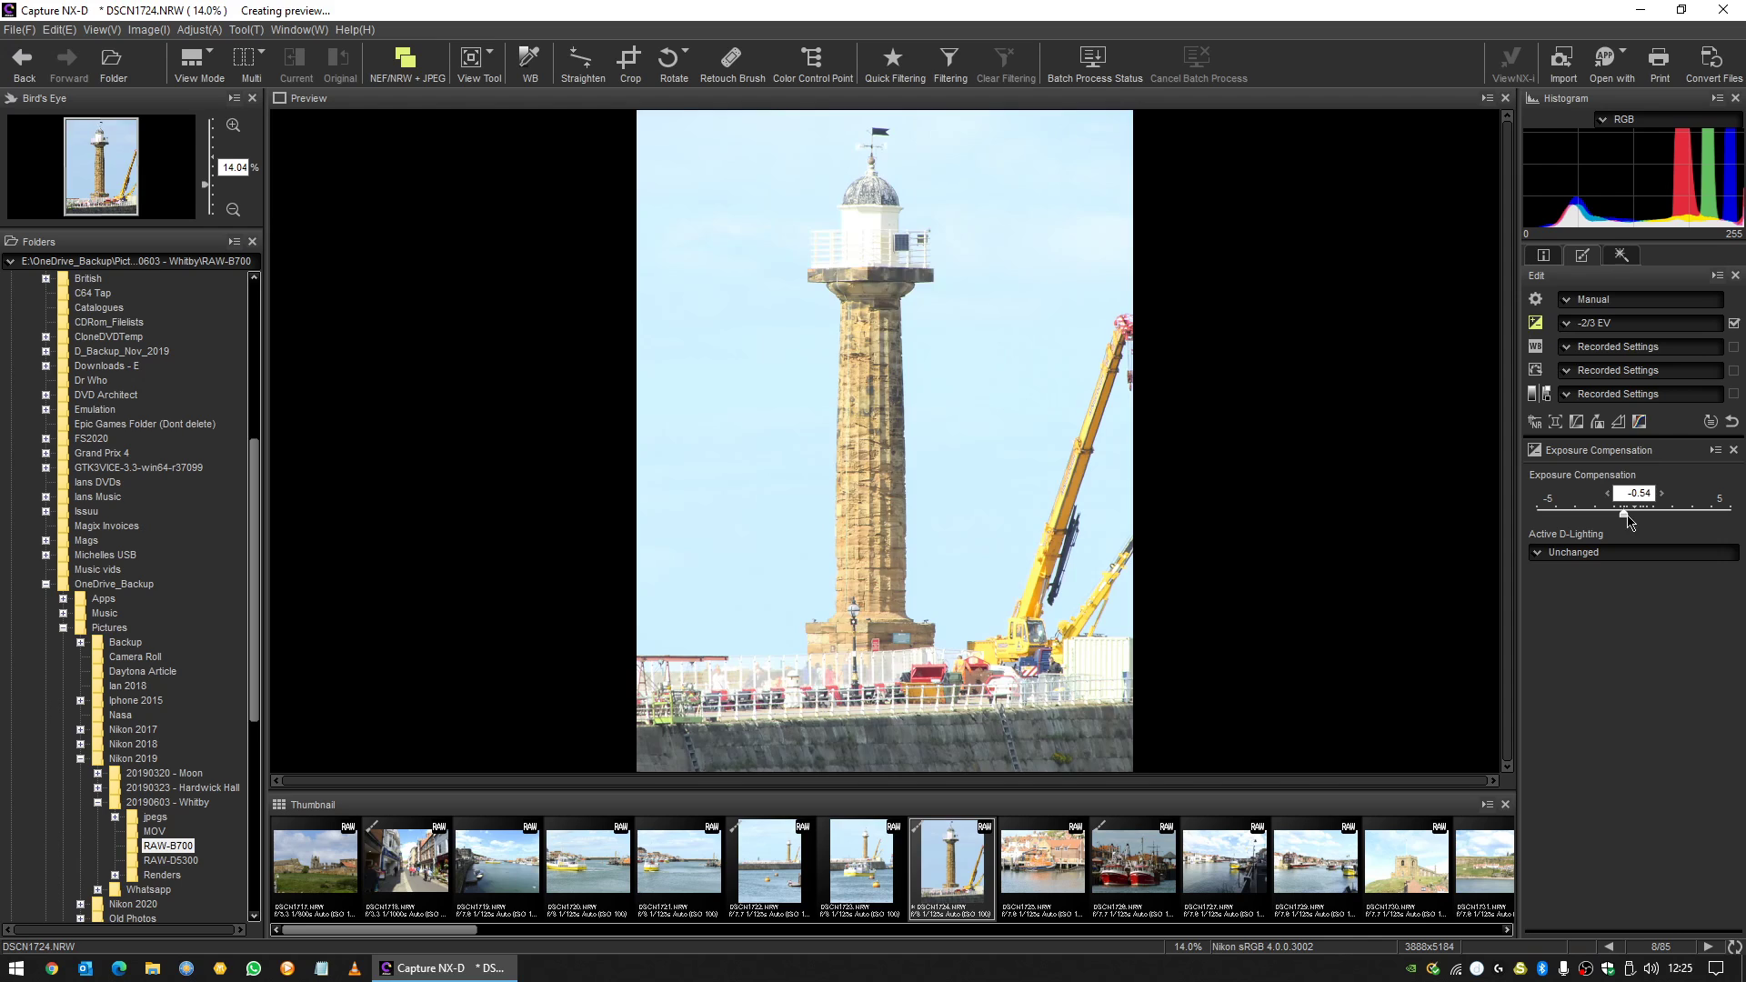
pyautogui.moveTo(1625, 518); pyautogui.dragTo(1613, 519)
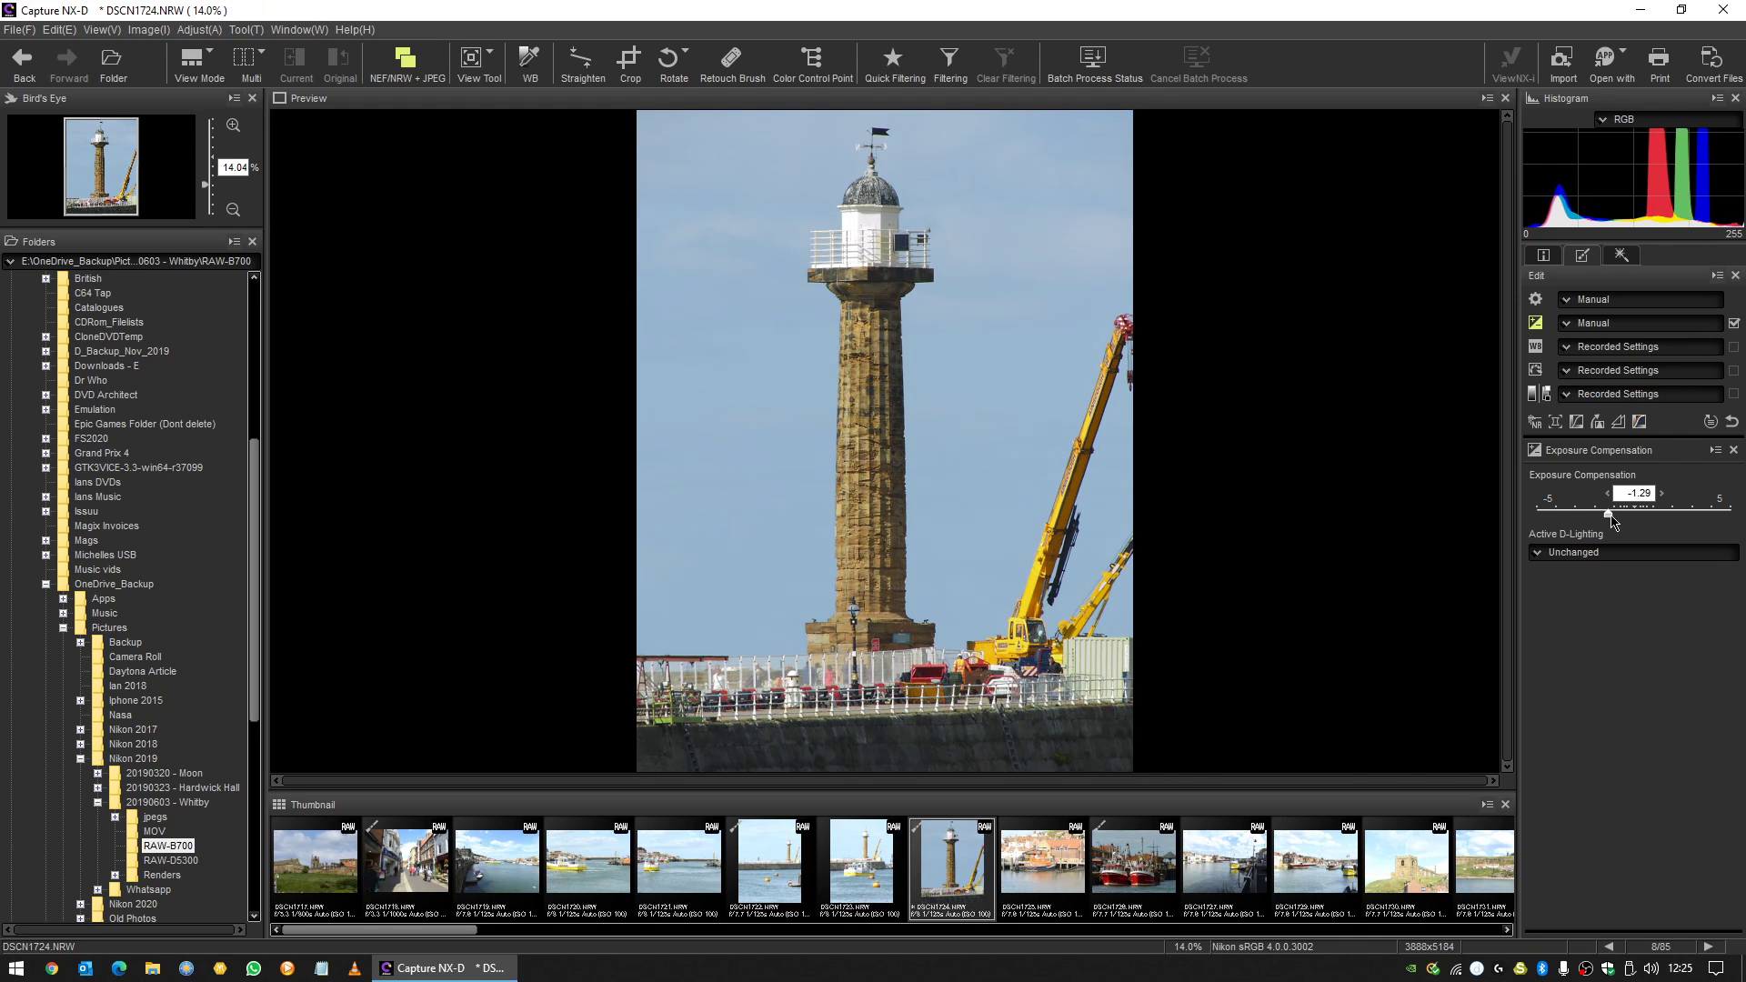
pyautogui.moveTo(1611, 507); pyautogui.dragTo(1615, 507)
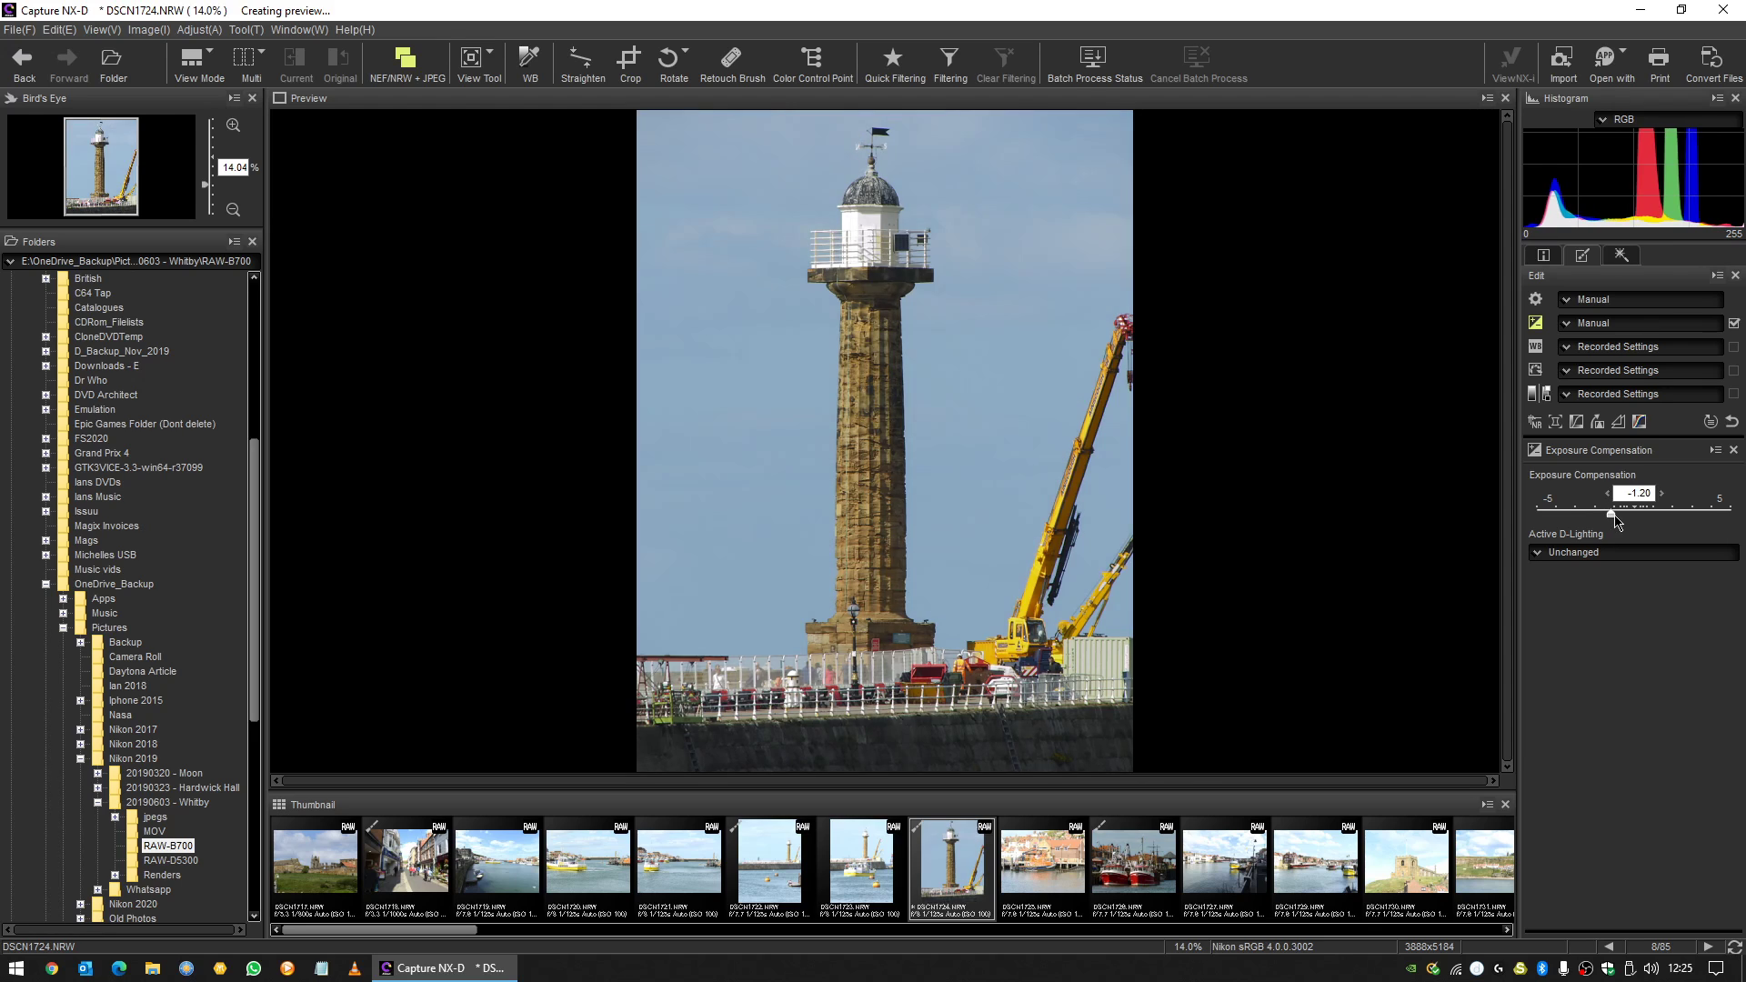
pyautogui.moveTo(1613, 508); pyautogui.dragTo(1606, 508)
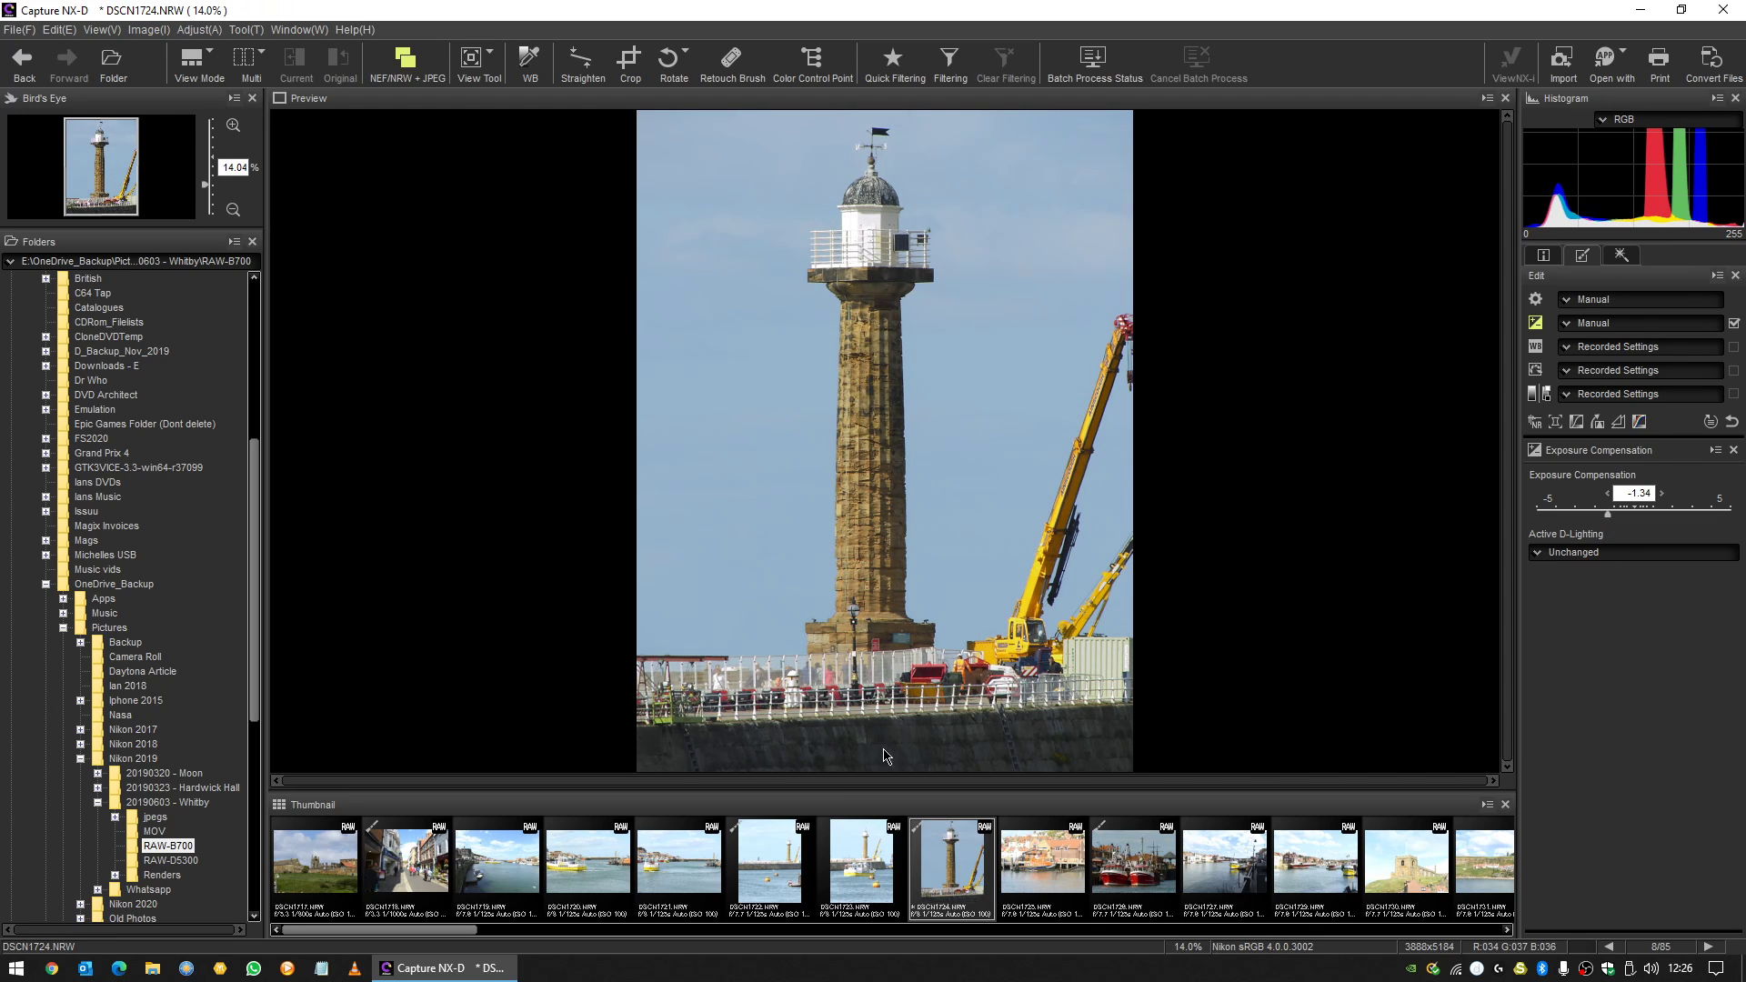
pyautogui.moveTo(1086, 414)
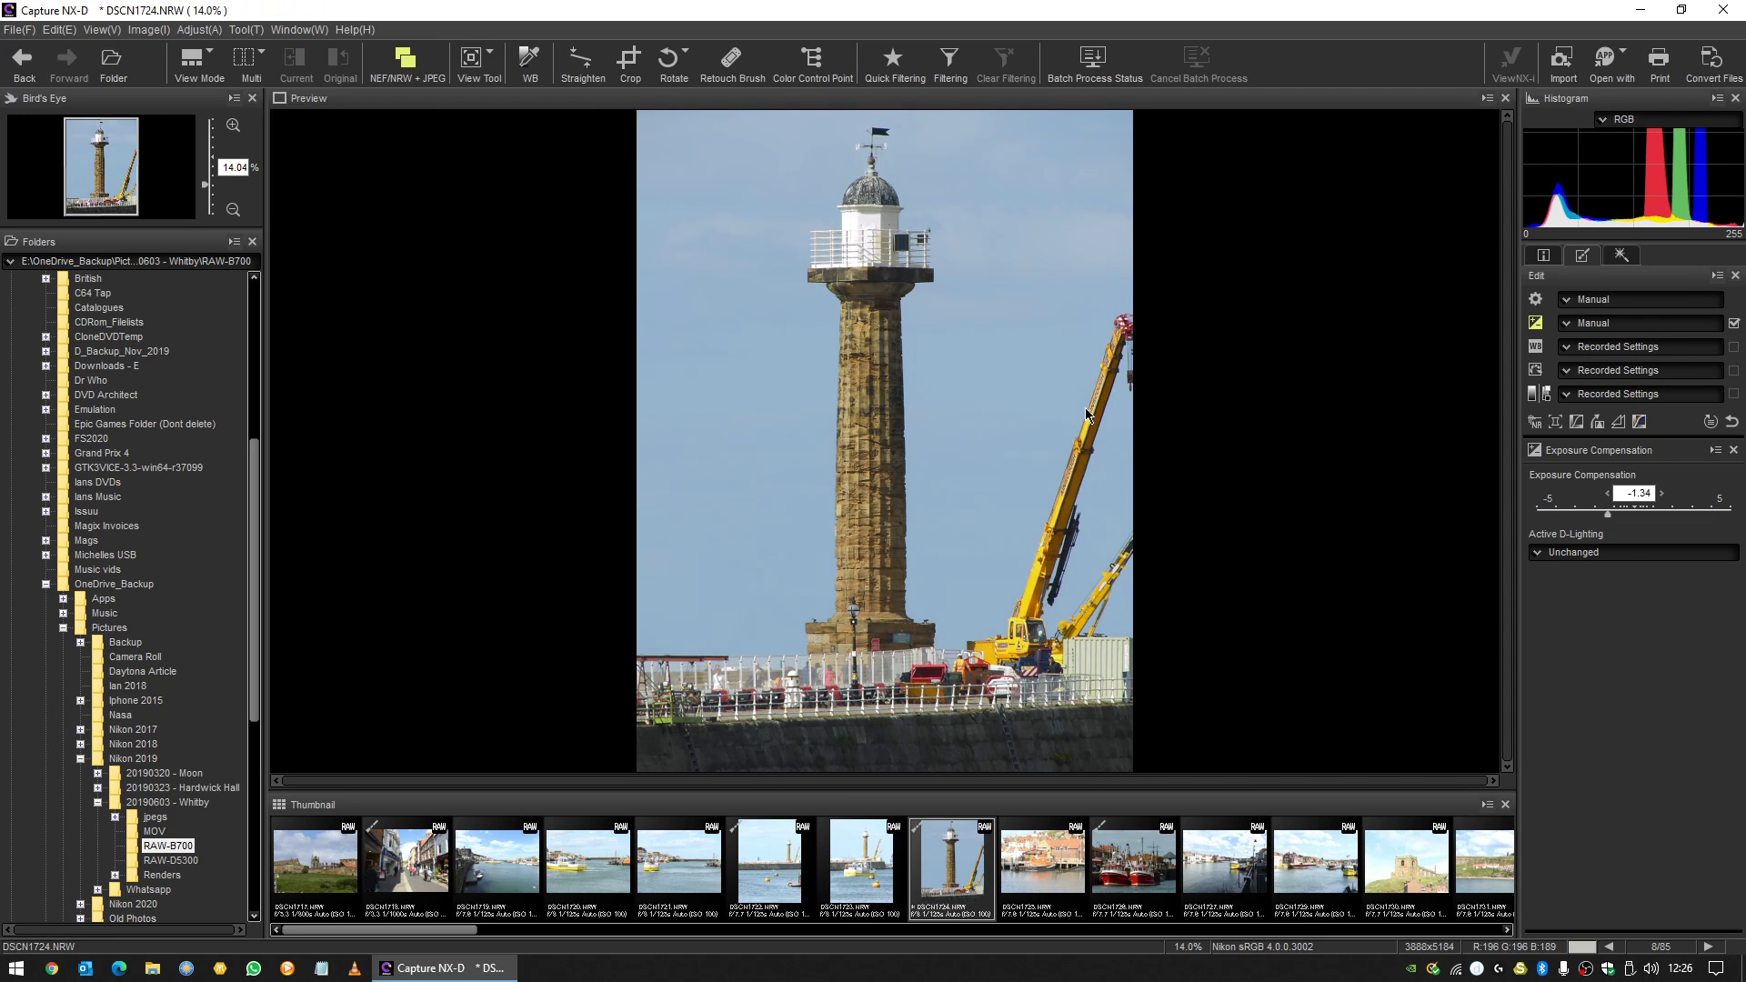
pyautogui.moveTo(1660, 593)
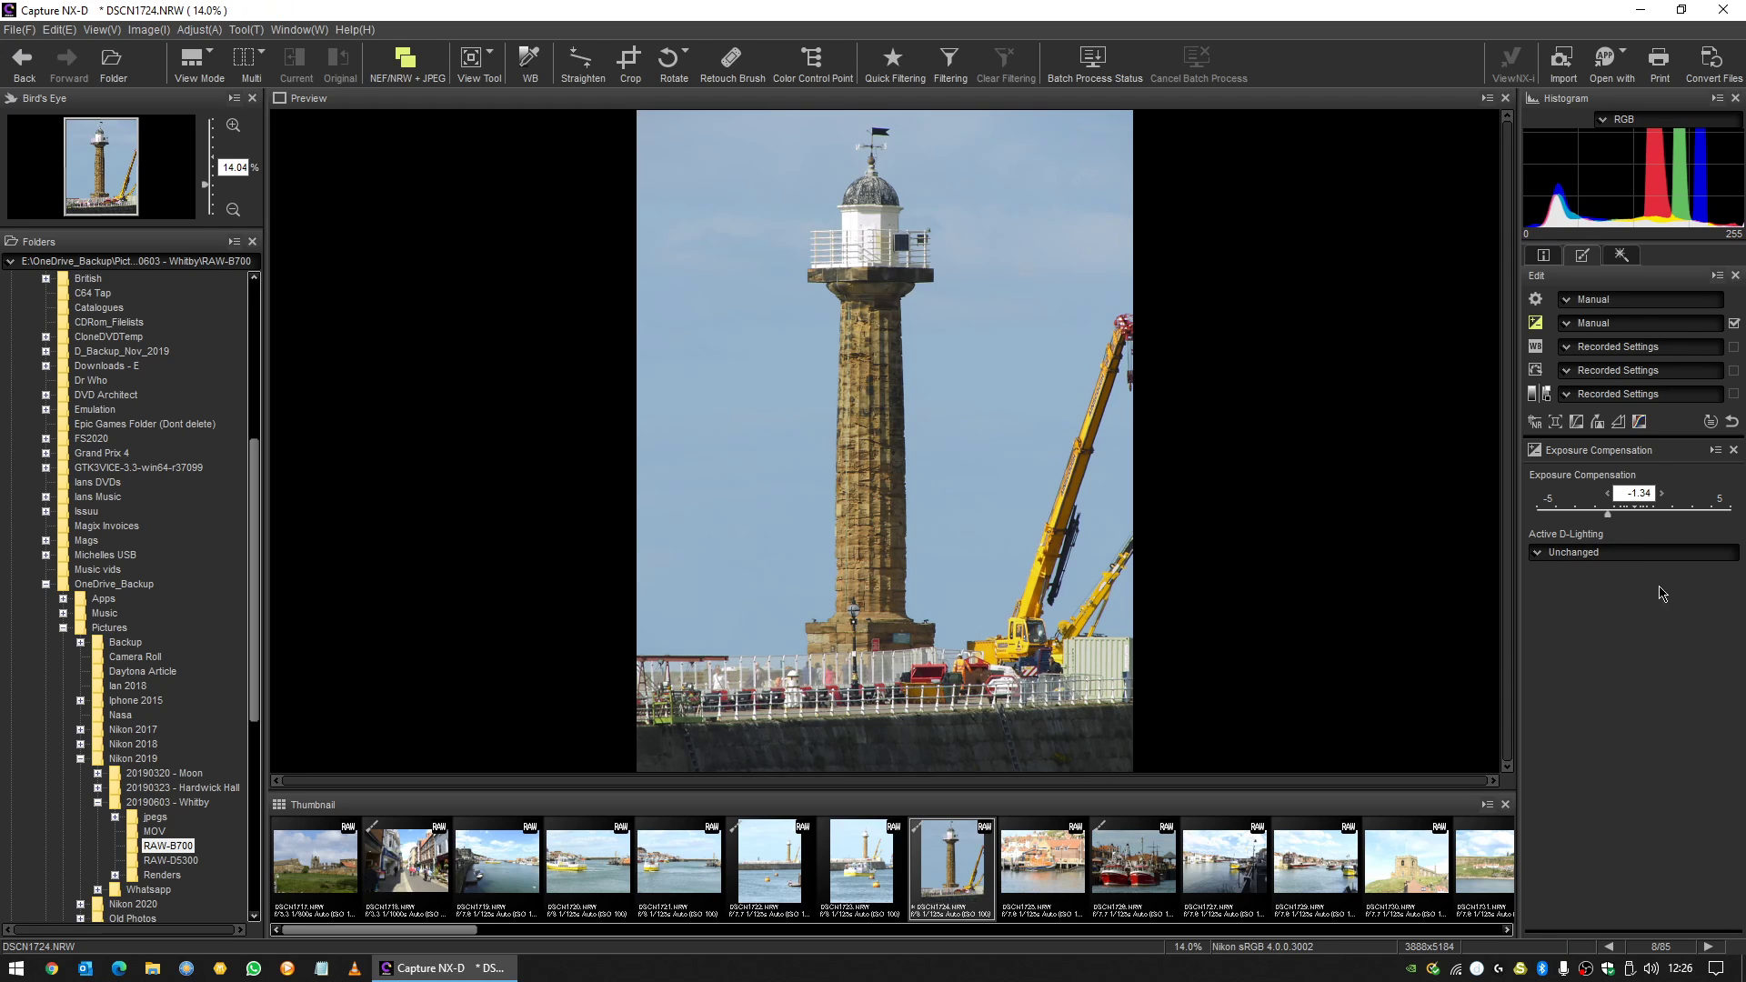
# Set Active D-Lighting to Normal, then raise it to Extra high 1 to brighten the shadows.
pyautogui.click(1626, 553)
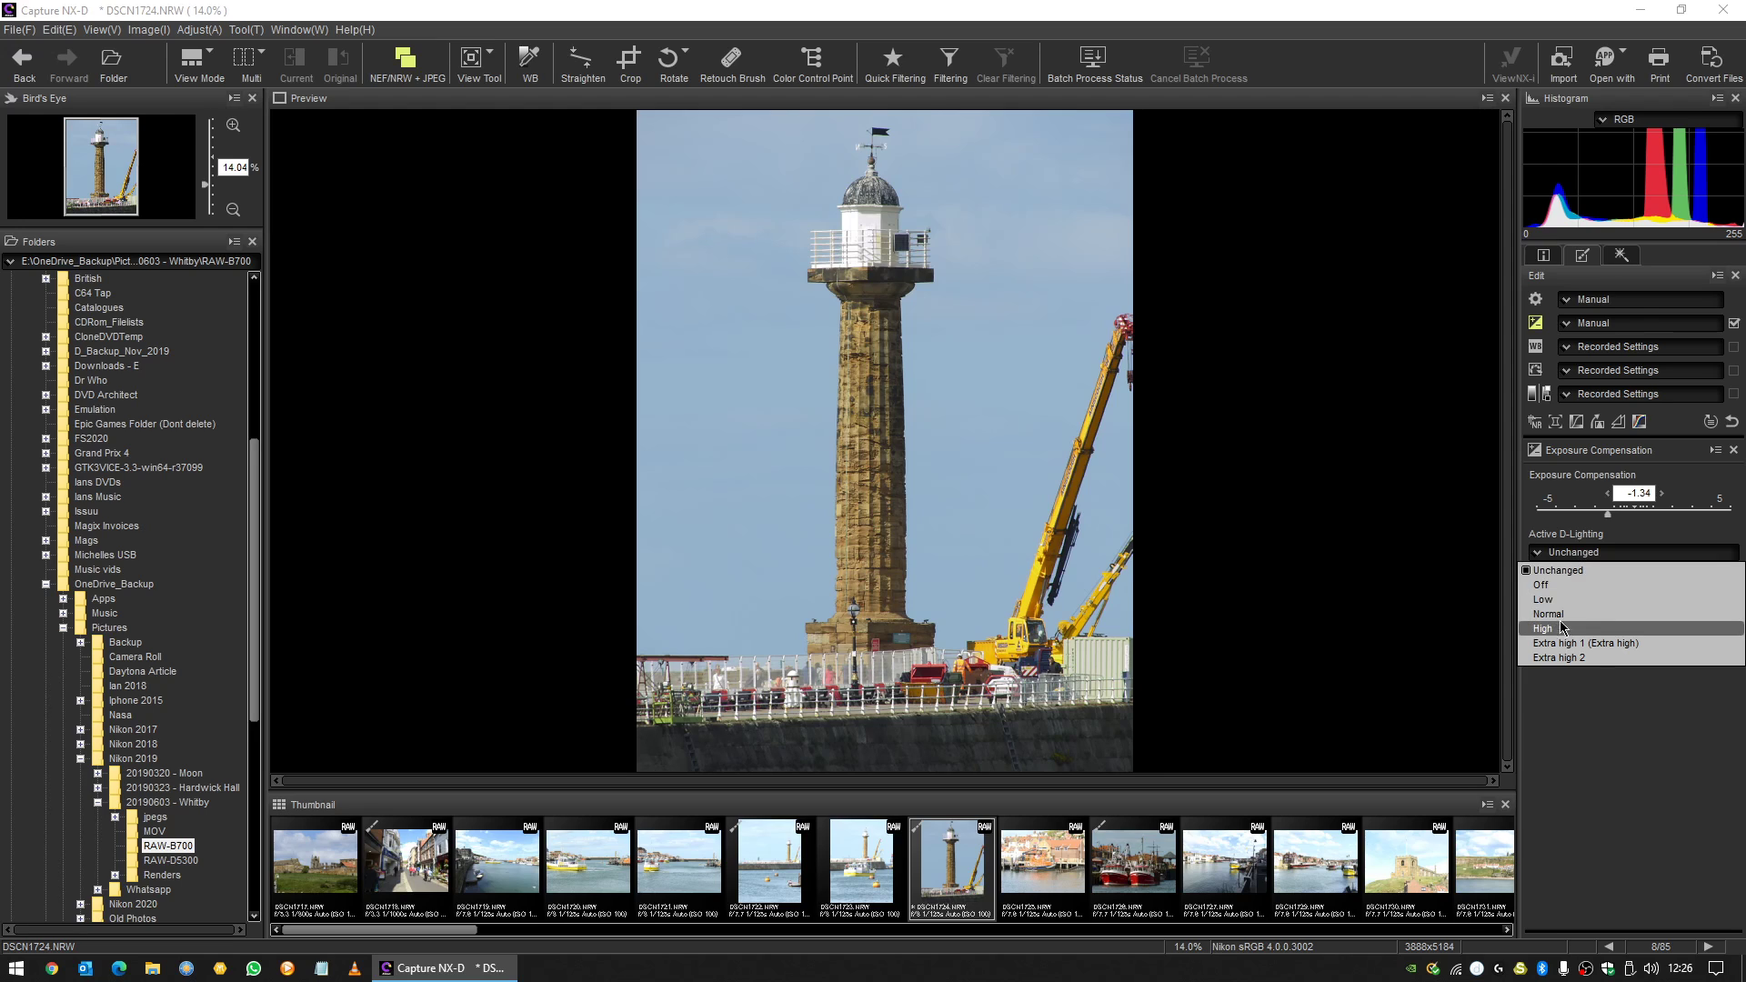
pyautogui.click(1550, 613)
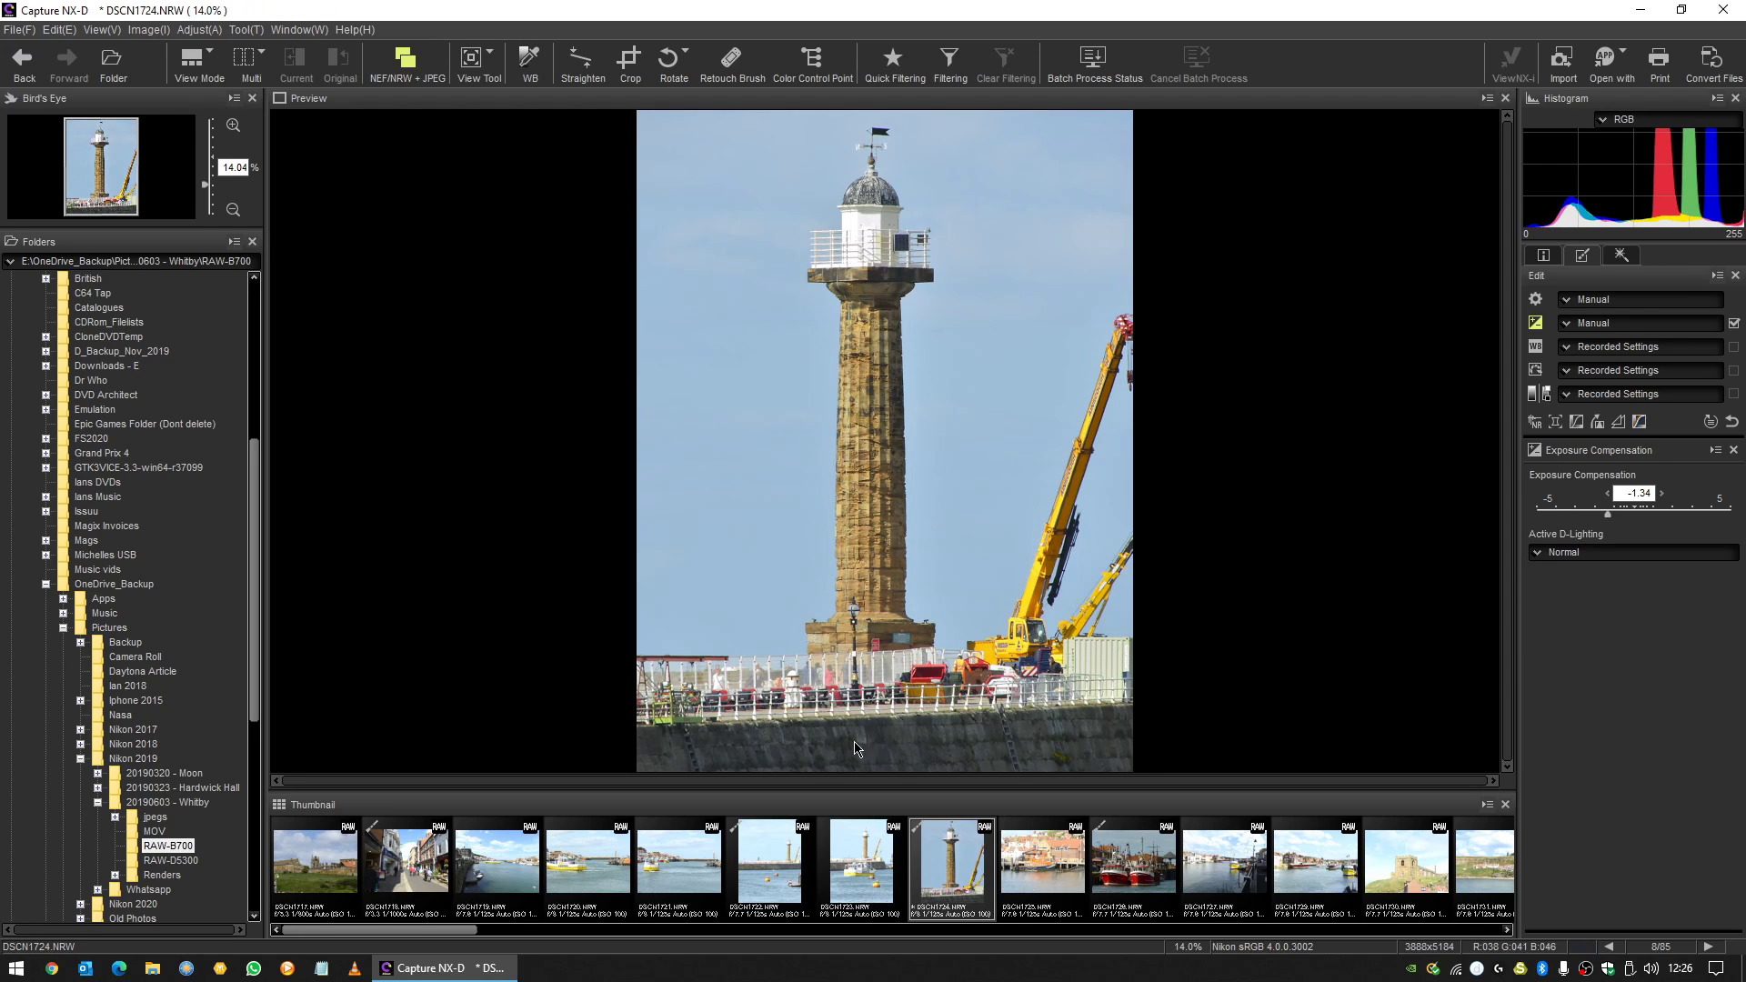
pyautogui.click(1630, 551)
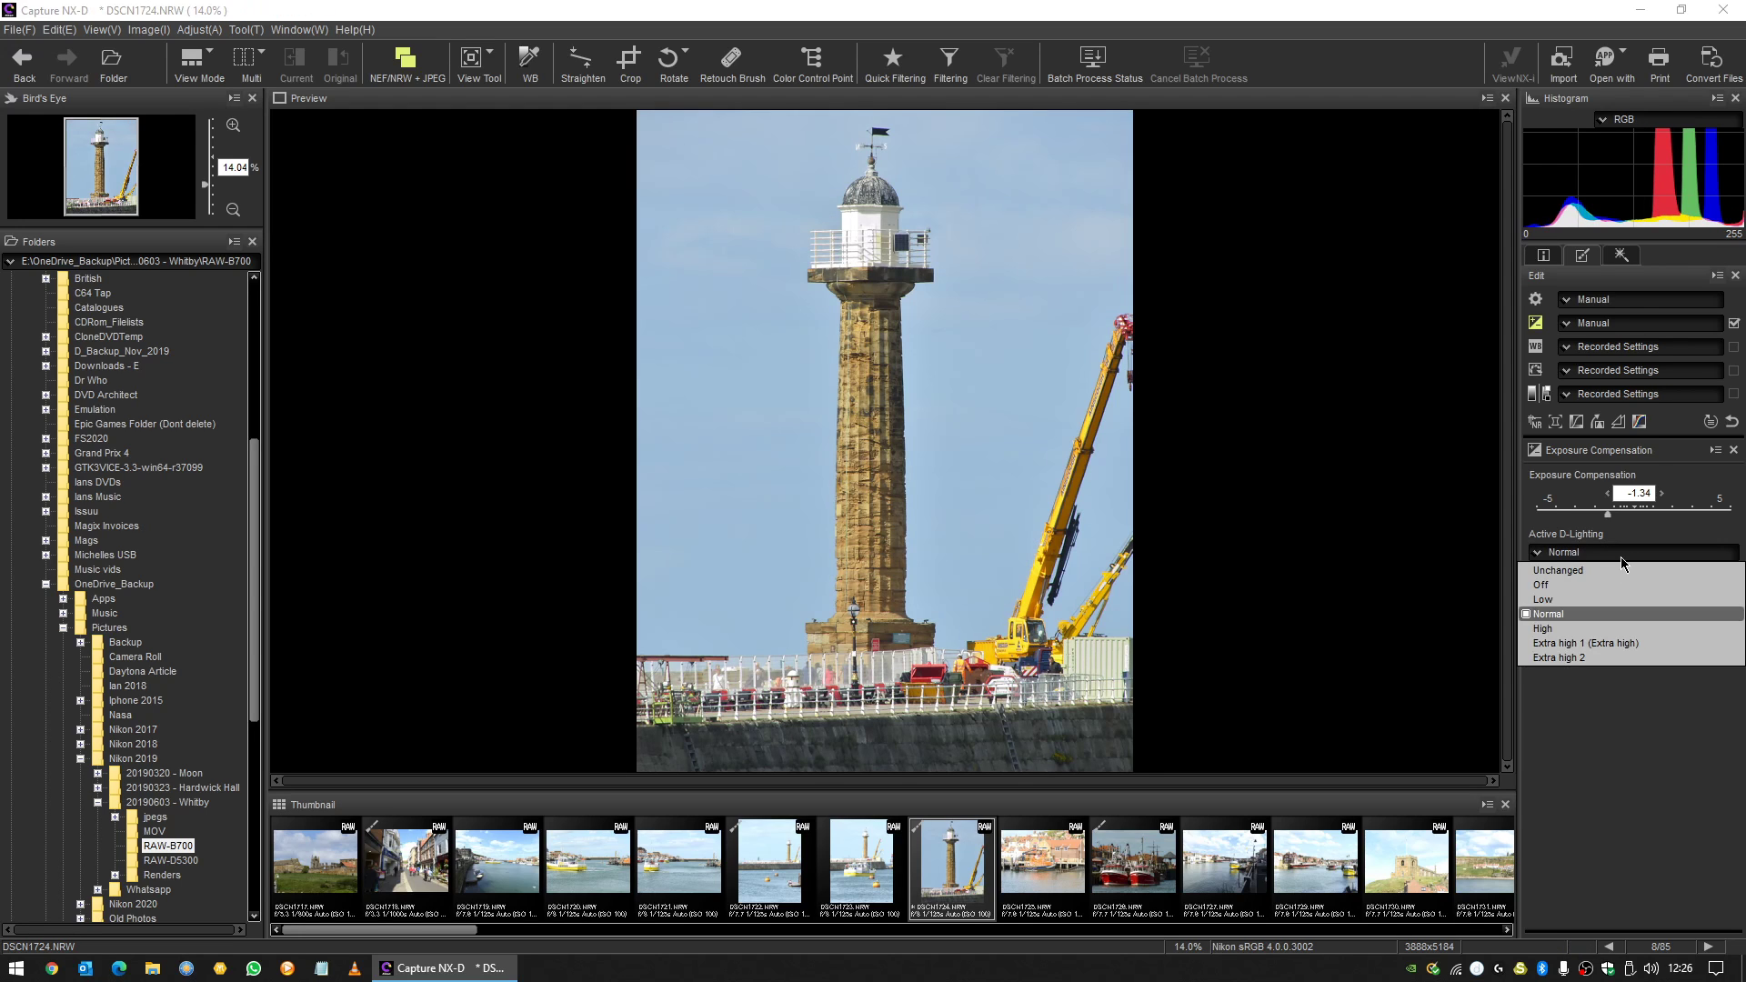
pyautogui.click(1581, 641)
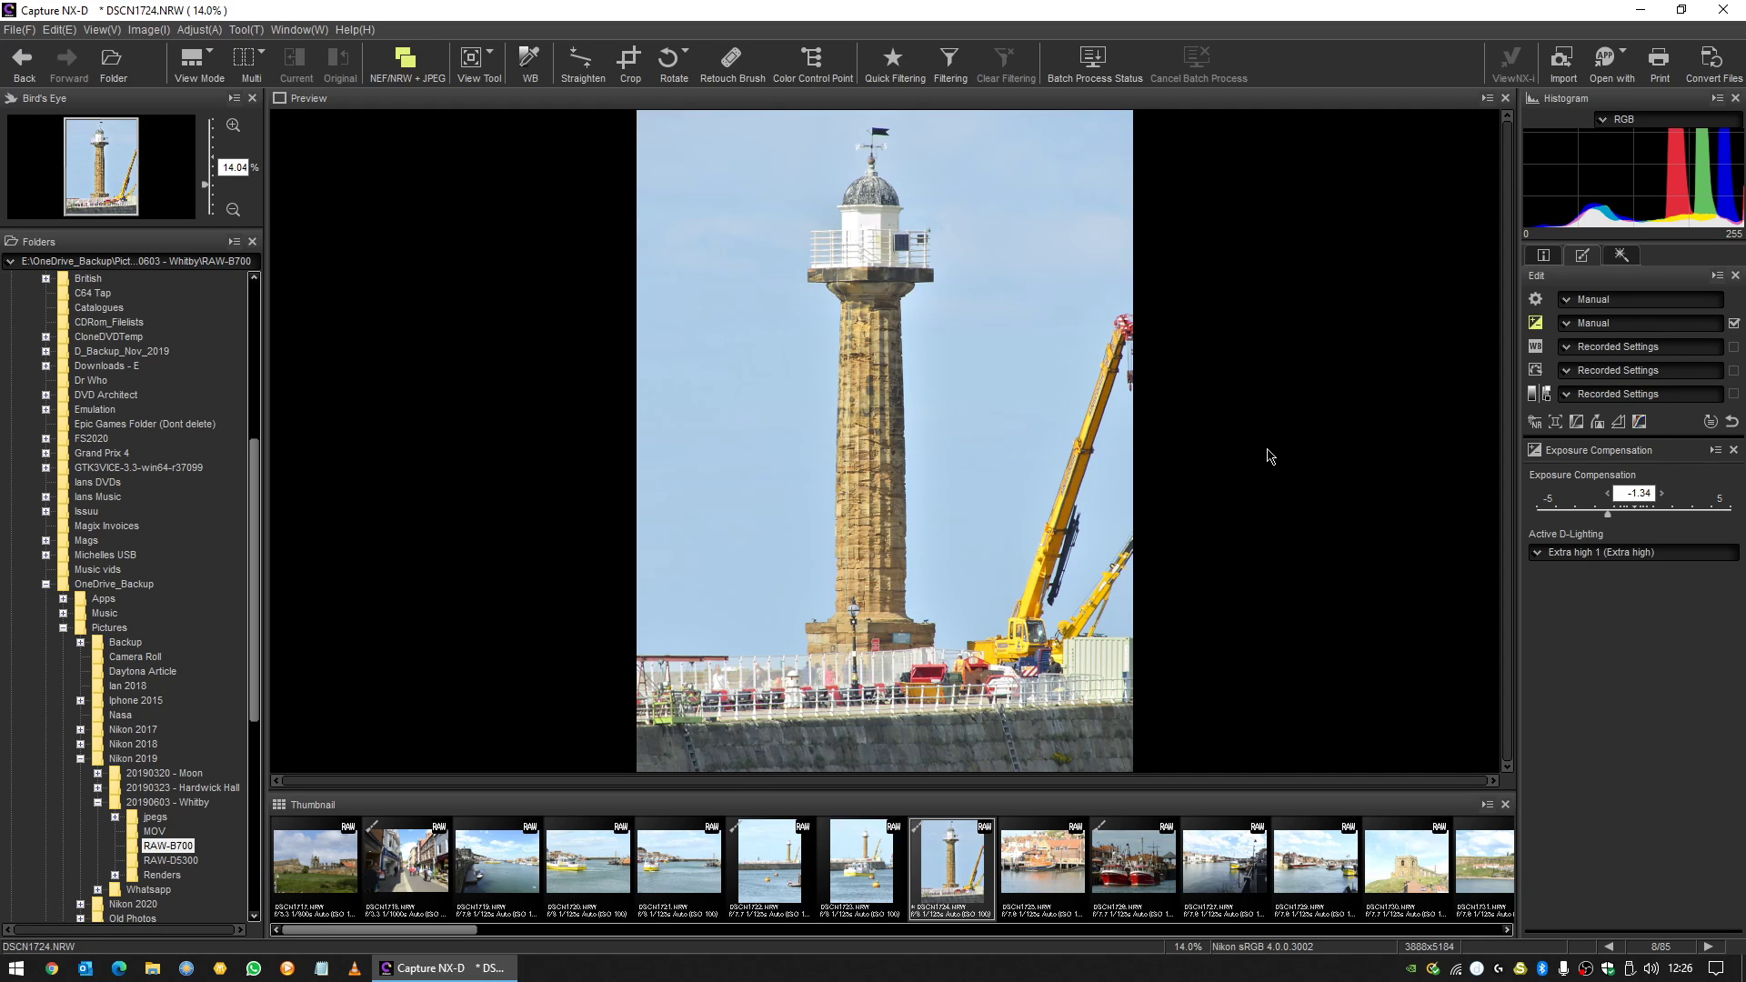
pyautogui.moveTo(486, 214)
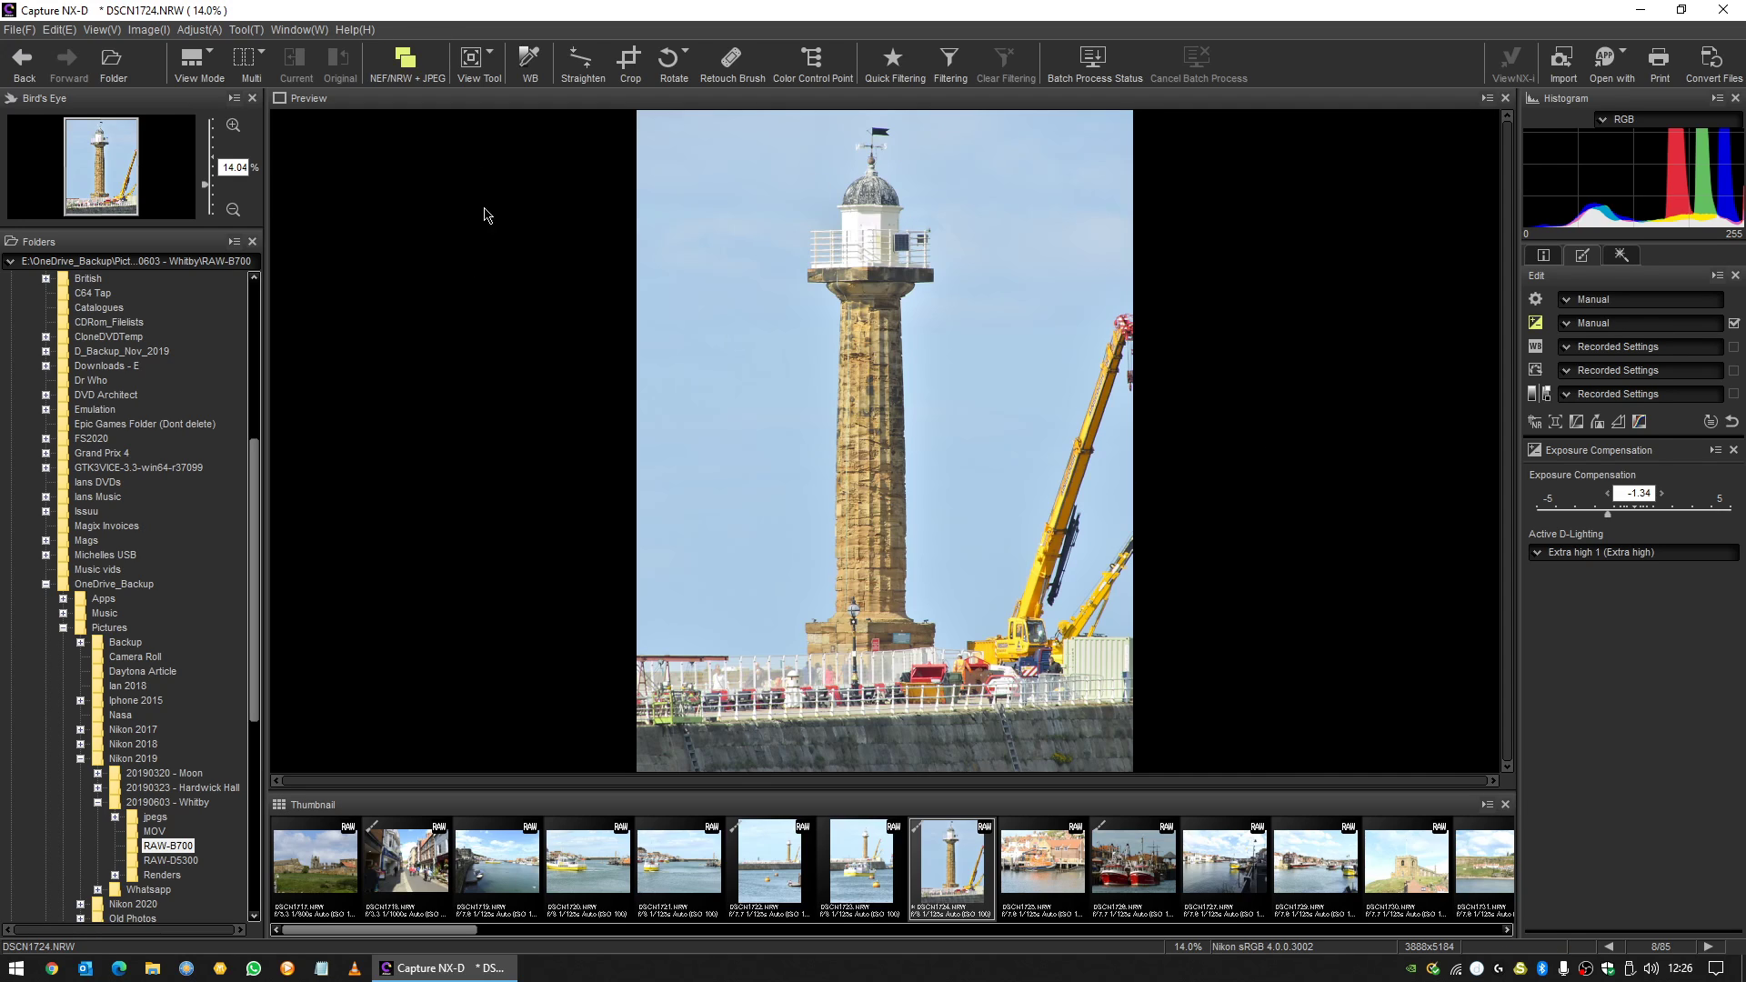
pyautogui.moveTo(788, 752)
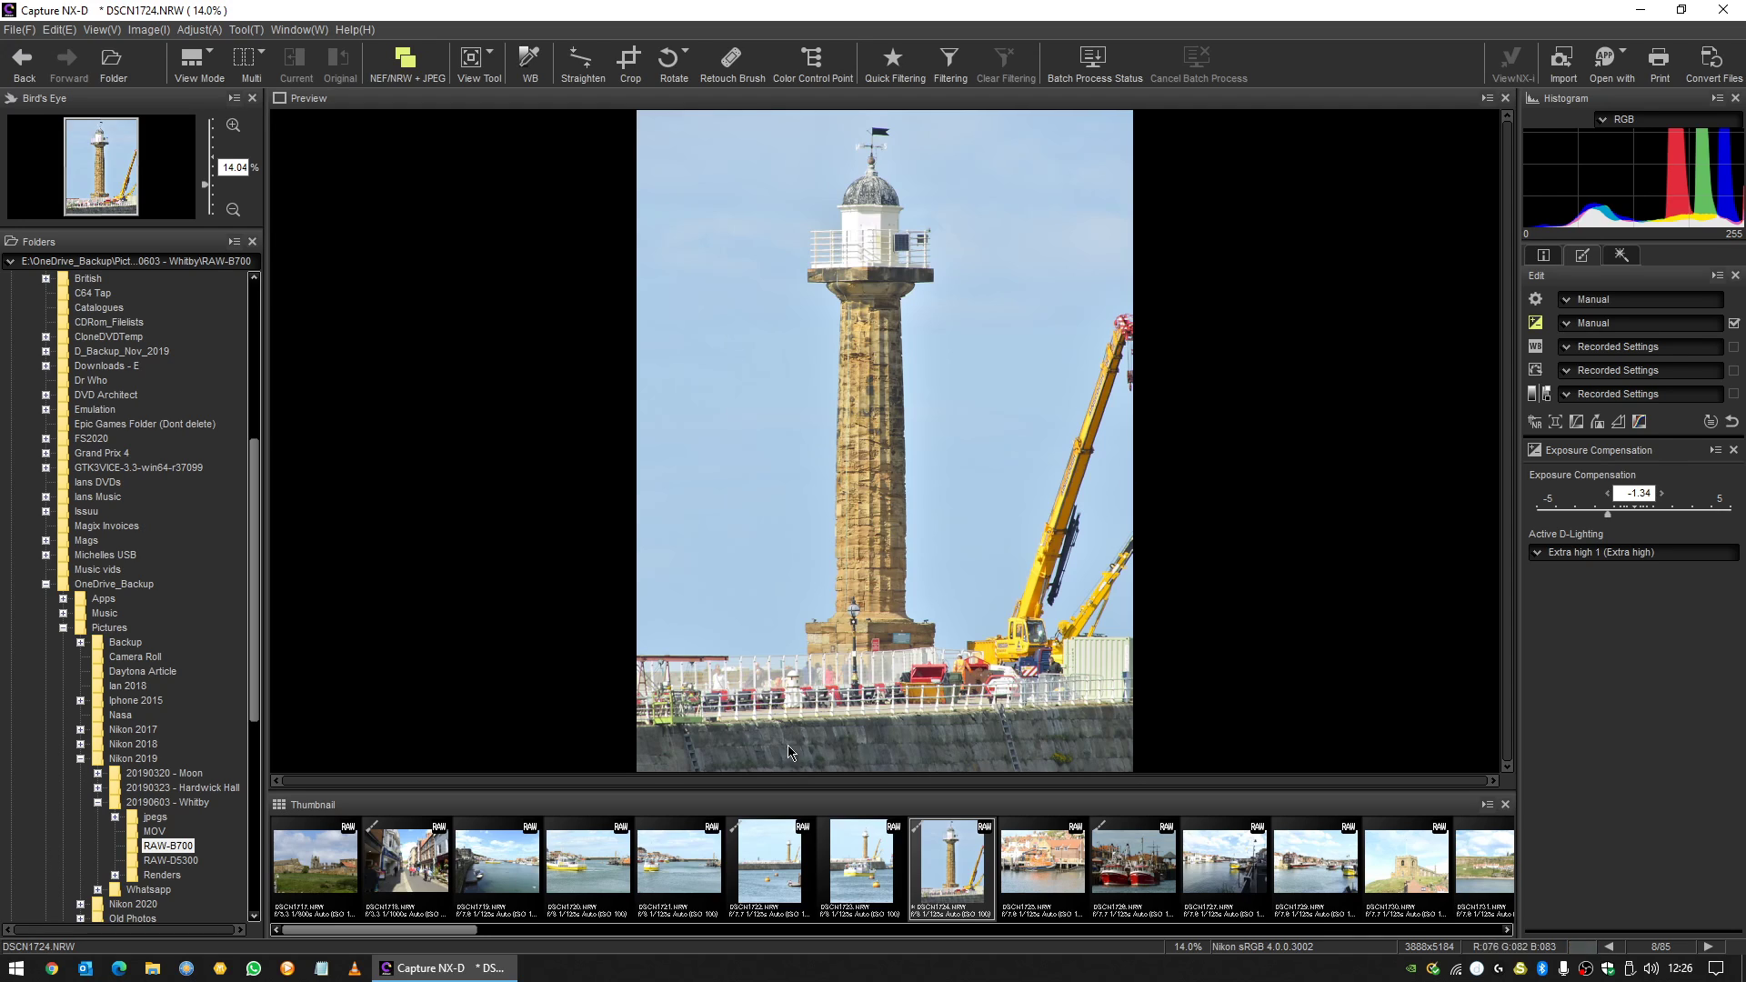
pyautogui.moveTo(1066, 720)
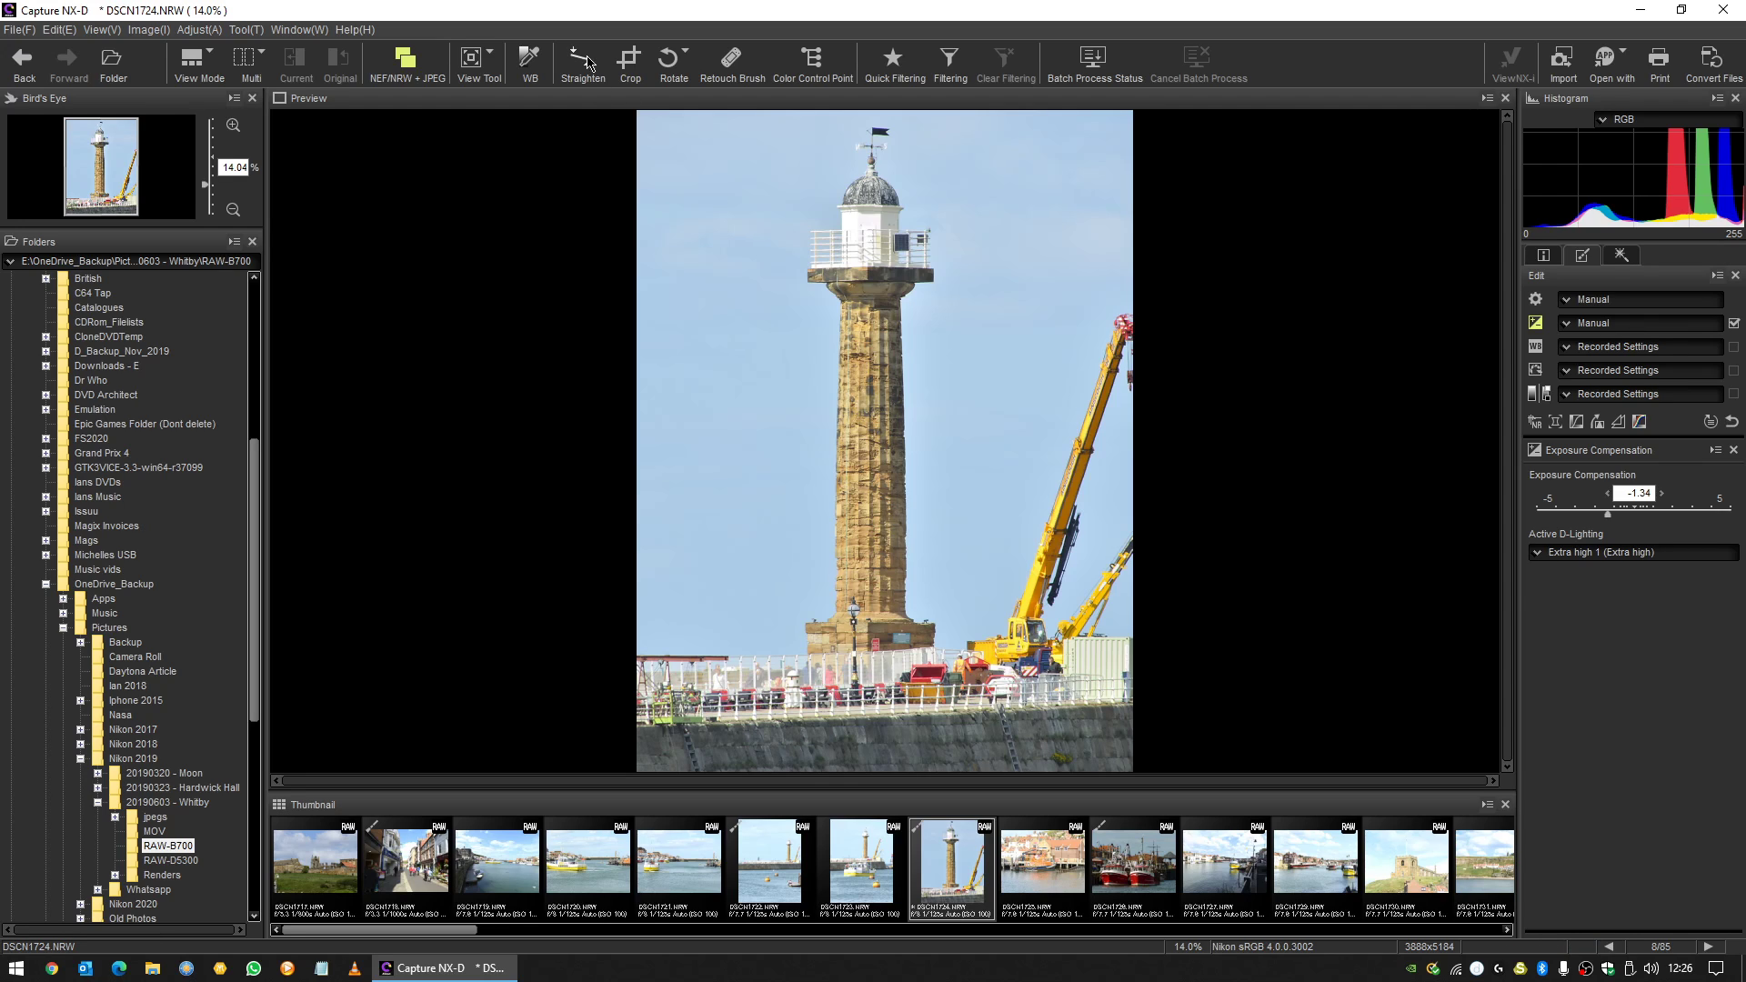
# Apply a -0.1 Straighten correction and close the Exposure Compensation and Straighten palettes.
pyautogui.click(582, 58)
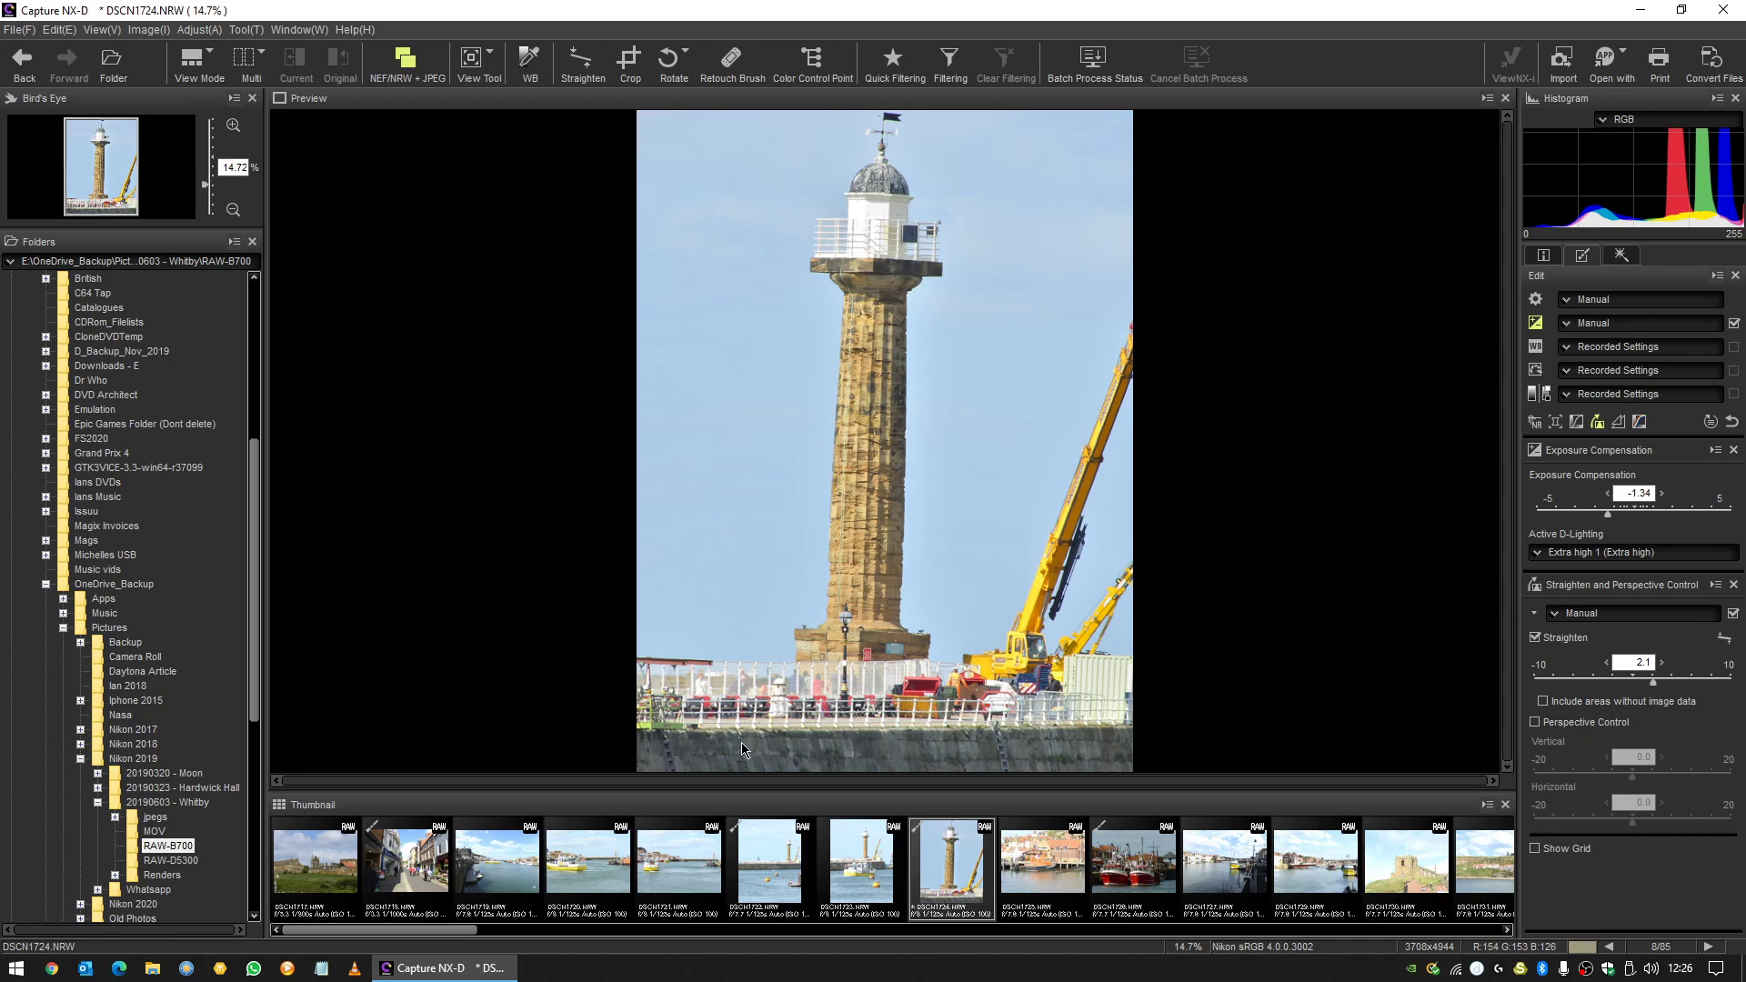
pyautogui.moveTo(825, 322)
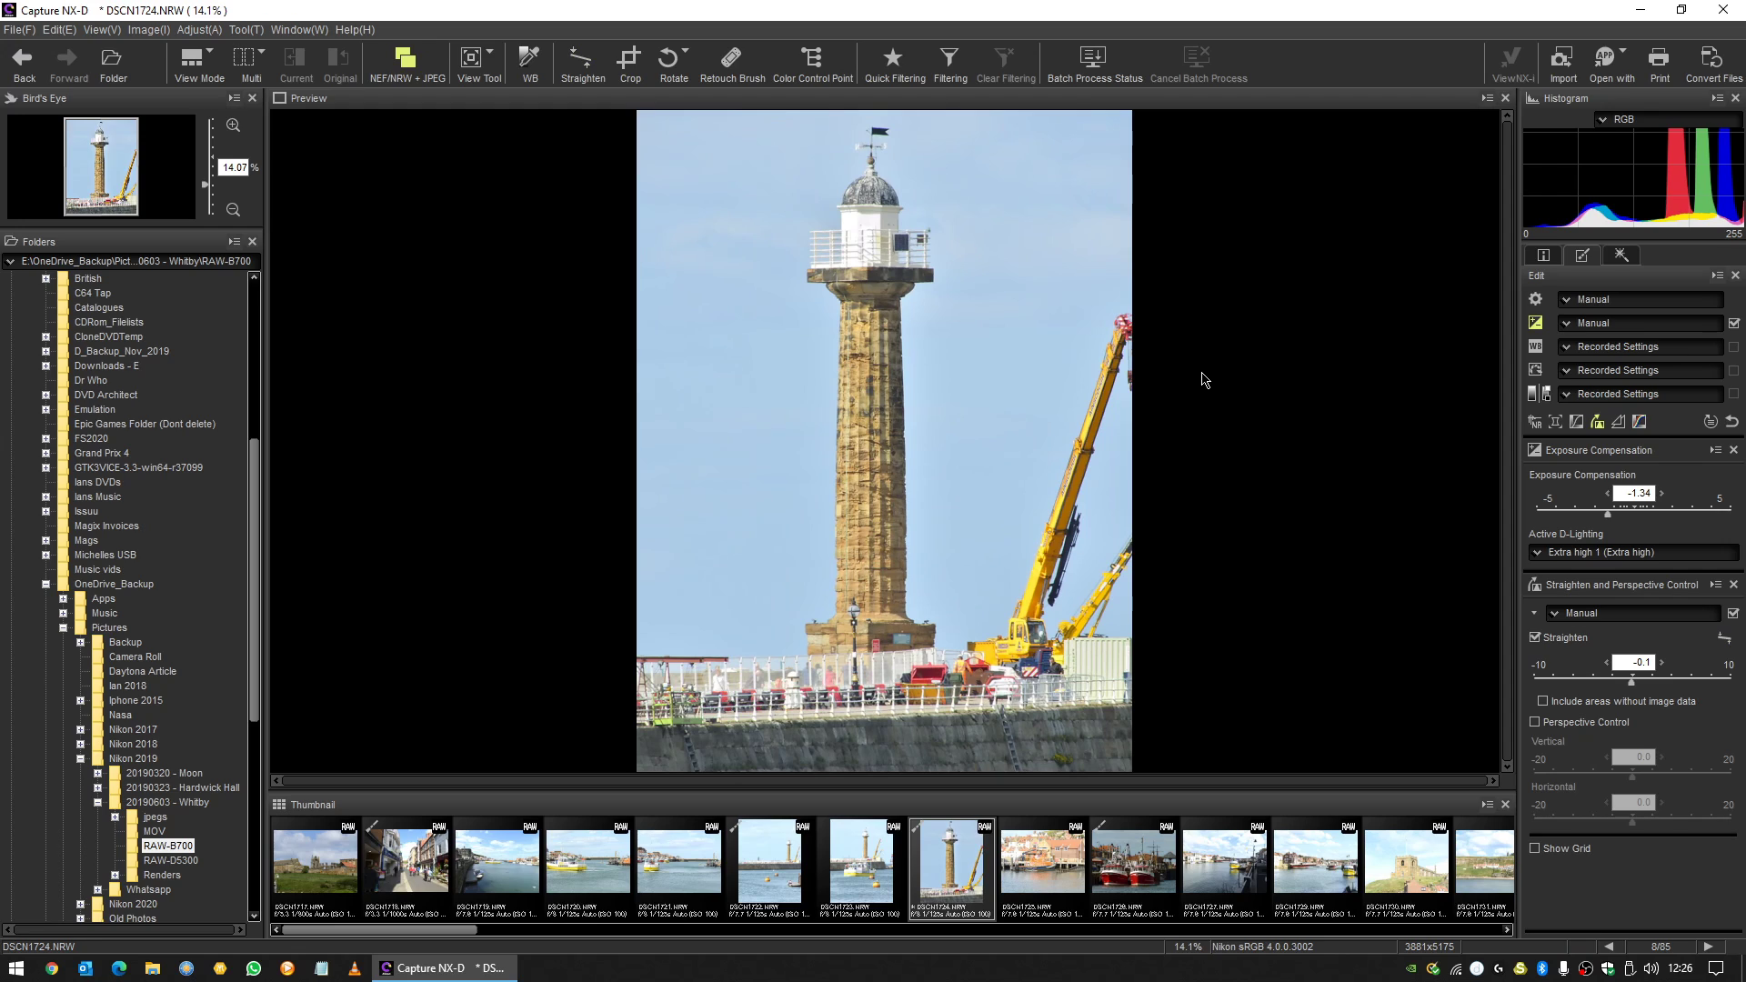
pyautogui.moveTo(1731, 476)
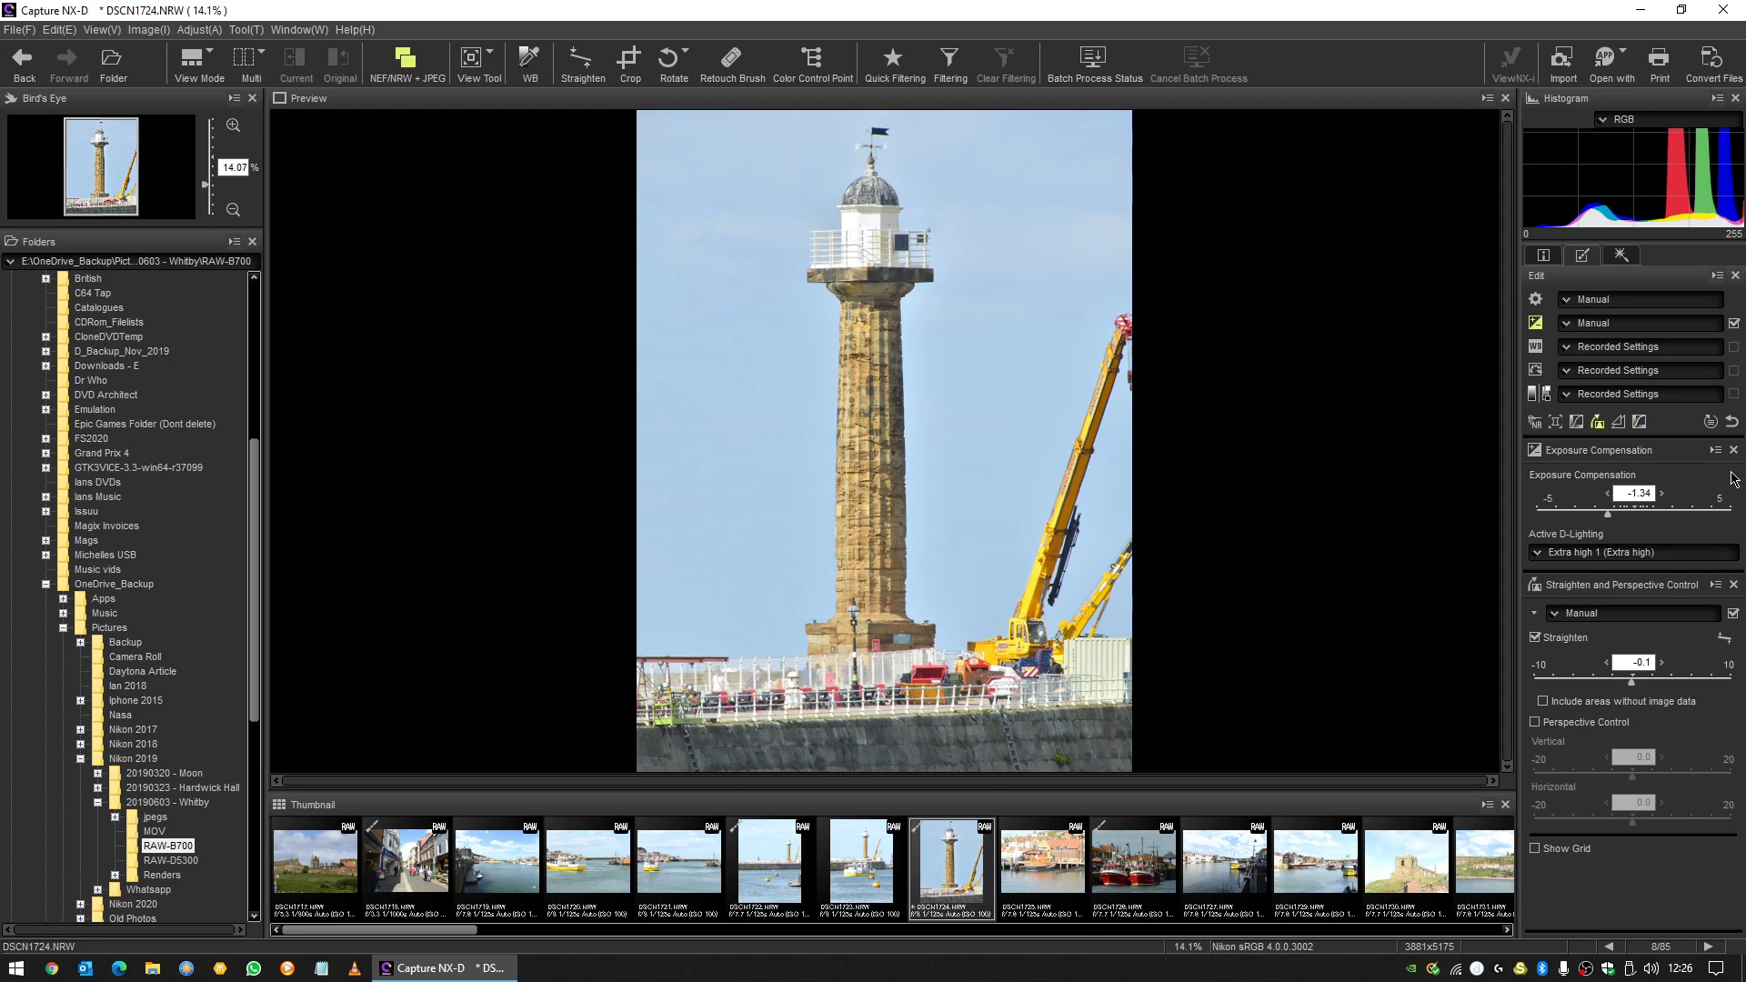
pyautogui.click(1731, 449)
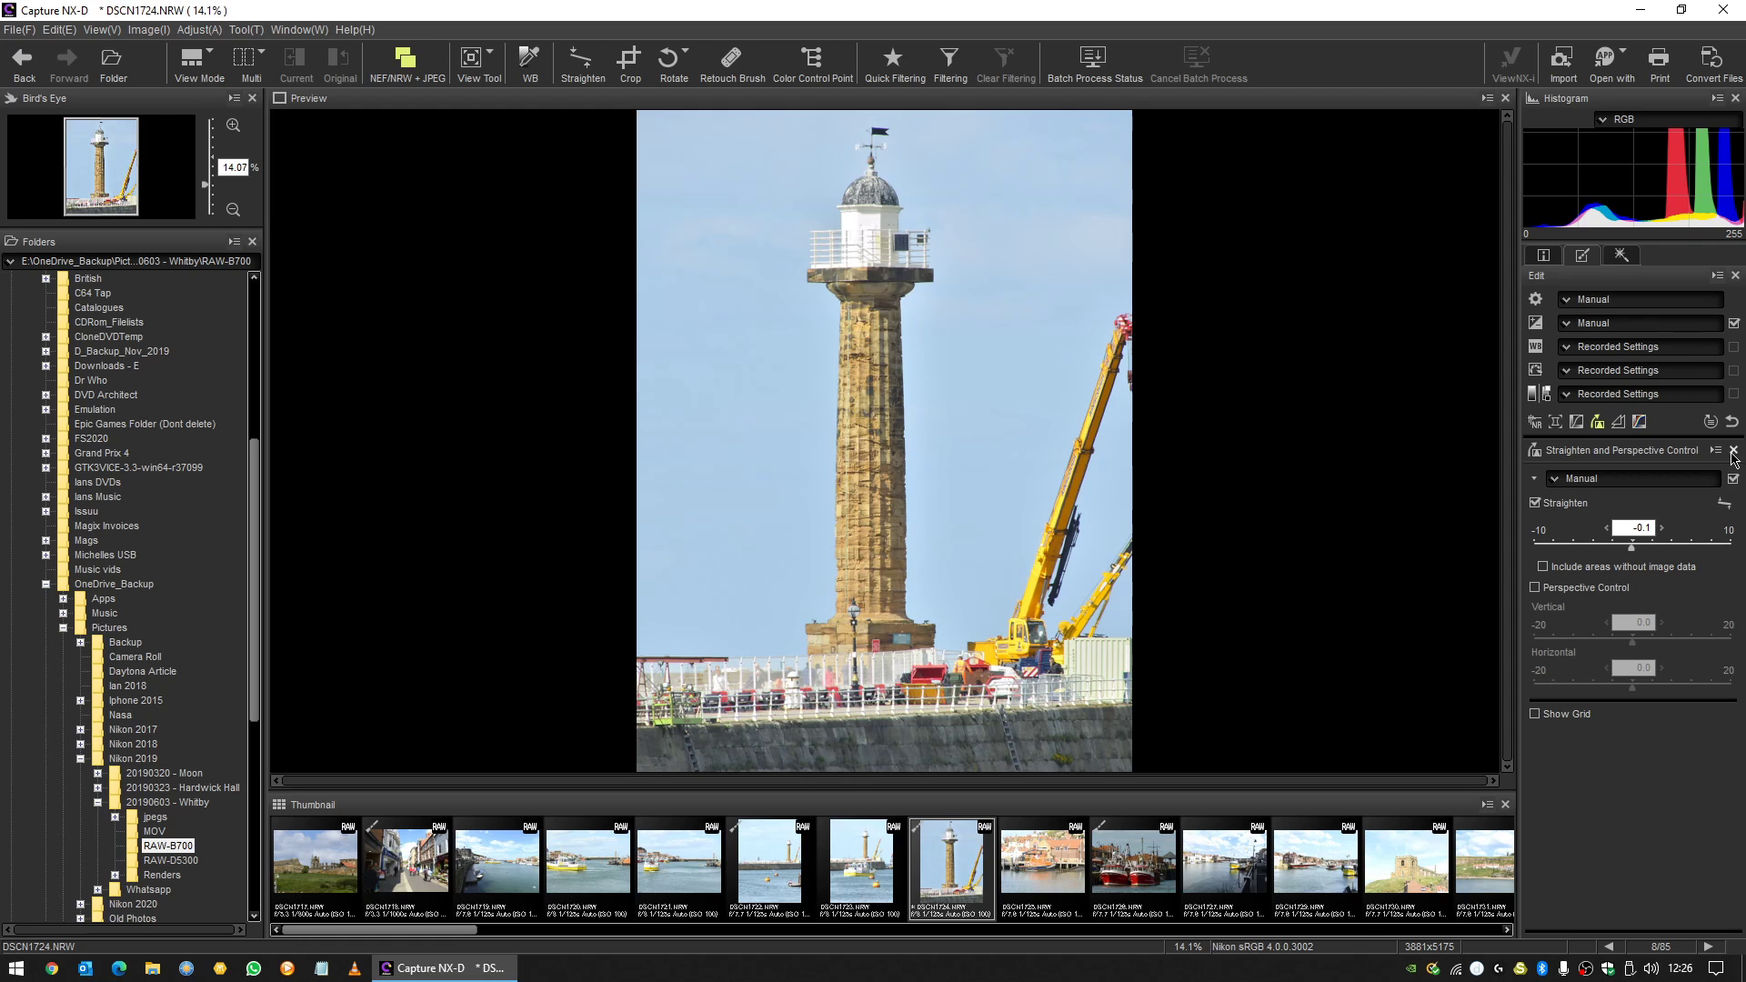
pyautogui.click(1733, 449)
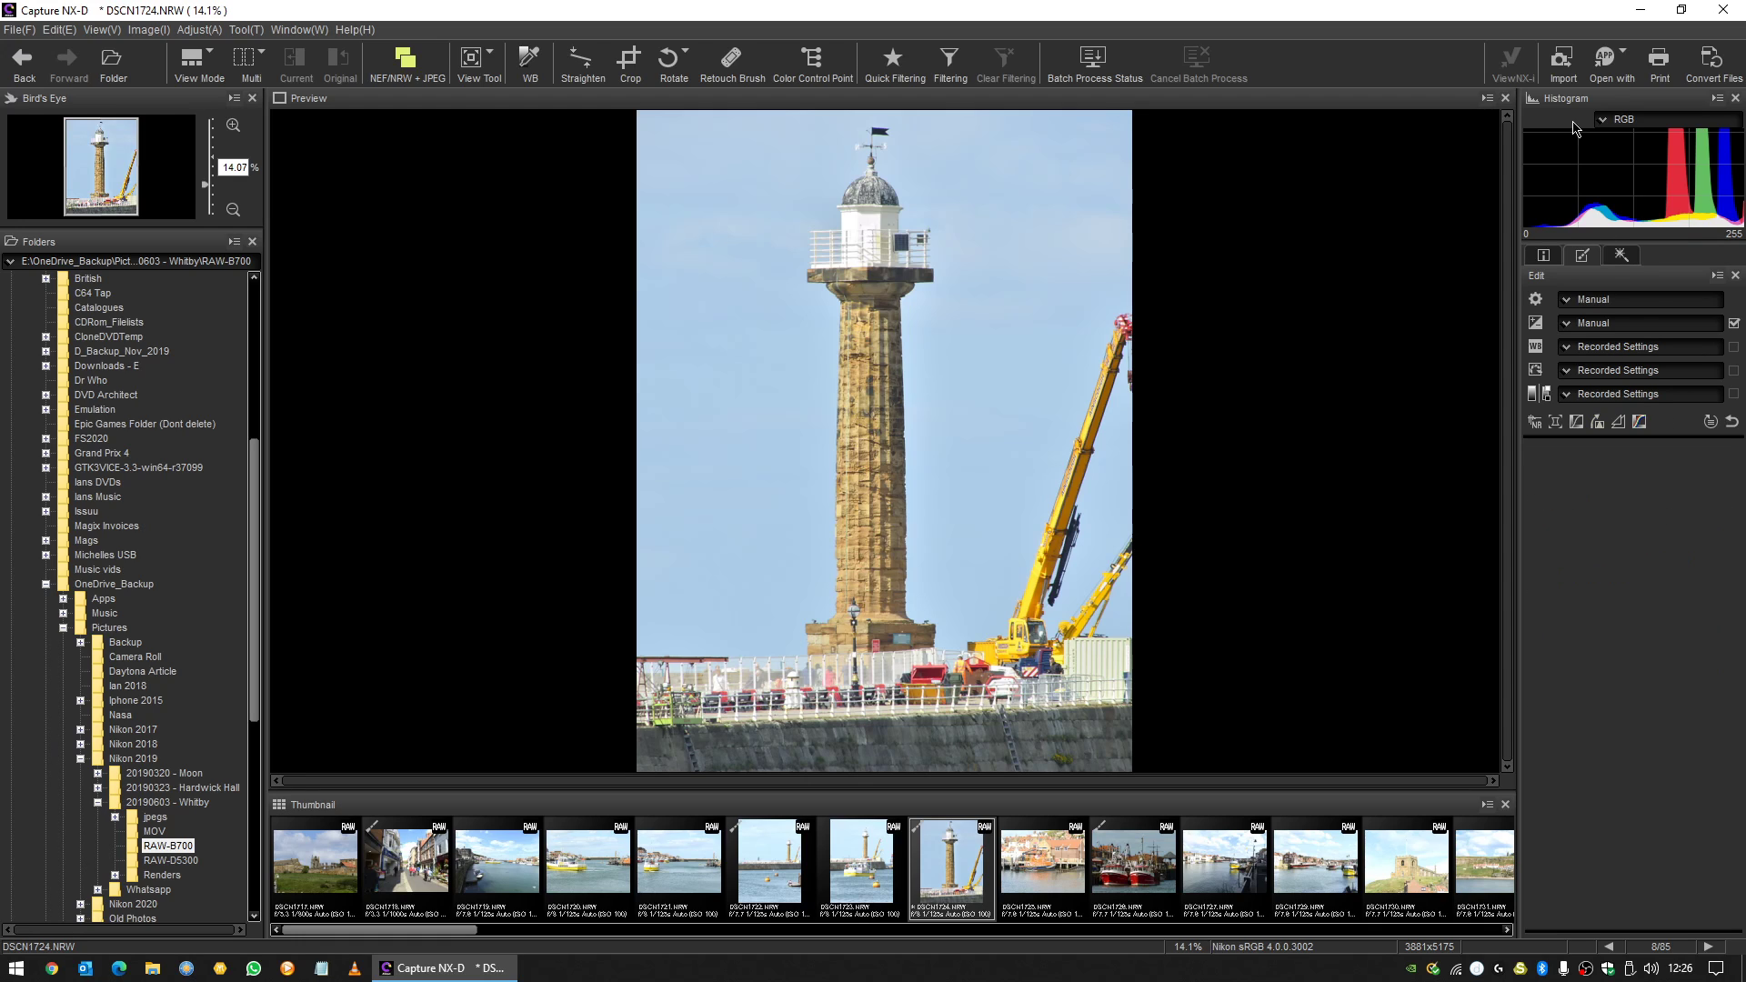
pyautogui.moveTo(608, 73)
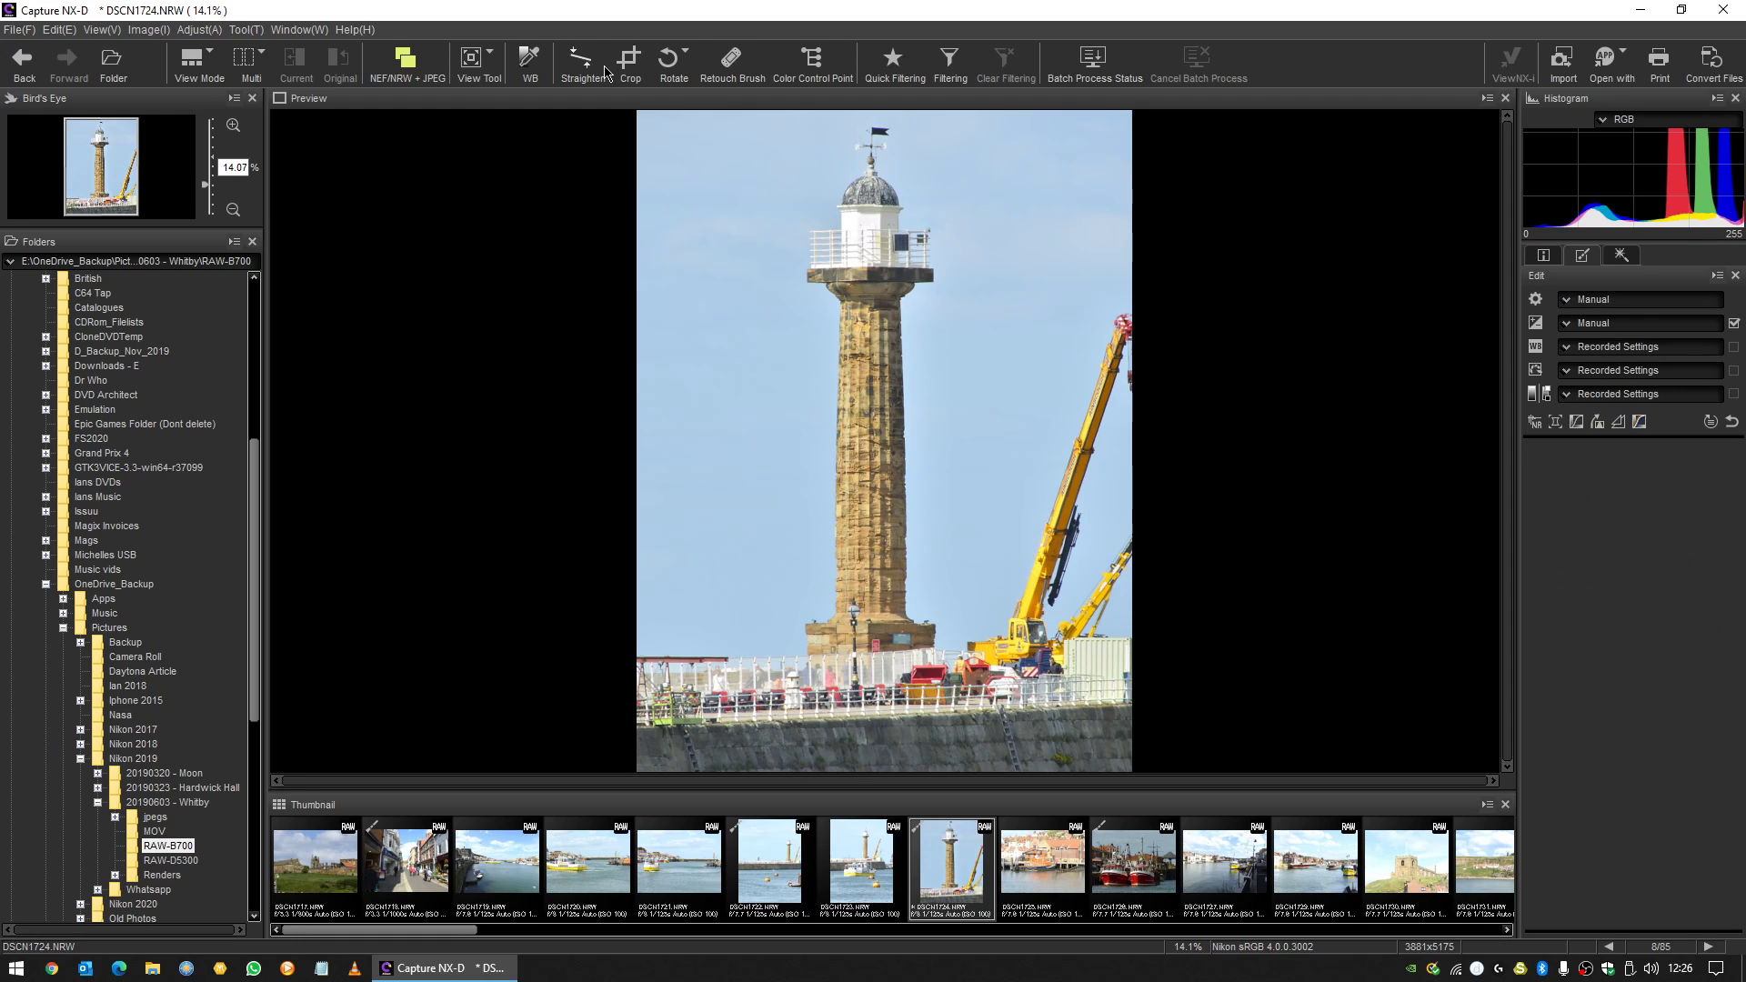
pyautogui.click(580, 58)
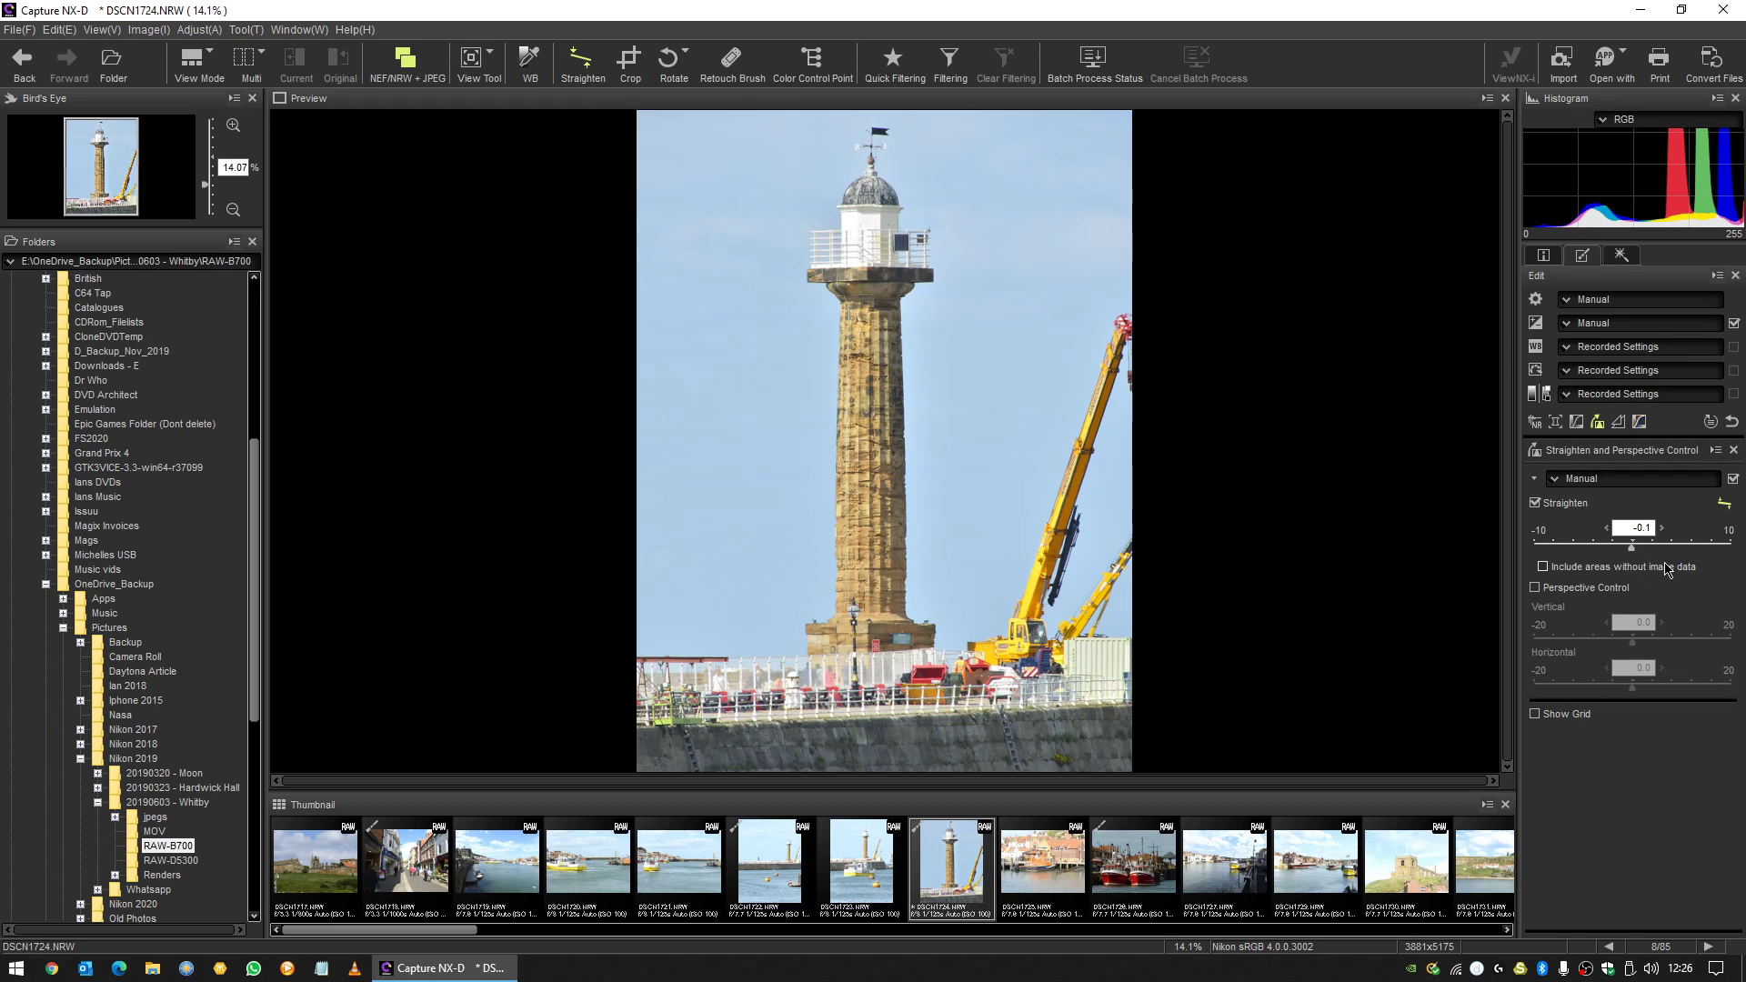
pyautogui.moveTo(1620, 565)
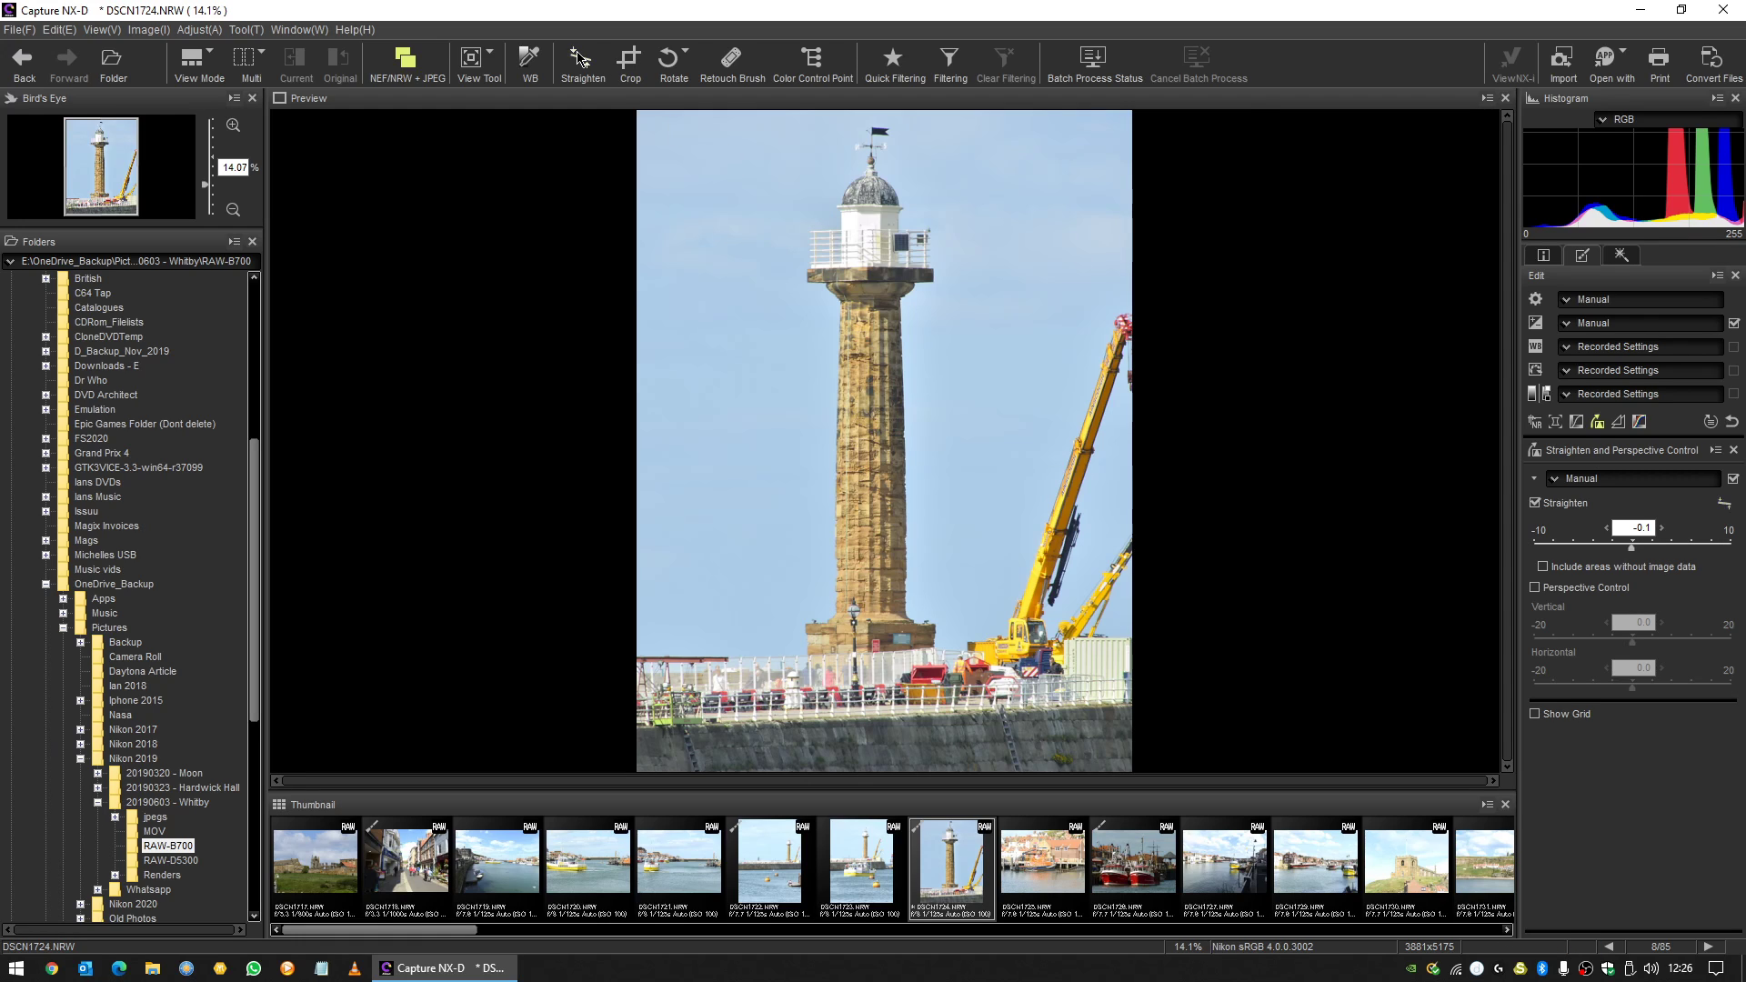
pyautogui.click(1733, 449)
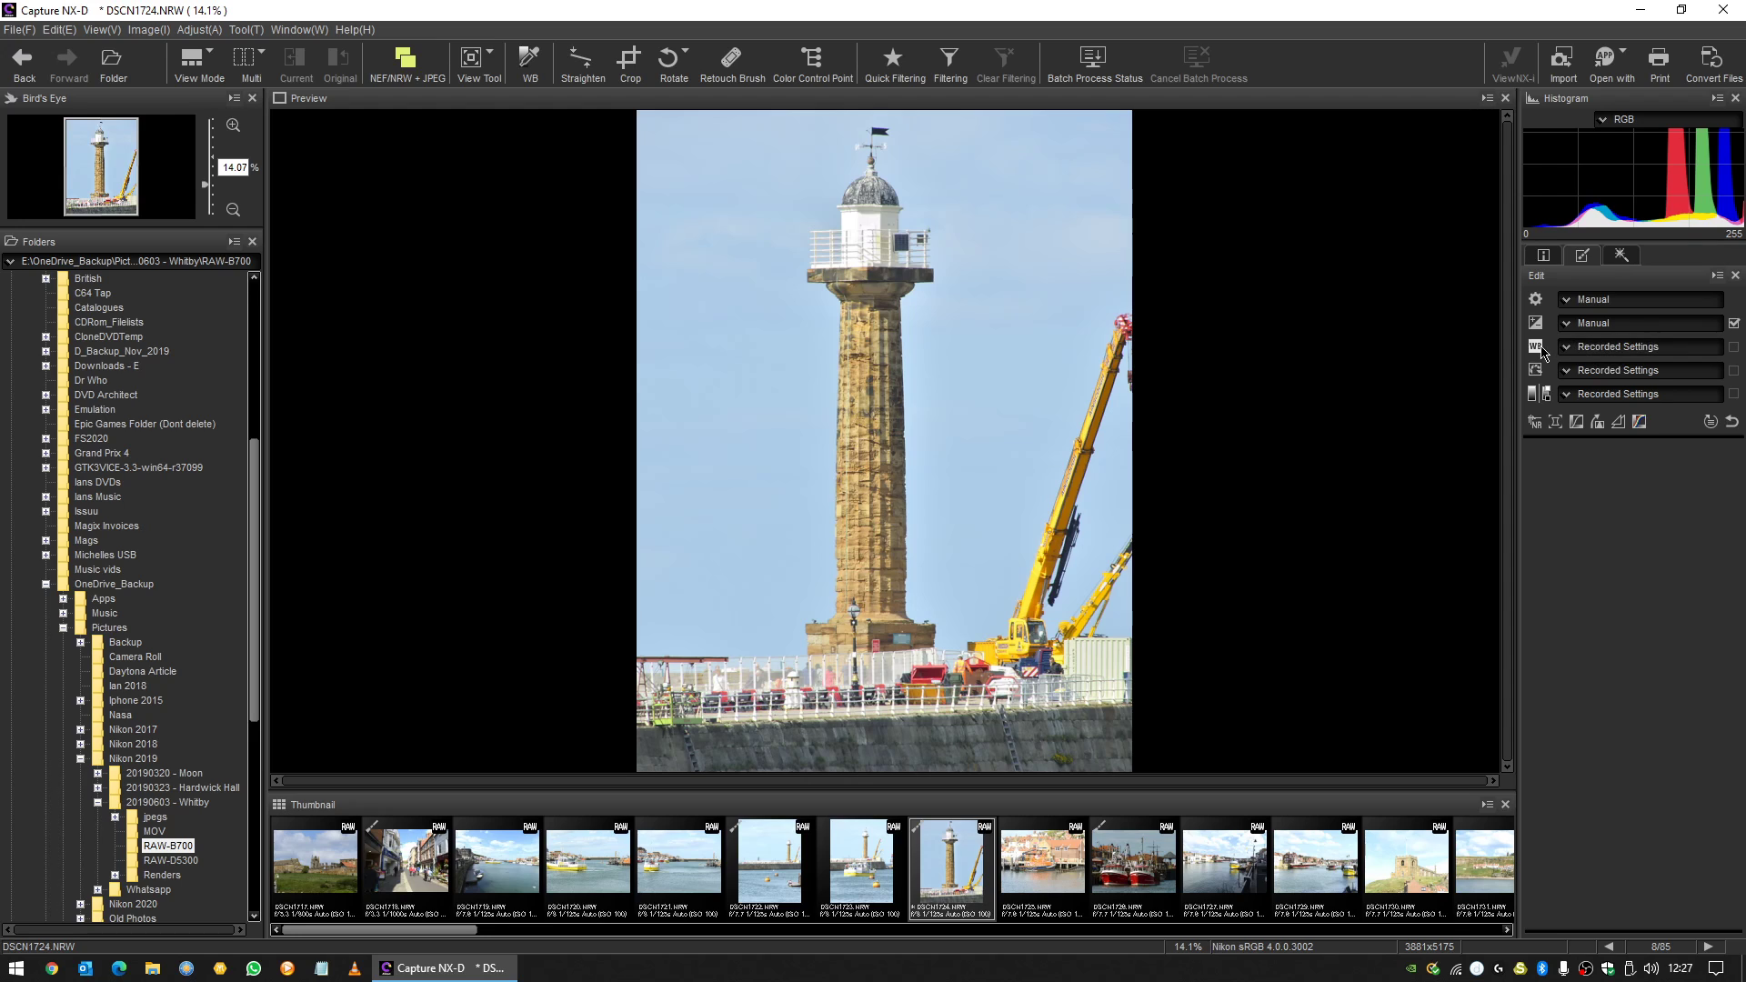
# Choose the Cloudy white balance preset and warm the colour temperature to about 6170K.
pyautogui.click(1637, 345)
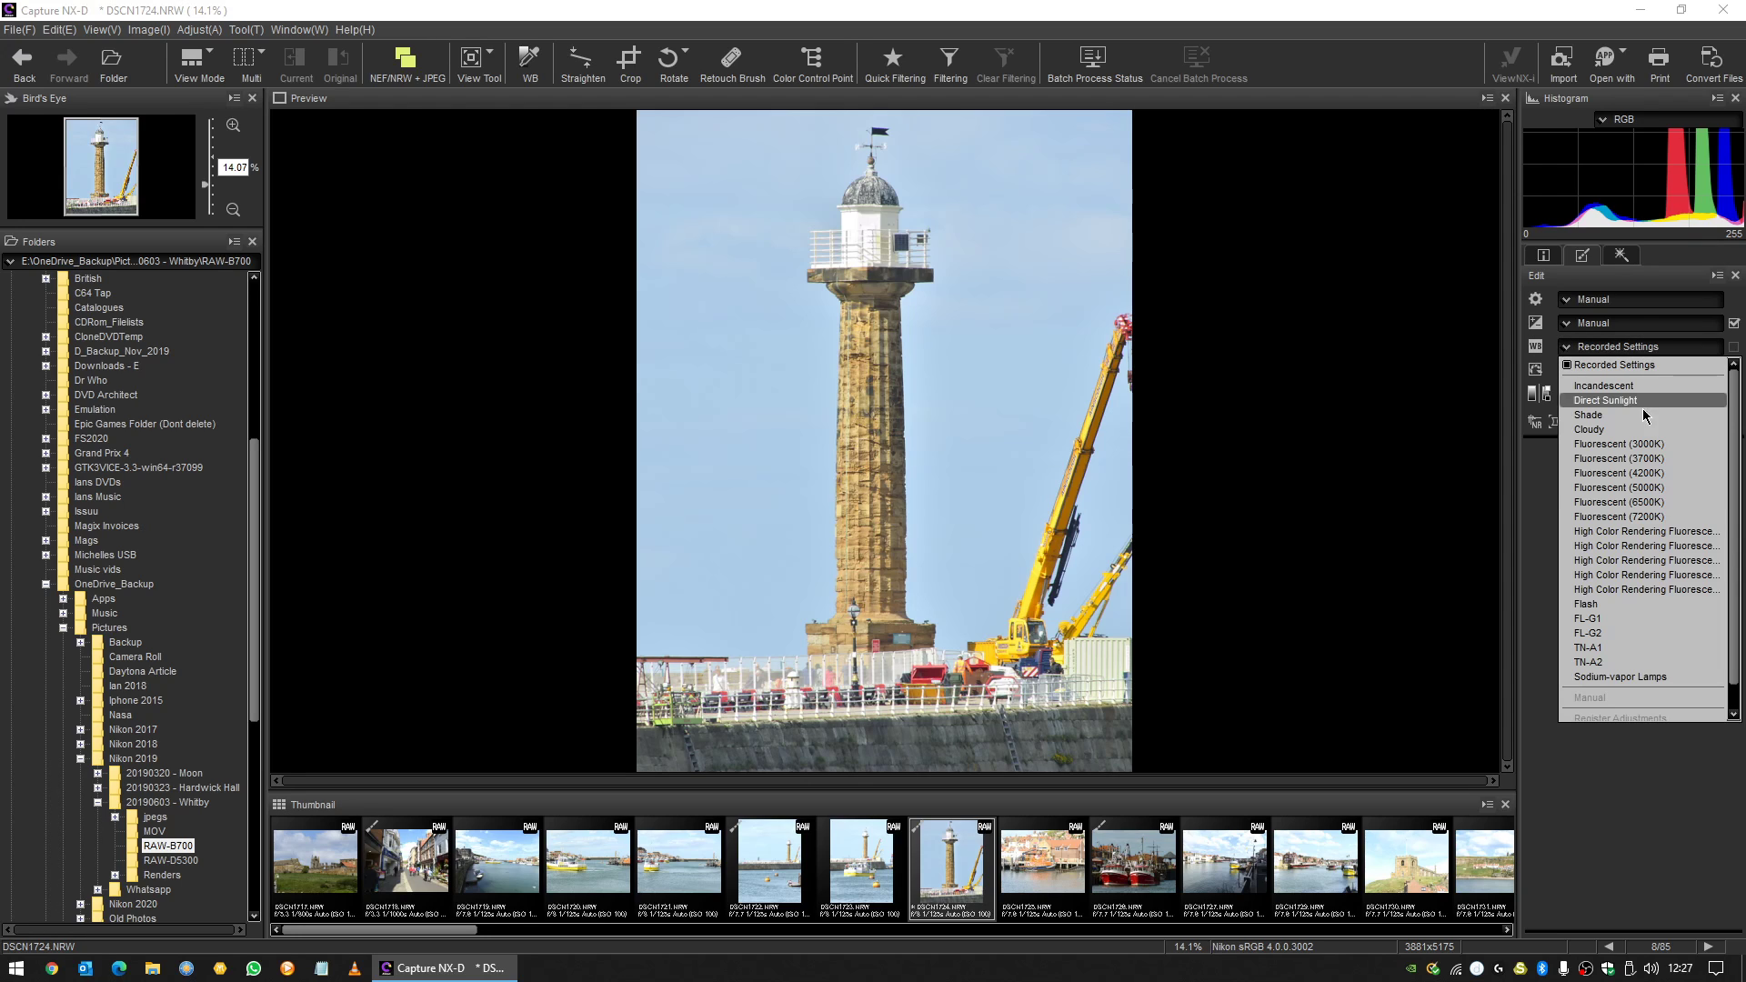
pyautogui.click(1589, 415)
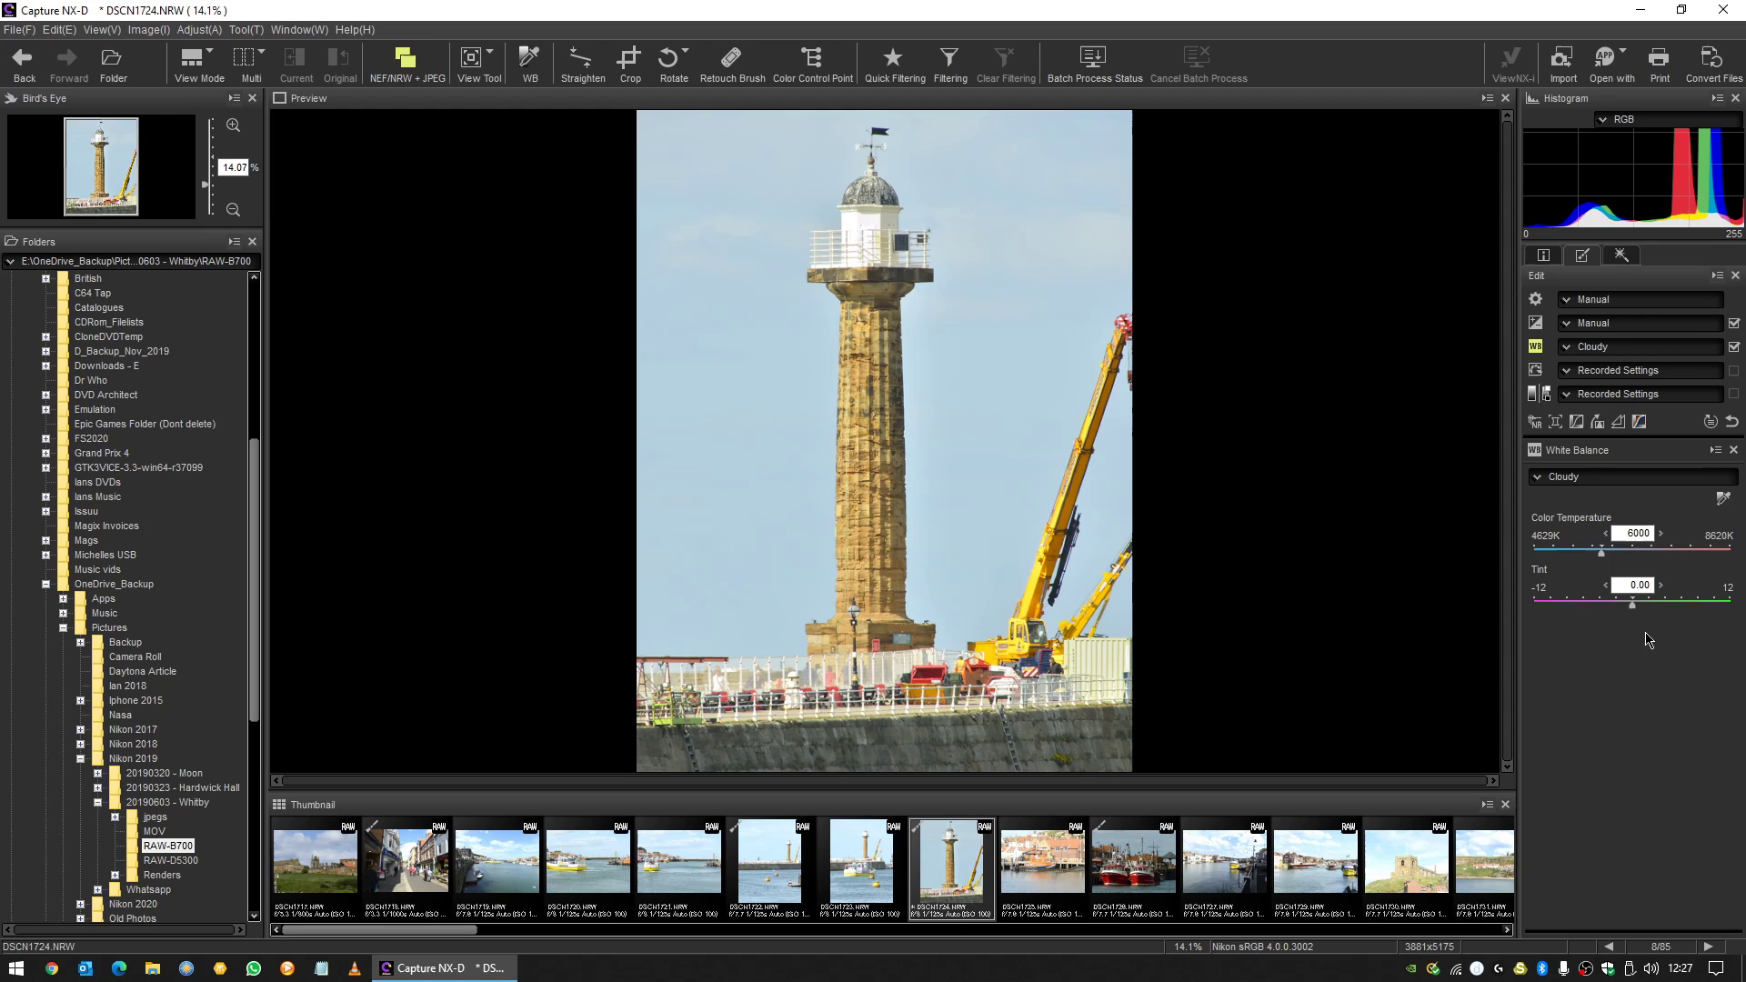
pyautogui.moveTo(1655, 609)
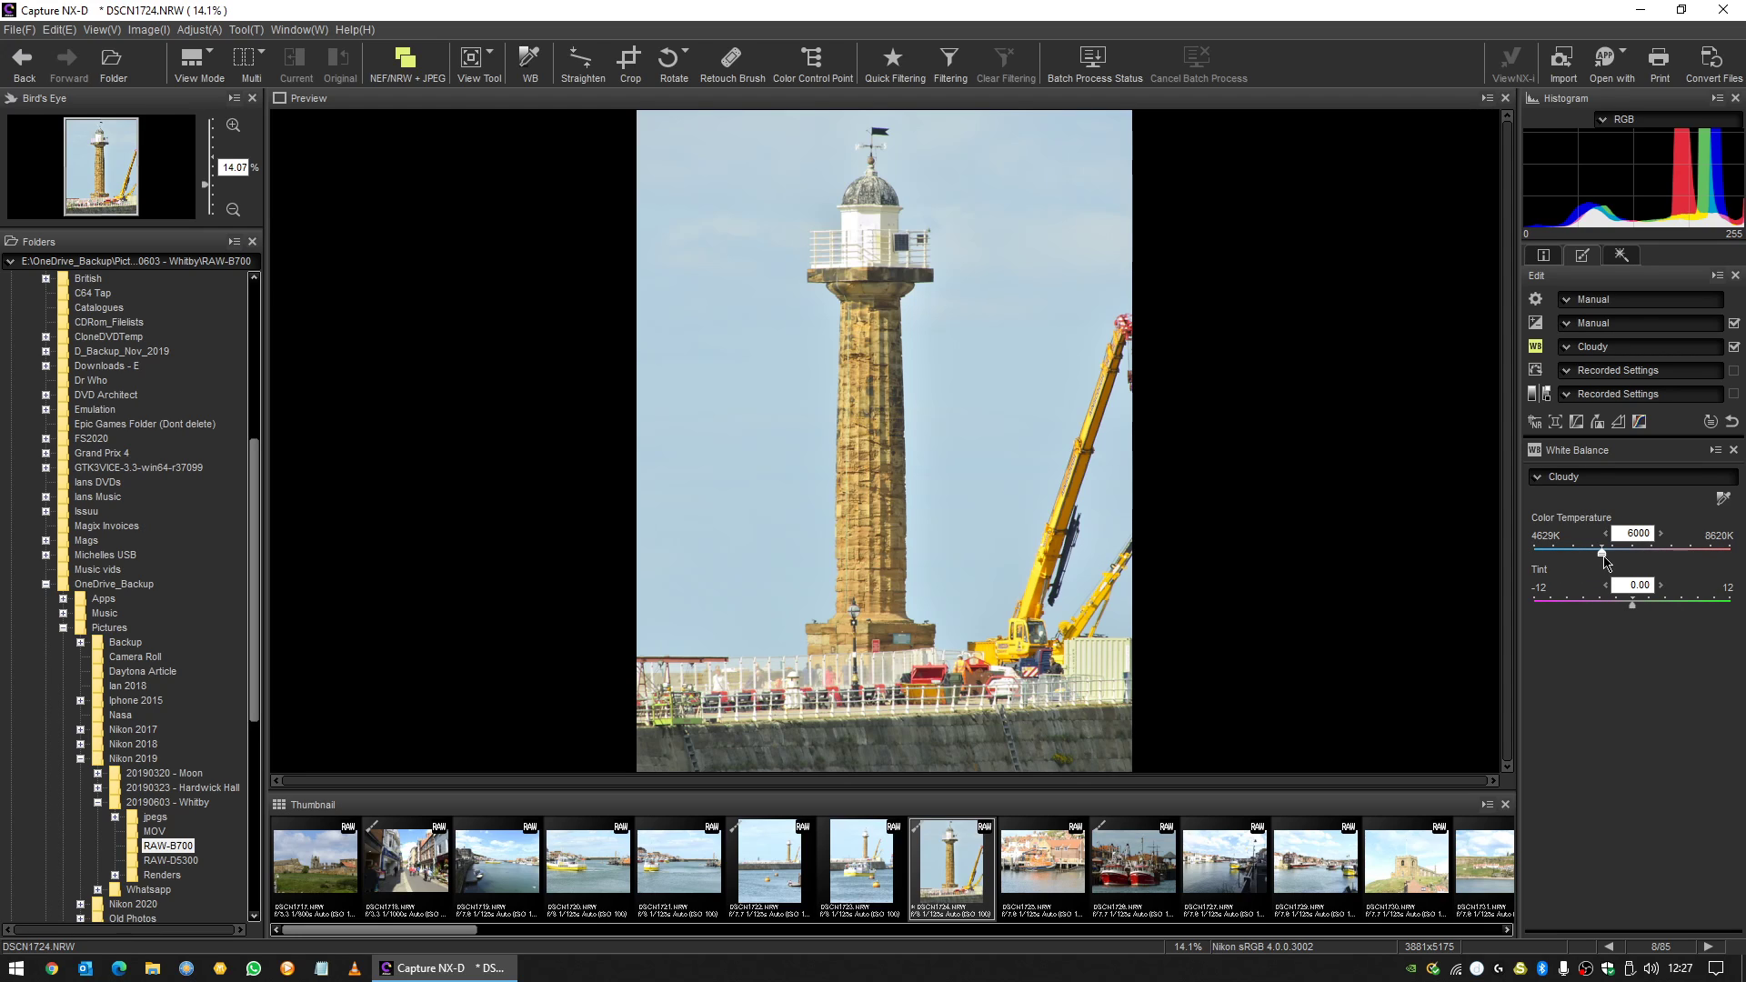
pyautogui.moveTo(1600, 555); pyautogui.dragTo(1631, 554)
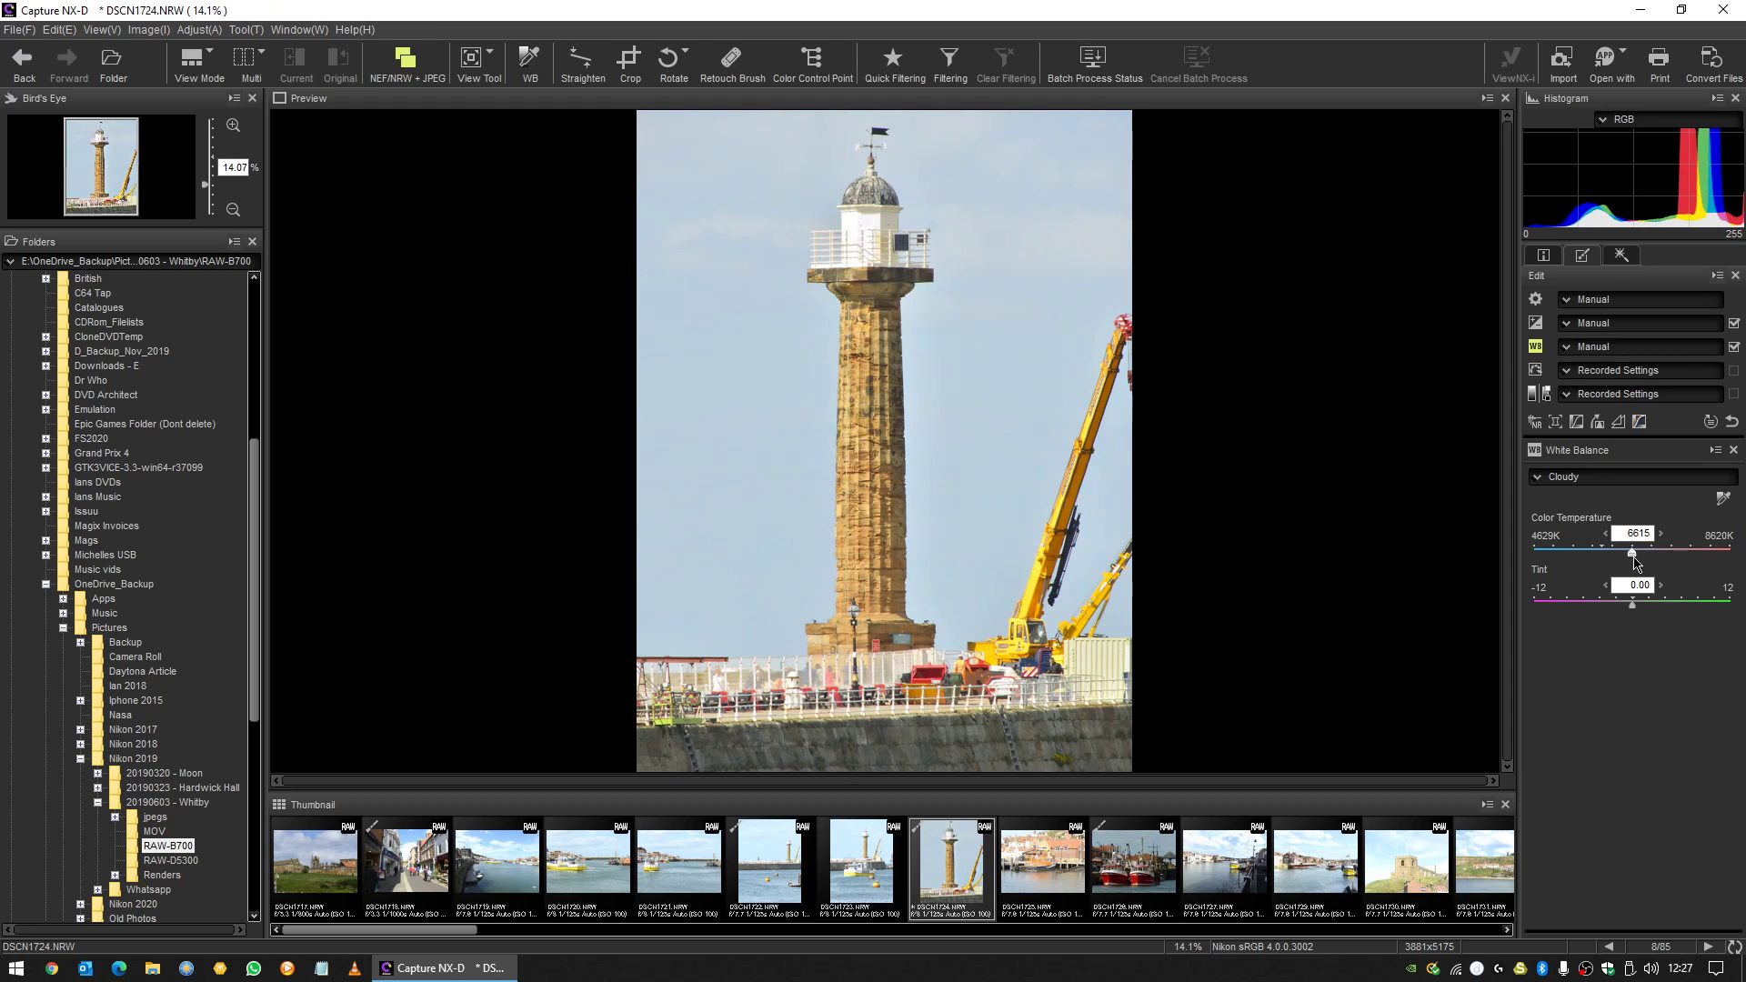
pyautogui.moveTo(1633, 554); pyautogui.dragTo(1632, 555)
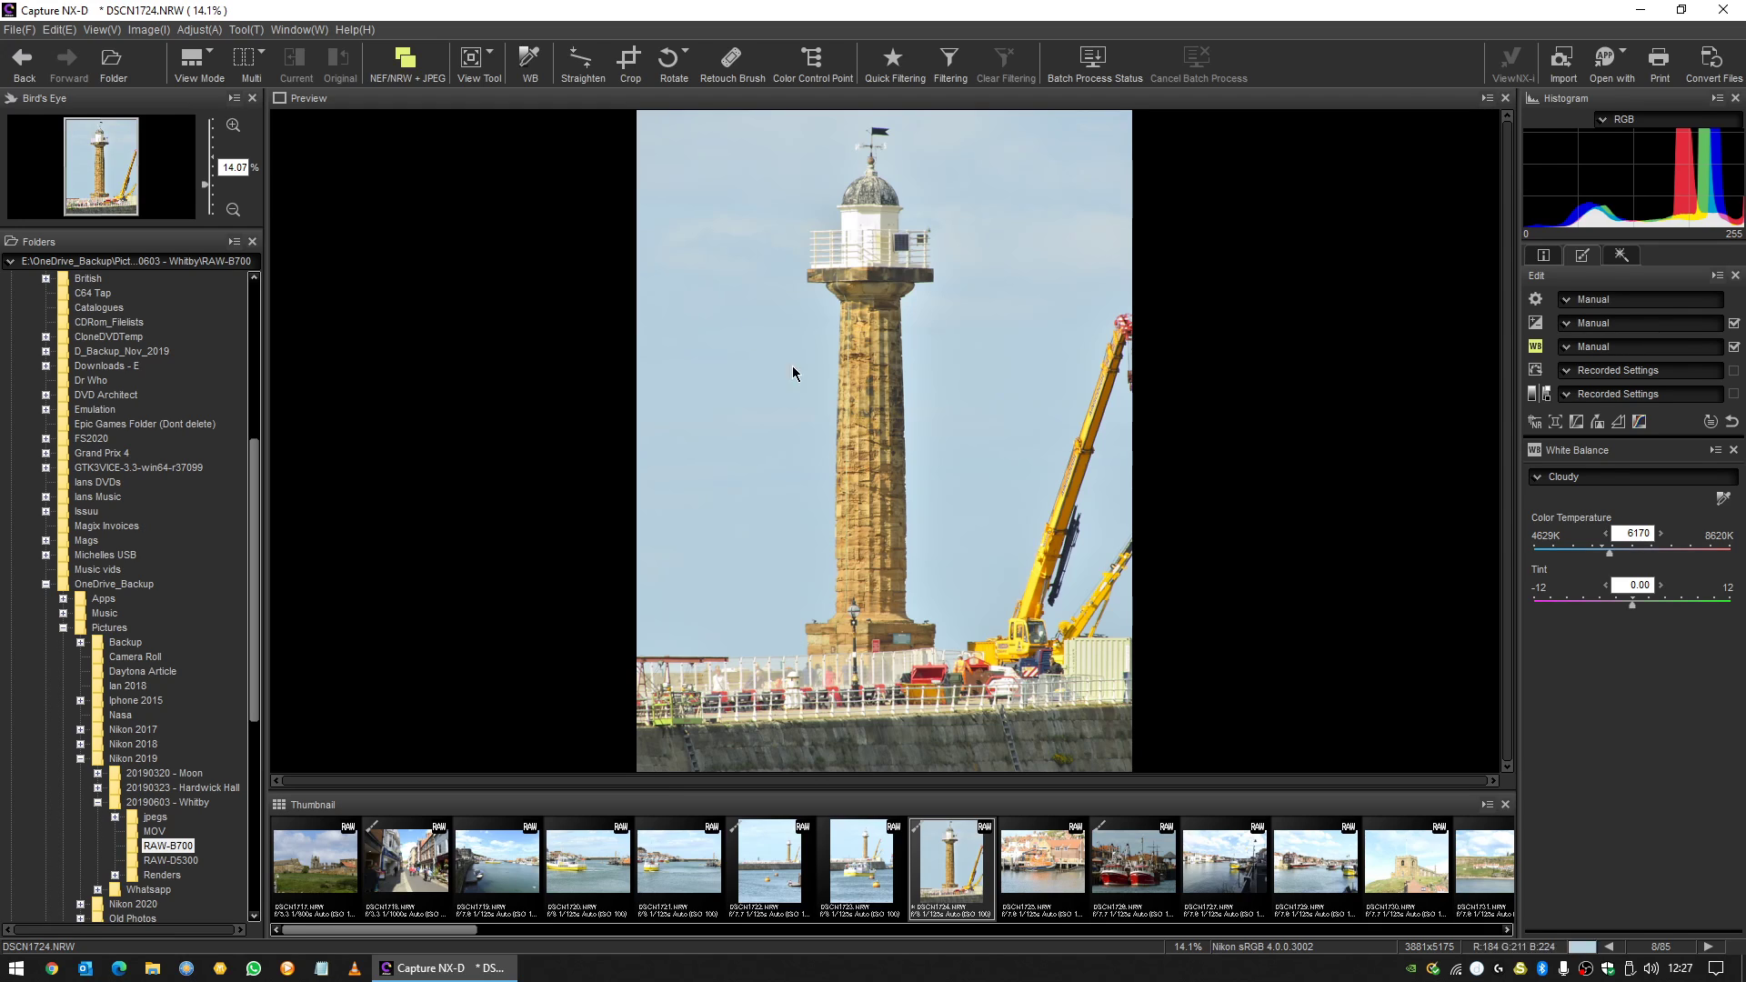
pyautogui.moveTo(560, 410)
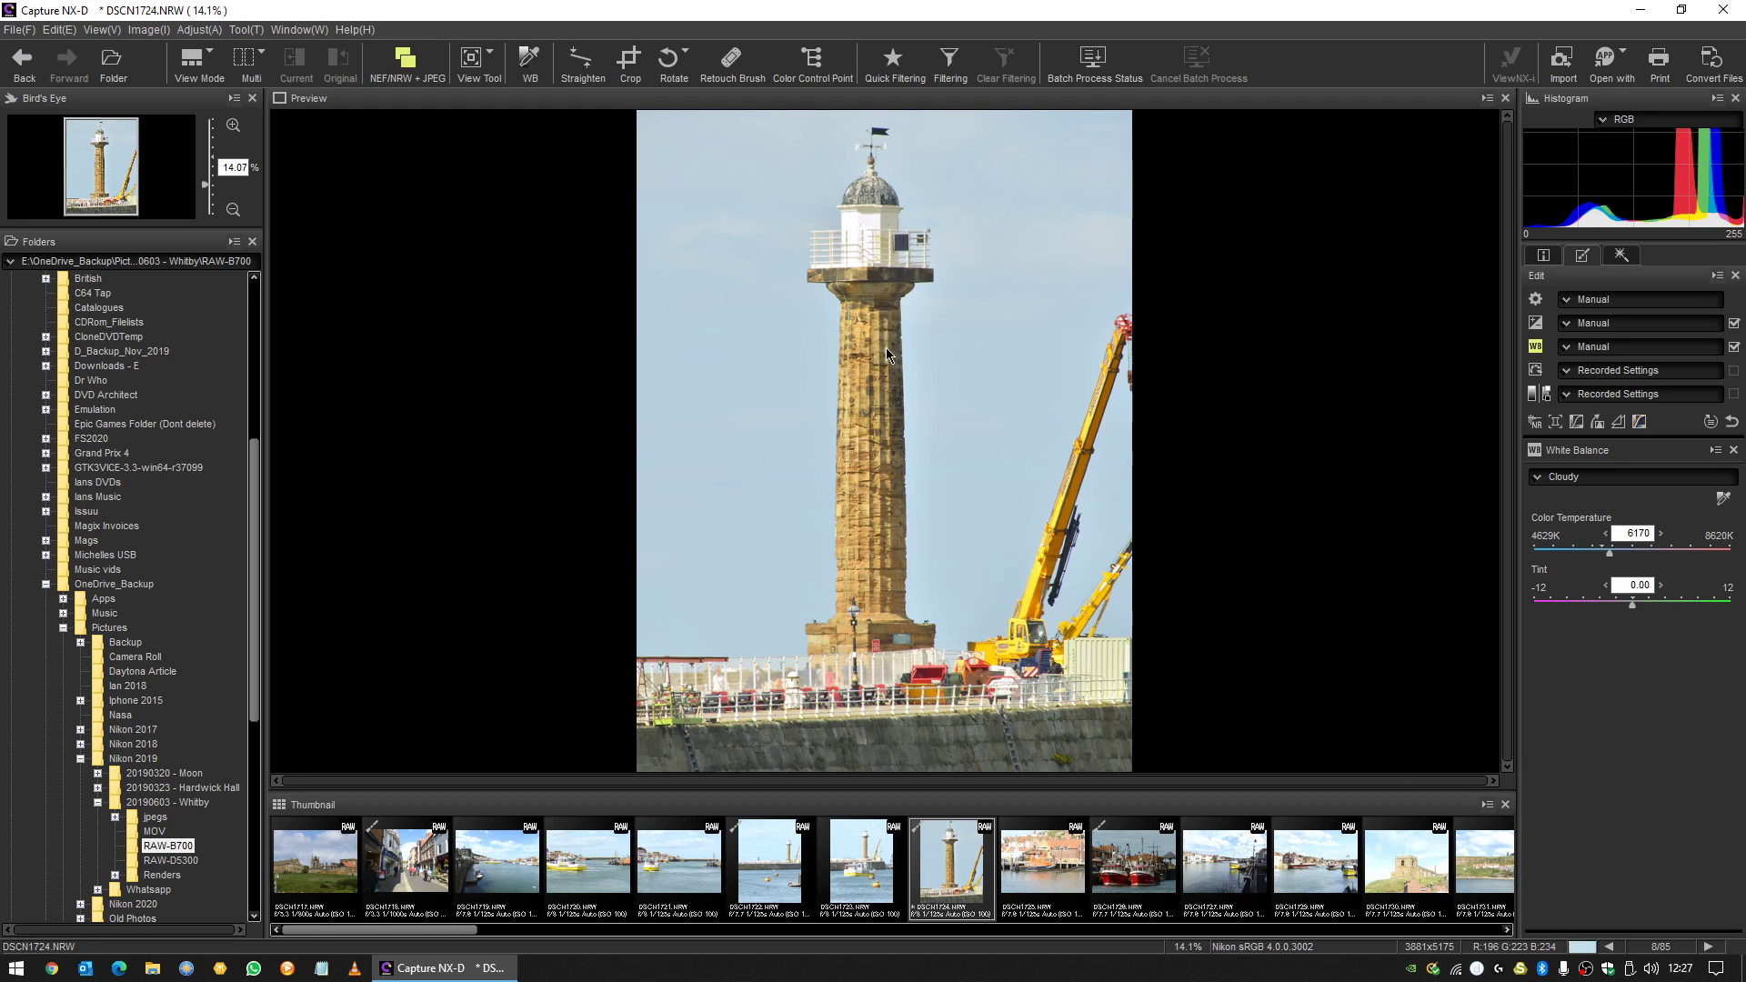
pyautogui.moveTo(1050, 339)
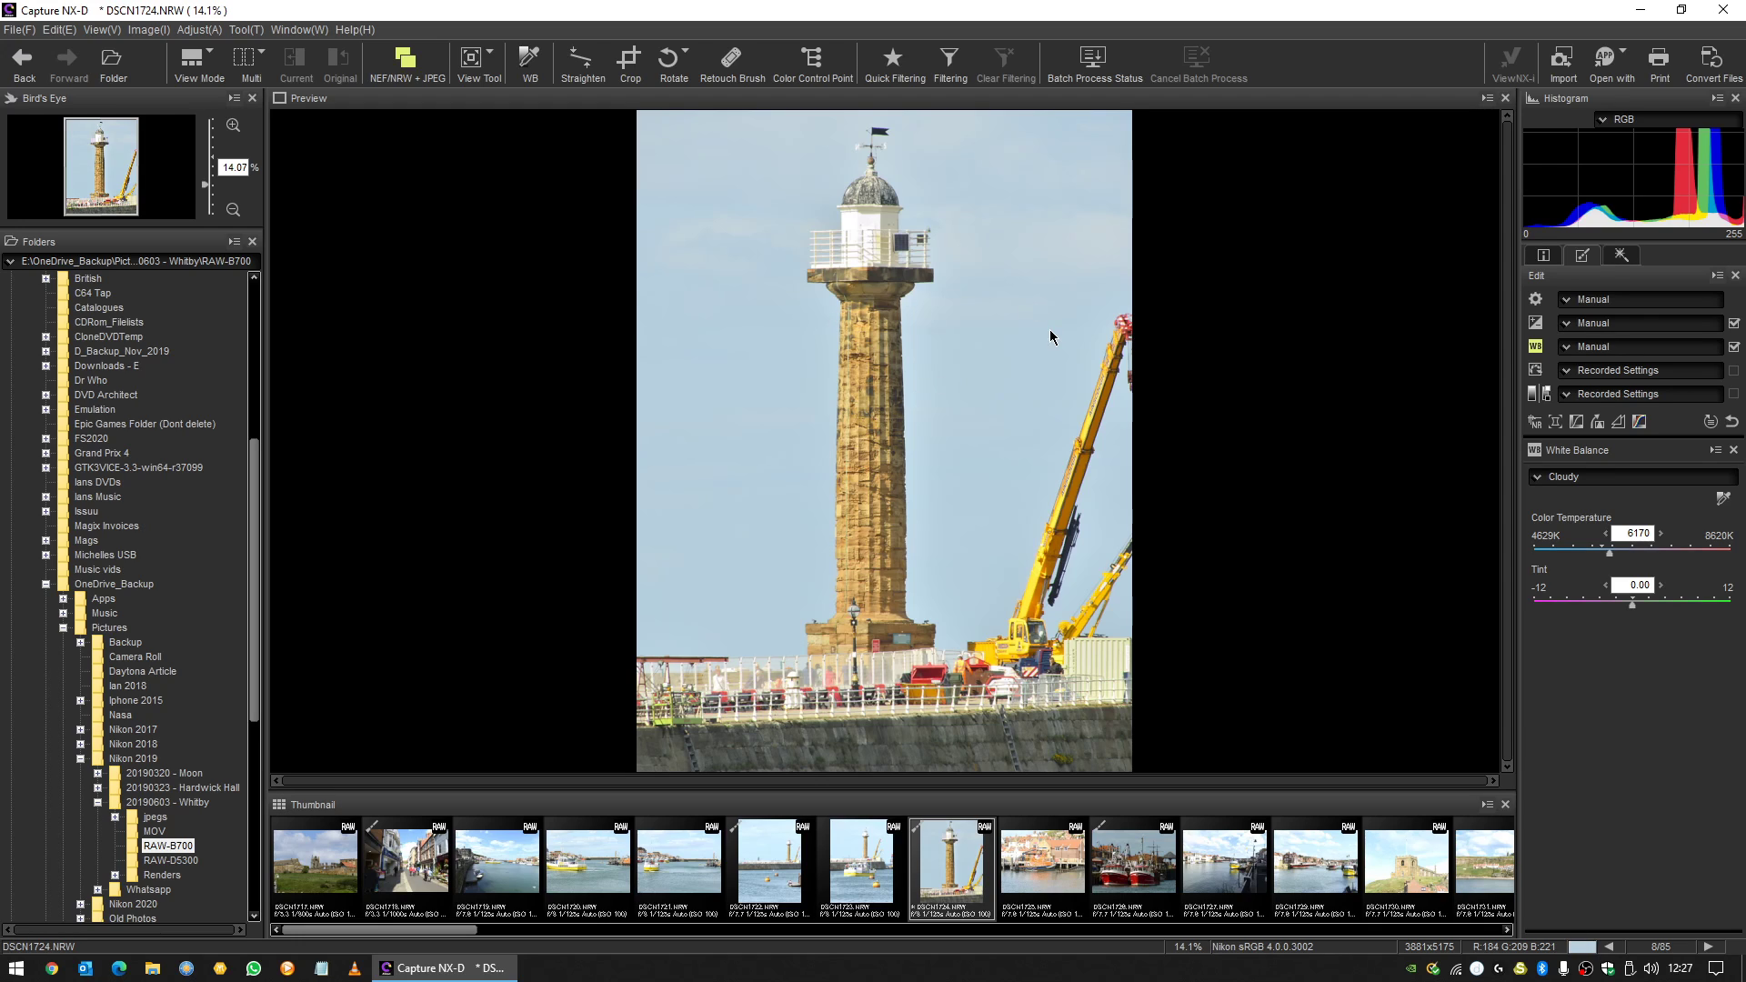
pyautogui.moveTo(1295, 607)
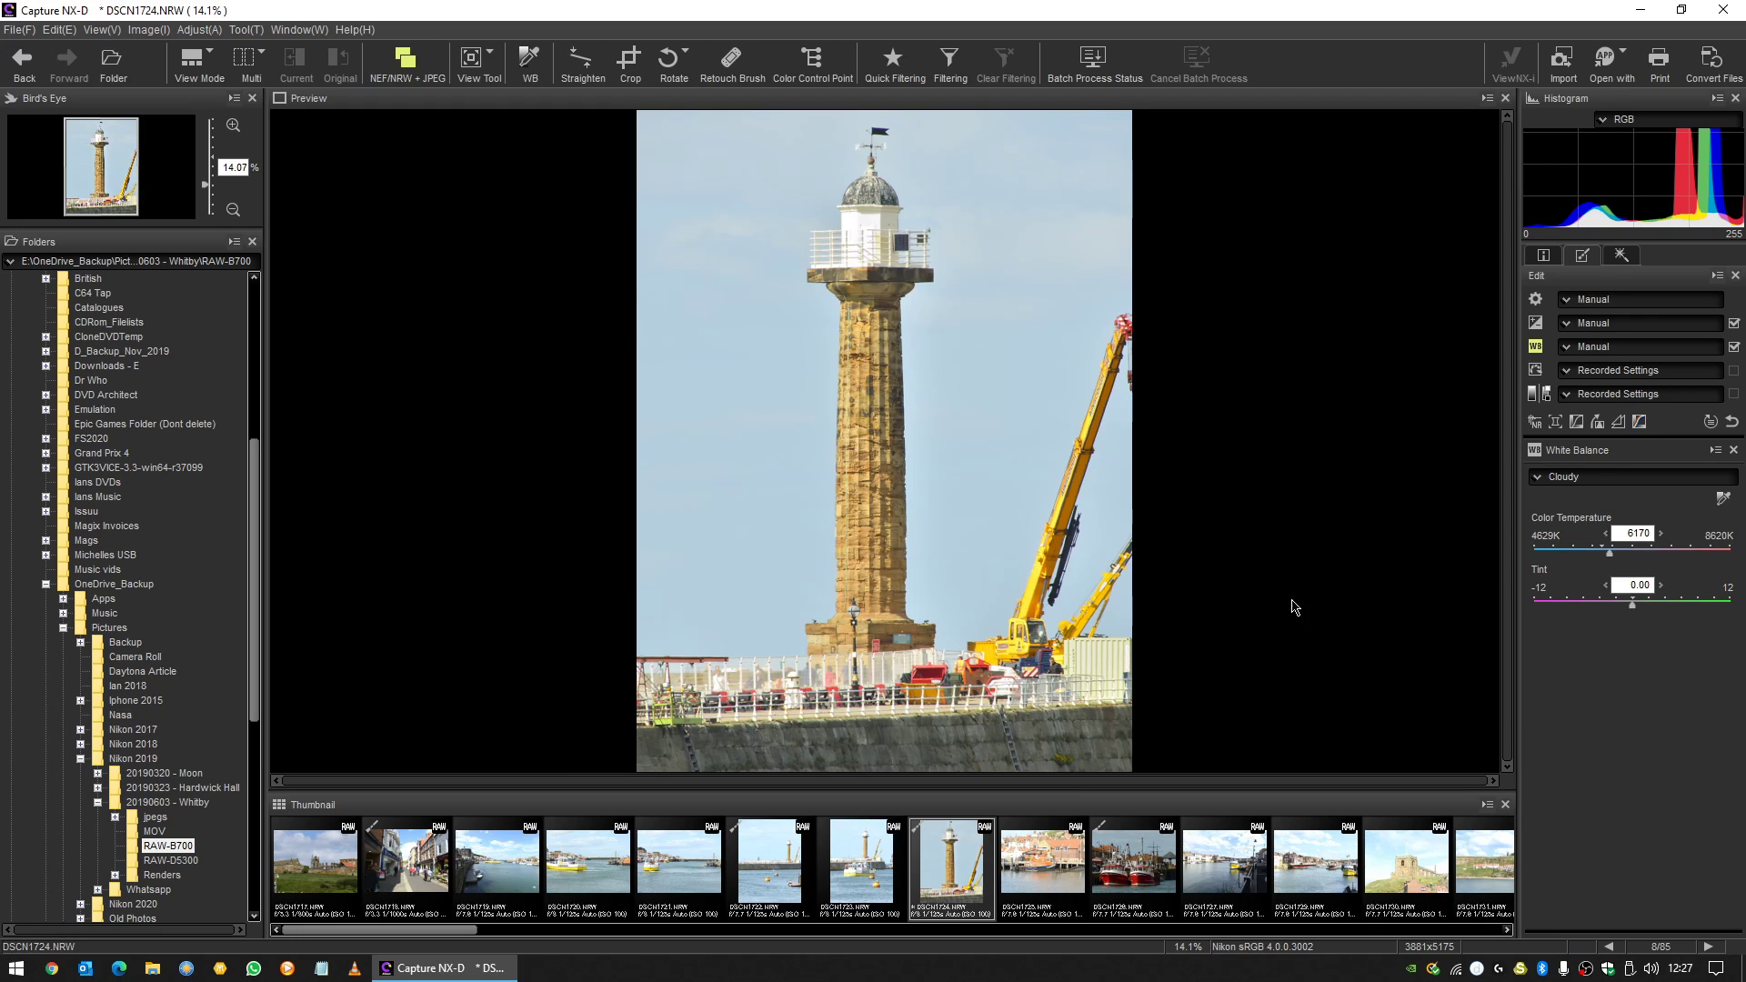
pyautogui.moveTo(526, 367)
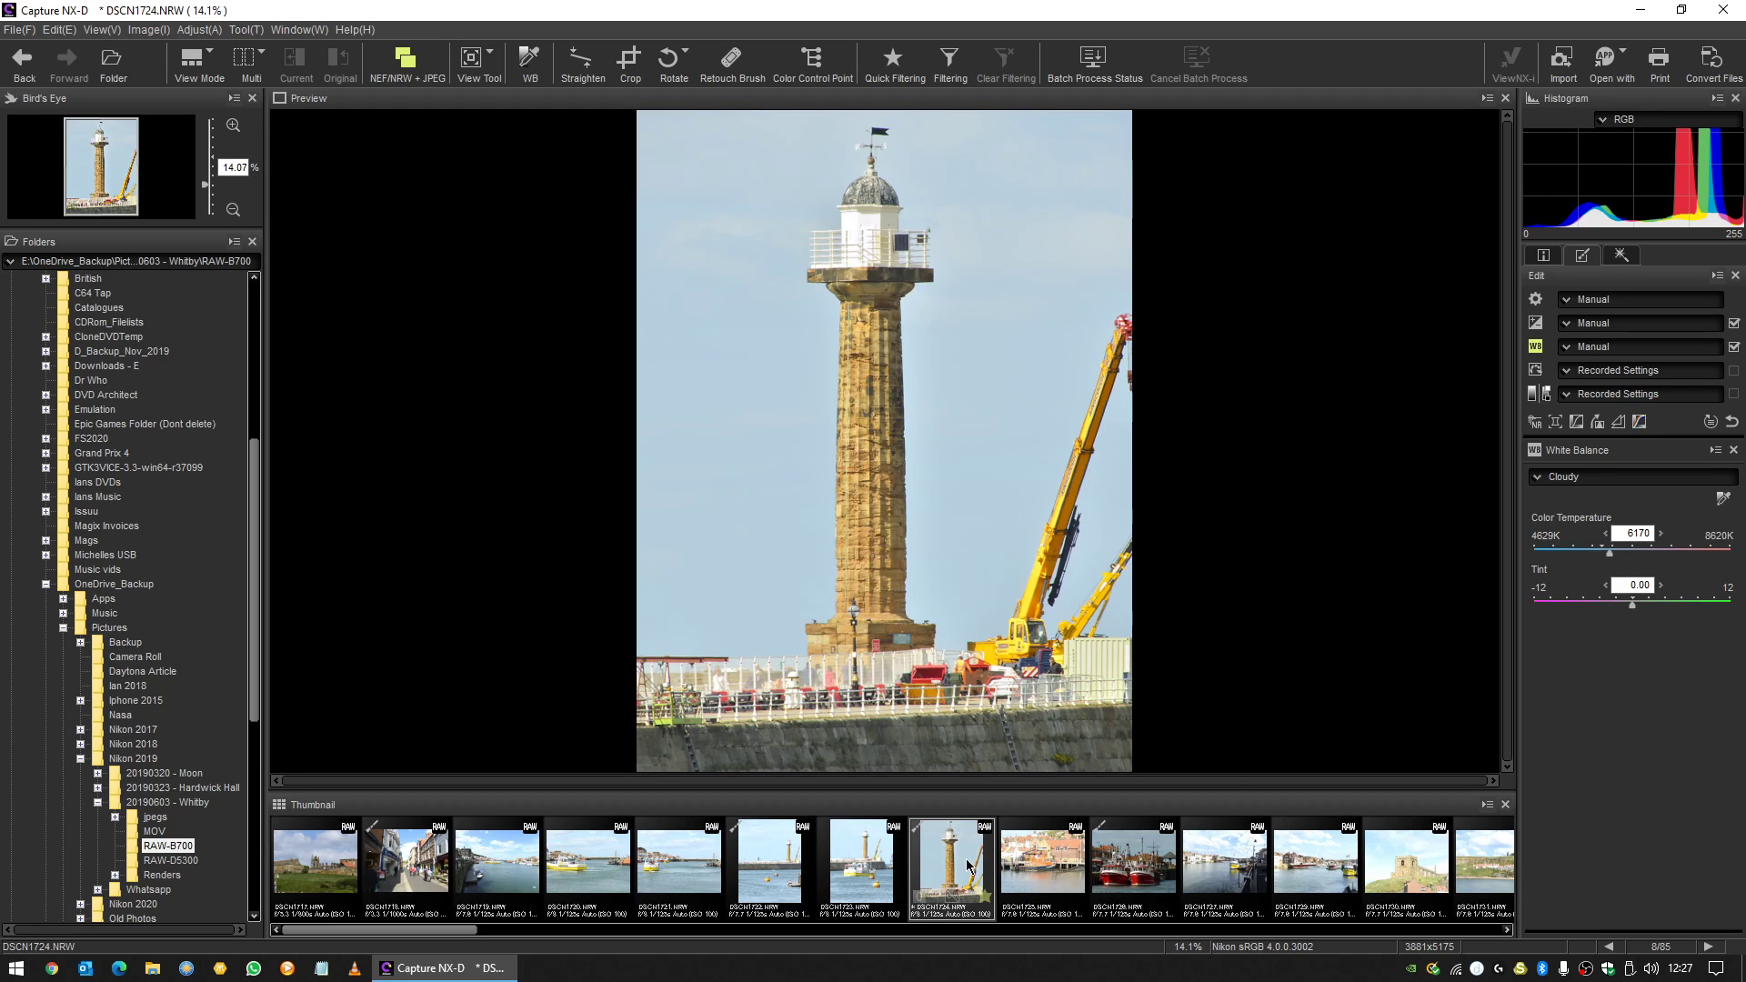
pyautogui.moveTo(951, 413)
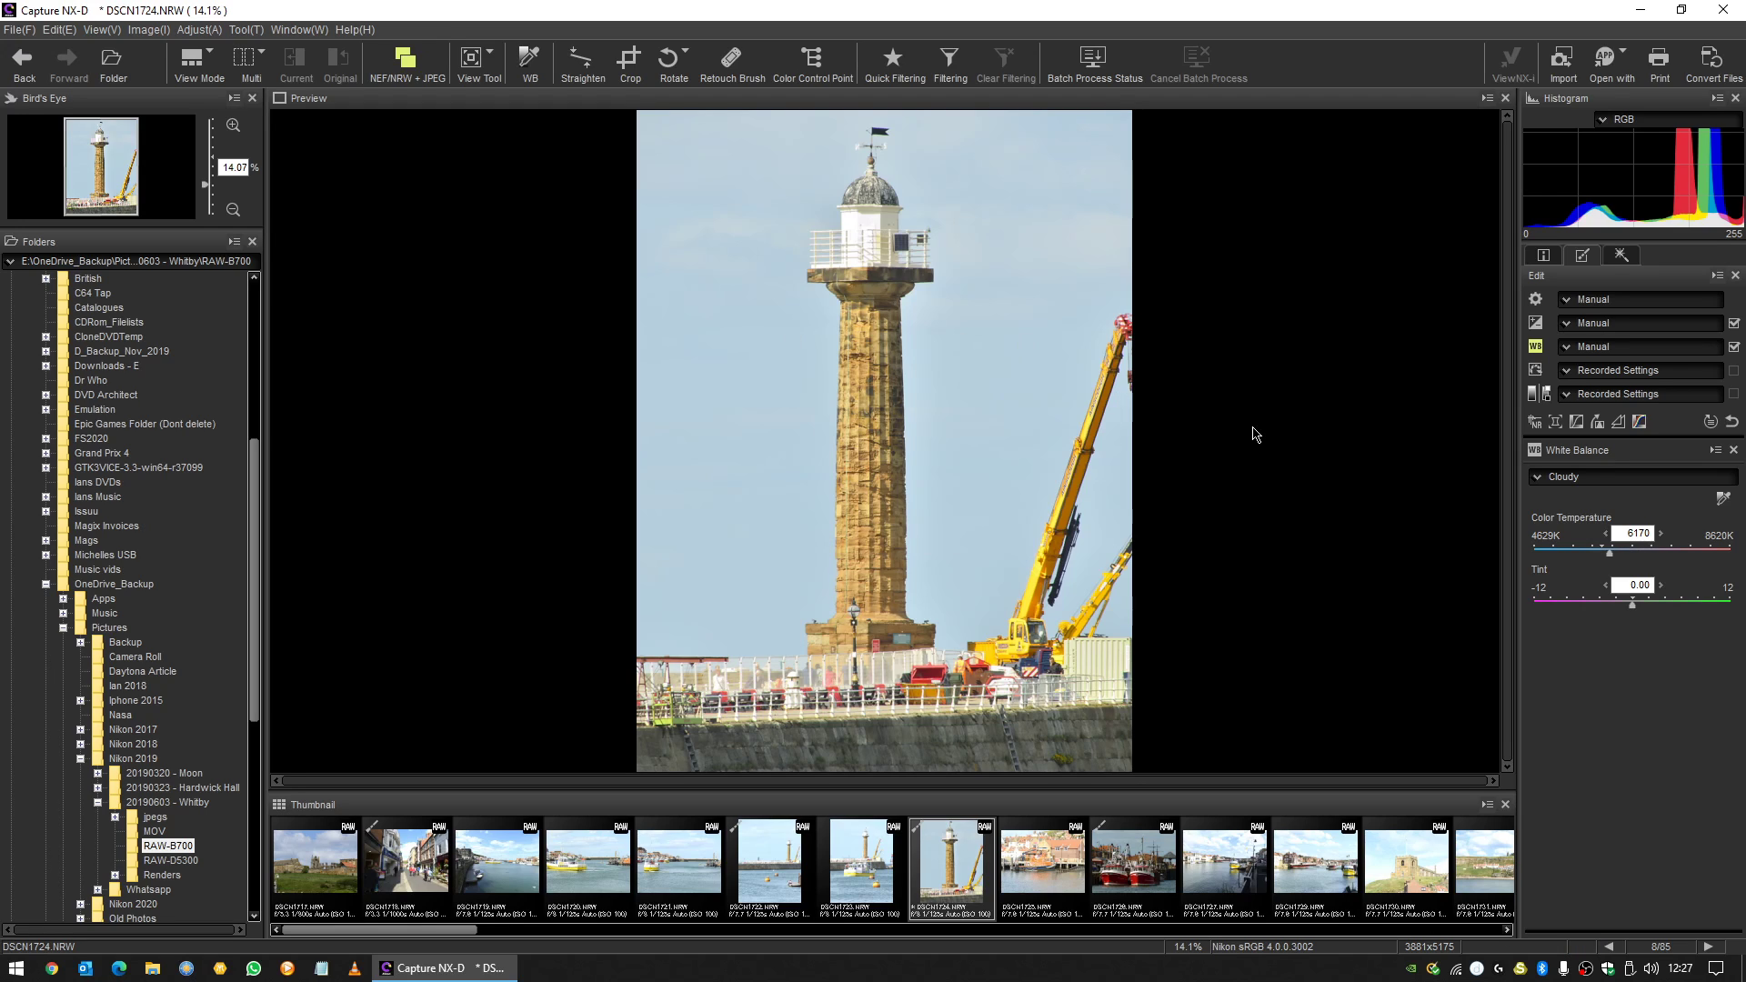
pyautogui.moveTo(1715, 62)
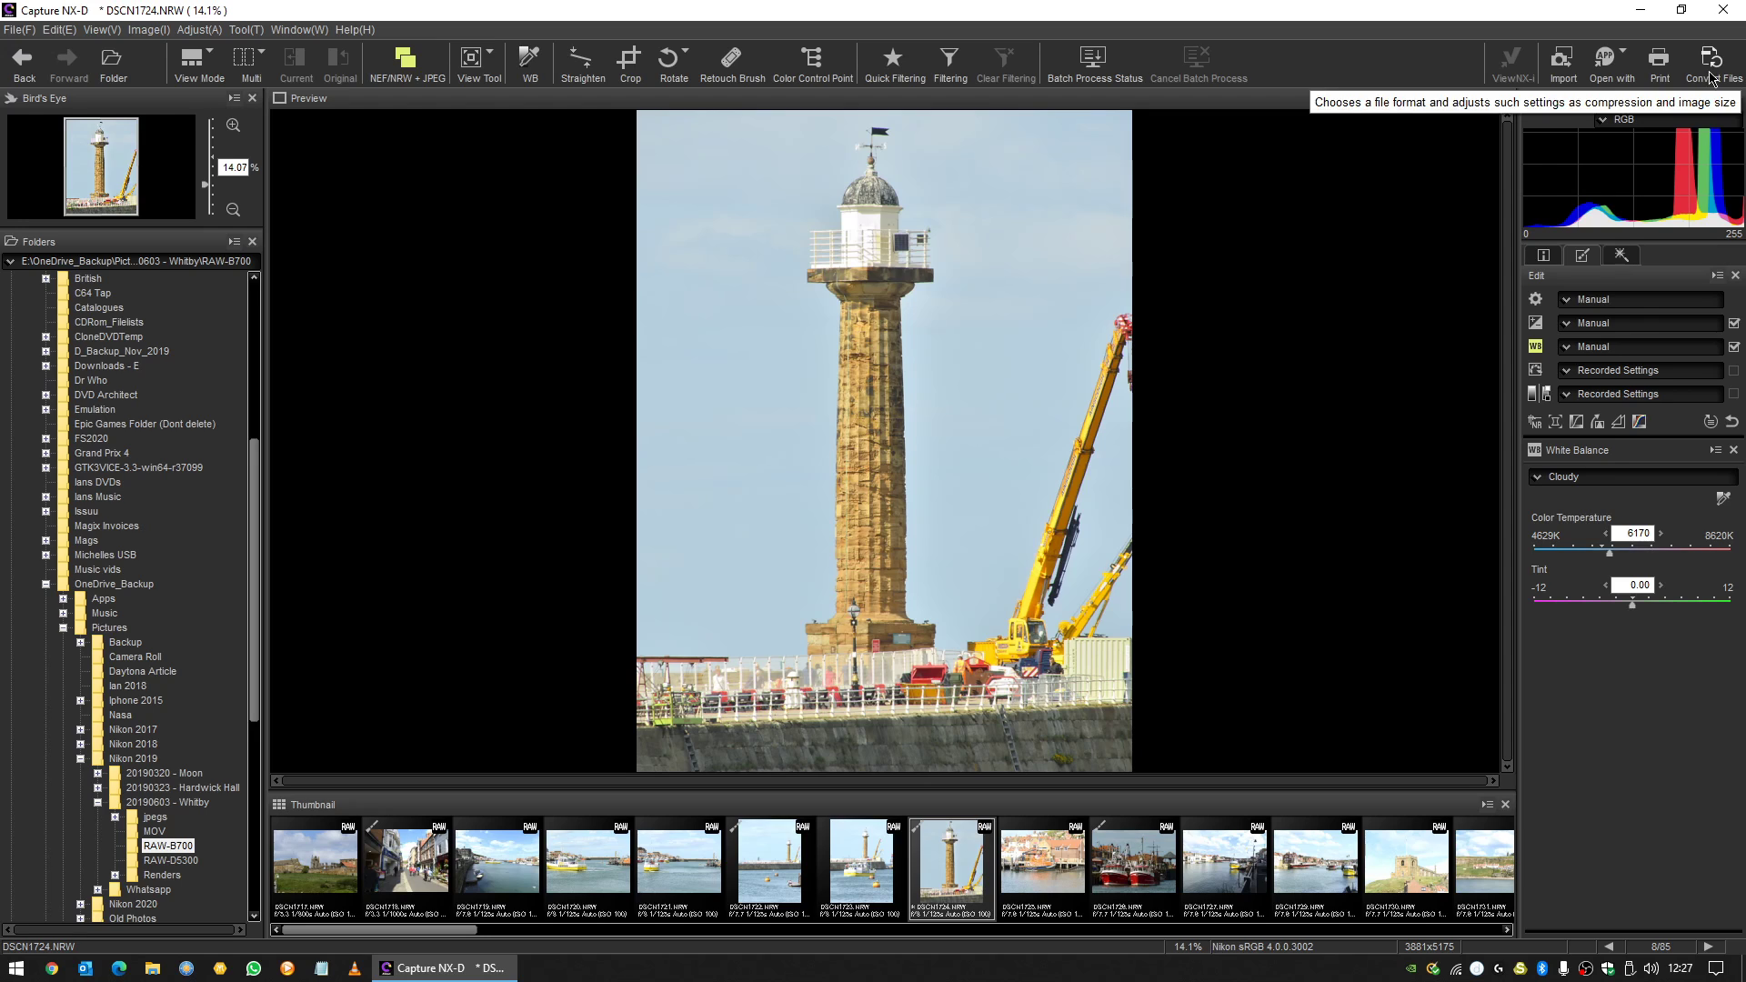
pyautogui.moveTo(1711, 67)
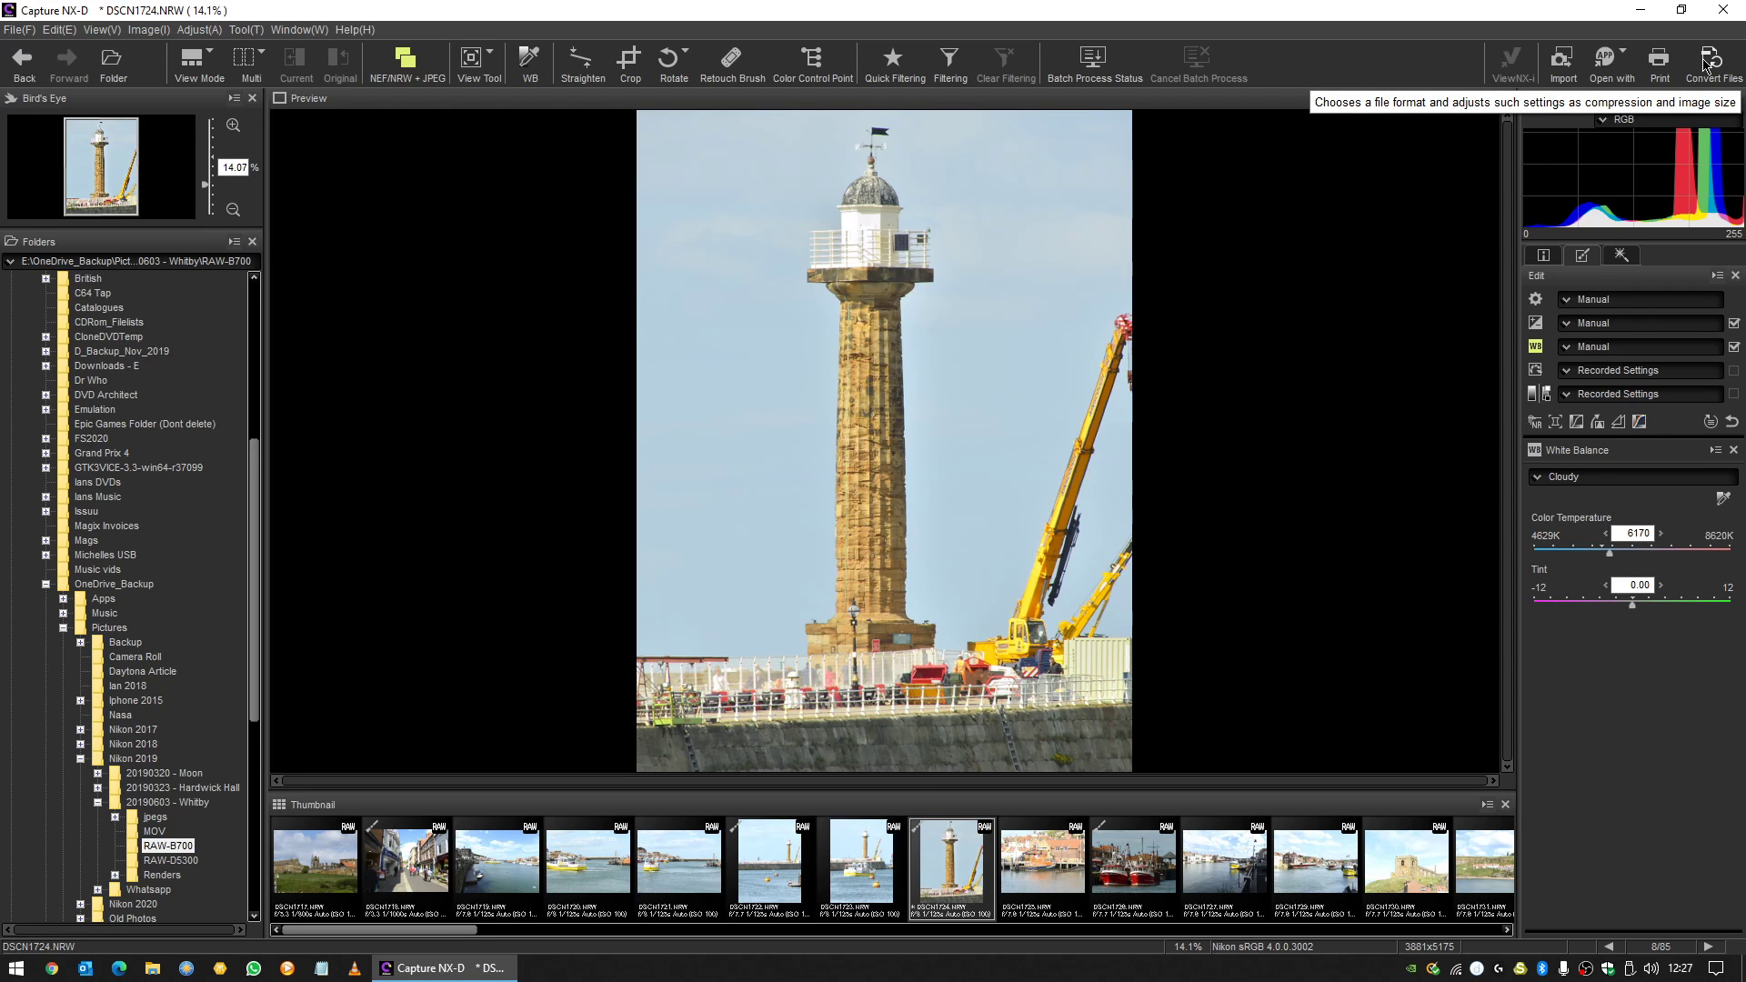
# Set up Convert Files for an Excellent Quality JPEG saved to the Desktop\rach folder instead of the source folder.
pyautogui.click(1713, 62)
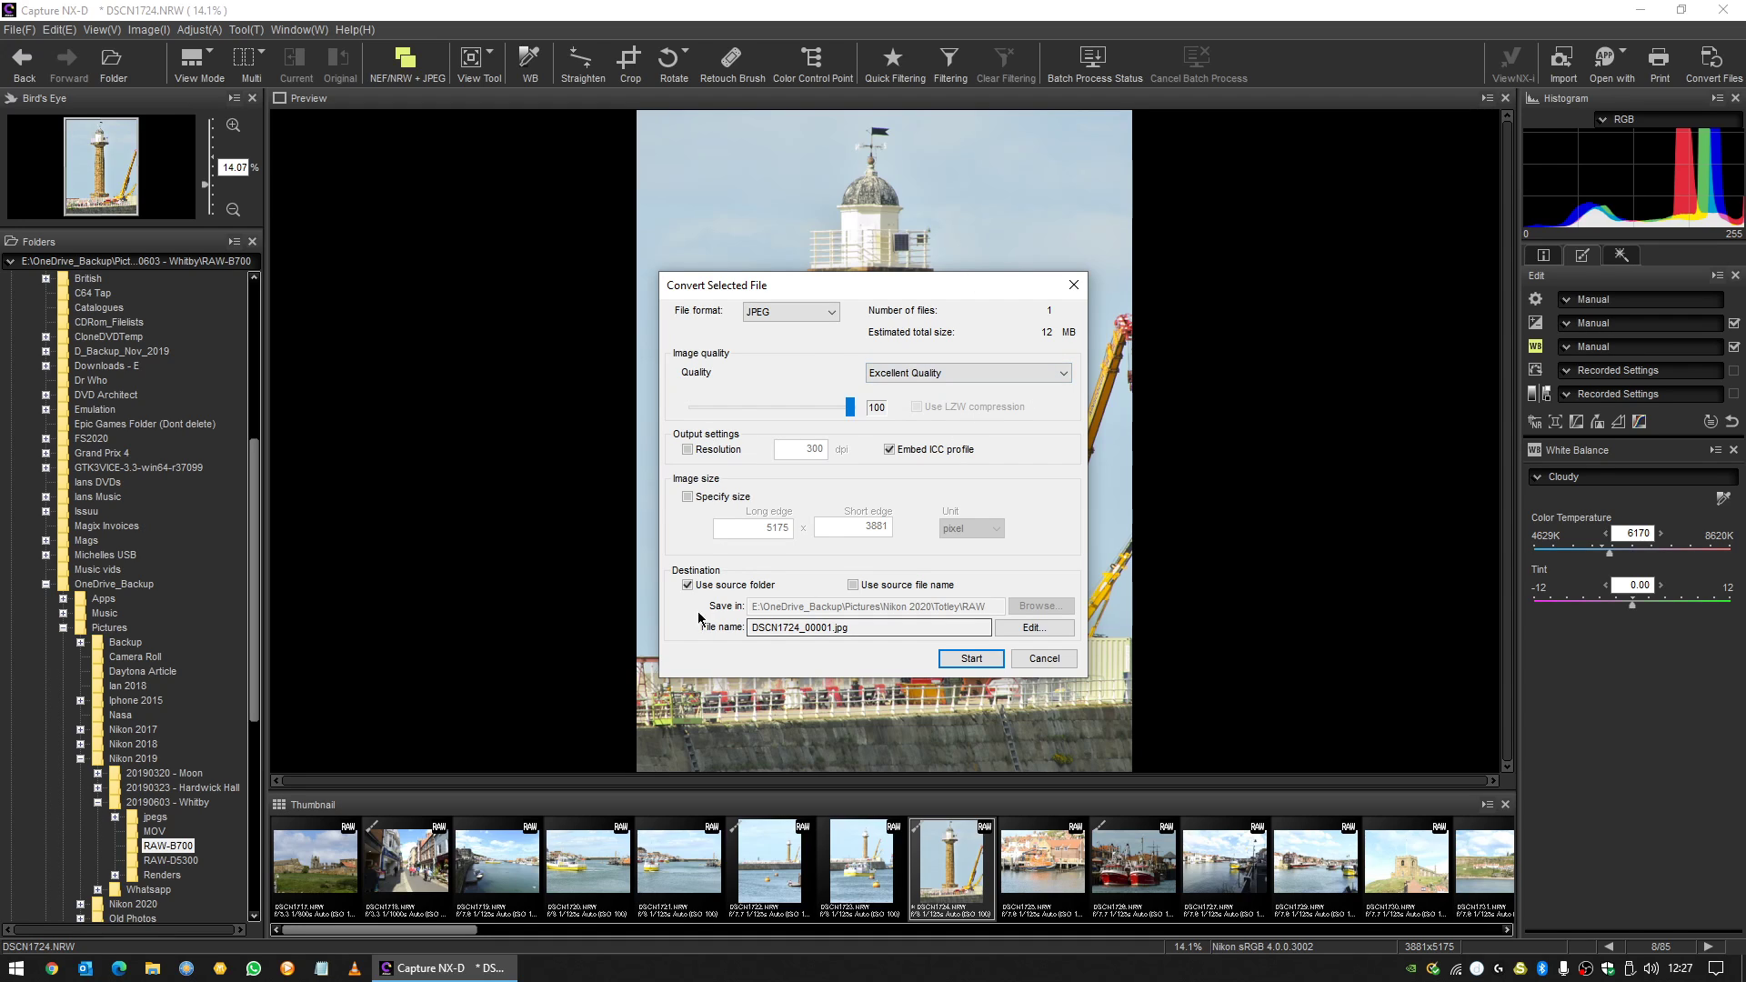
pyautogui.click(687, 584)
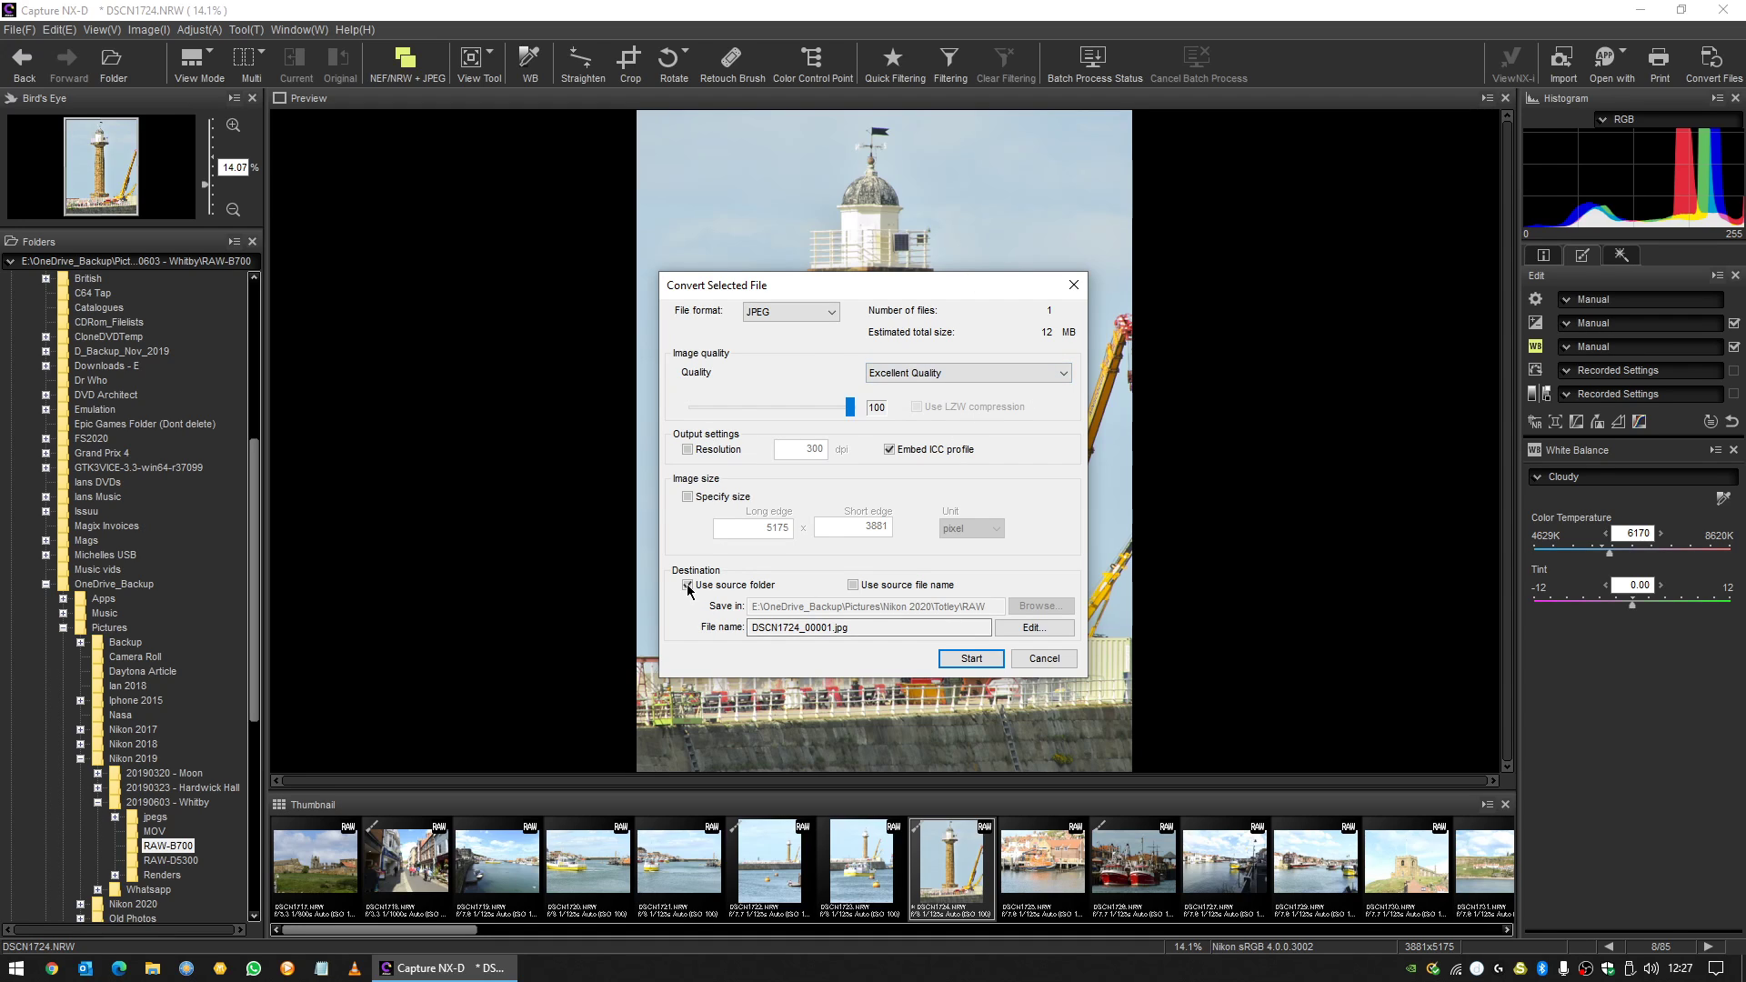
pyautogui.moveTo(827, 586)
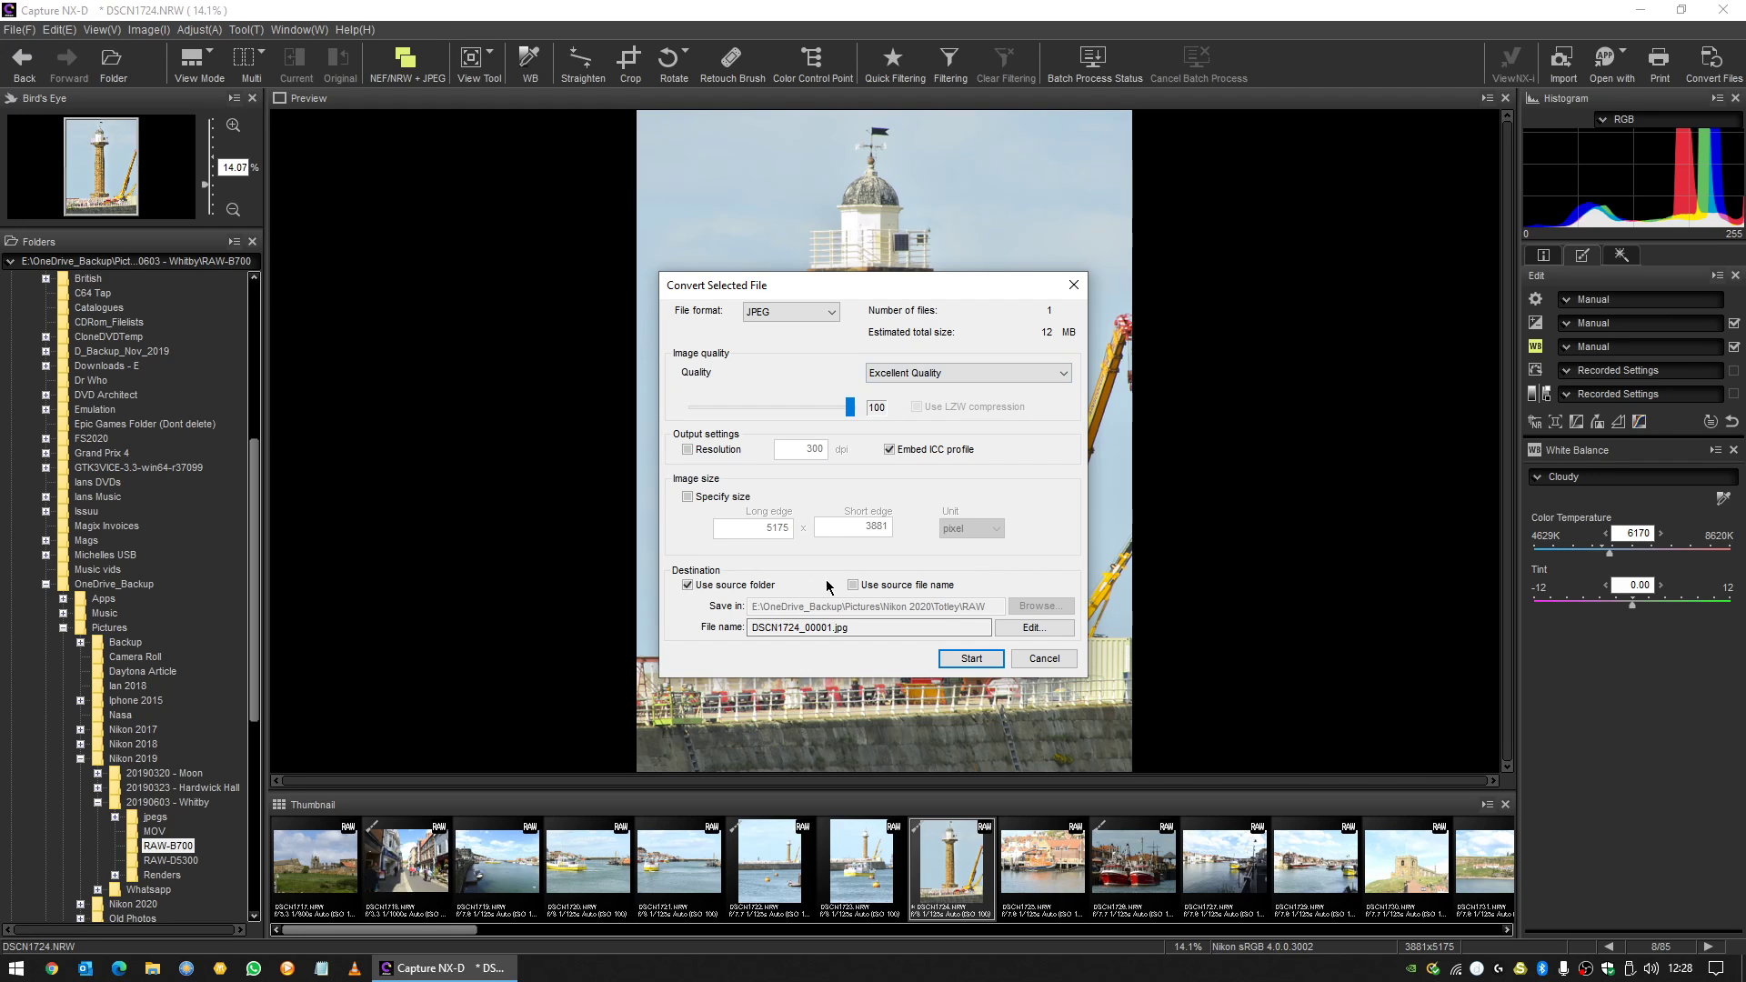
pyautogui.click(688, 584)
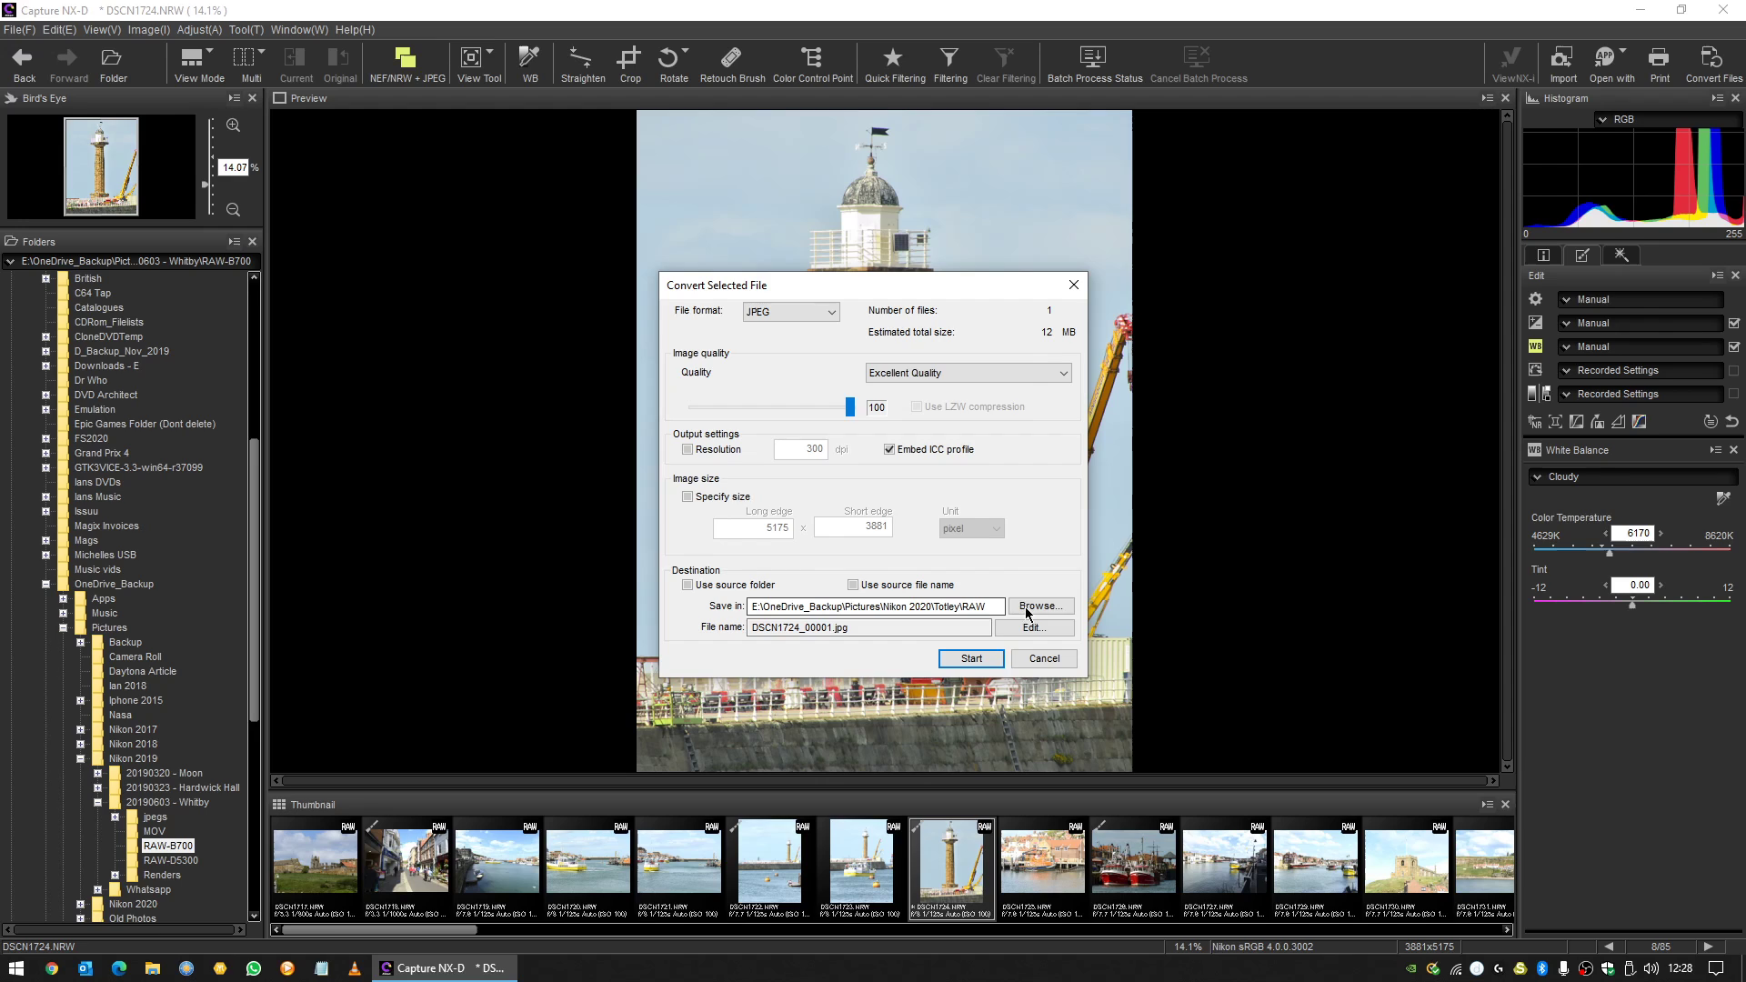
pyautogui.click(1036, 605)
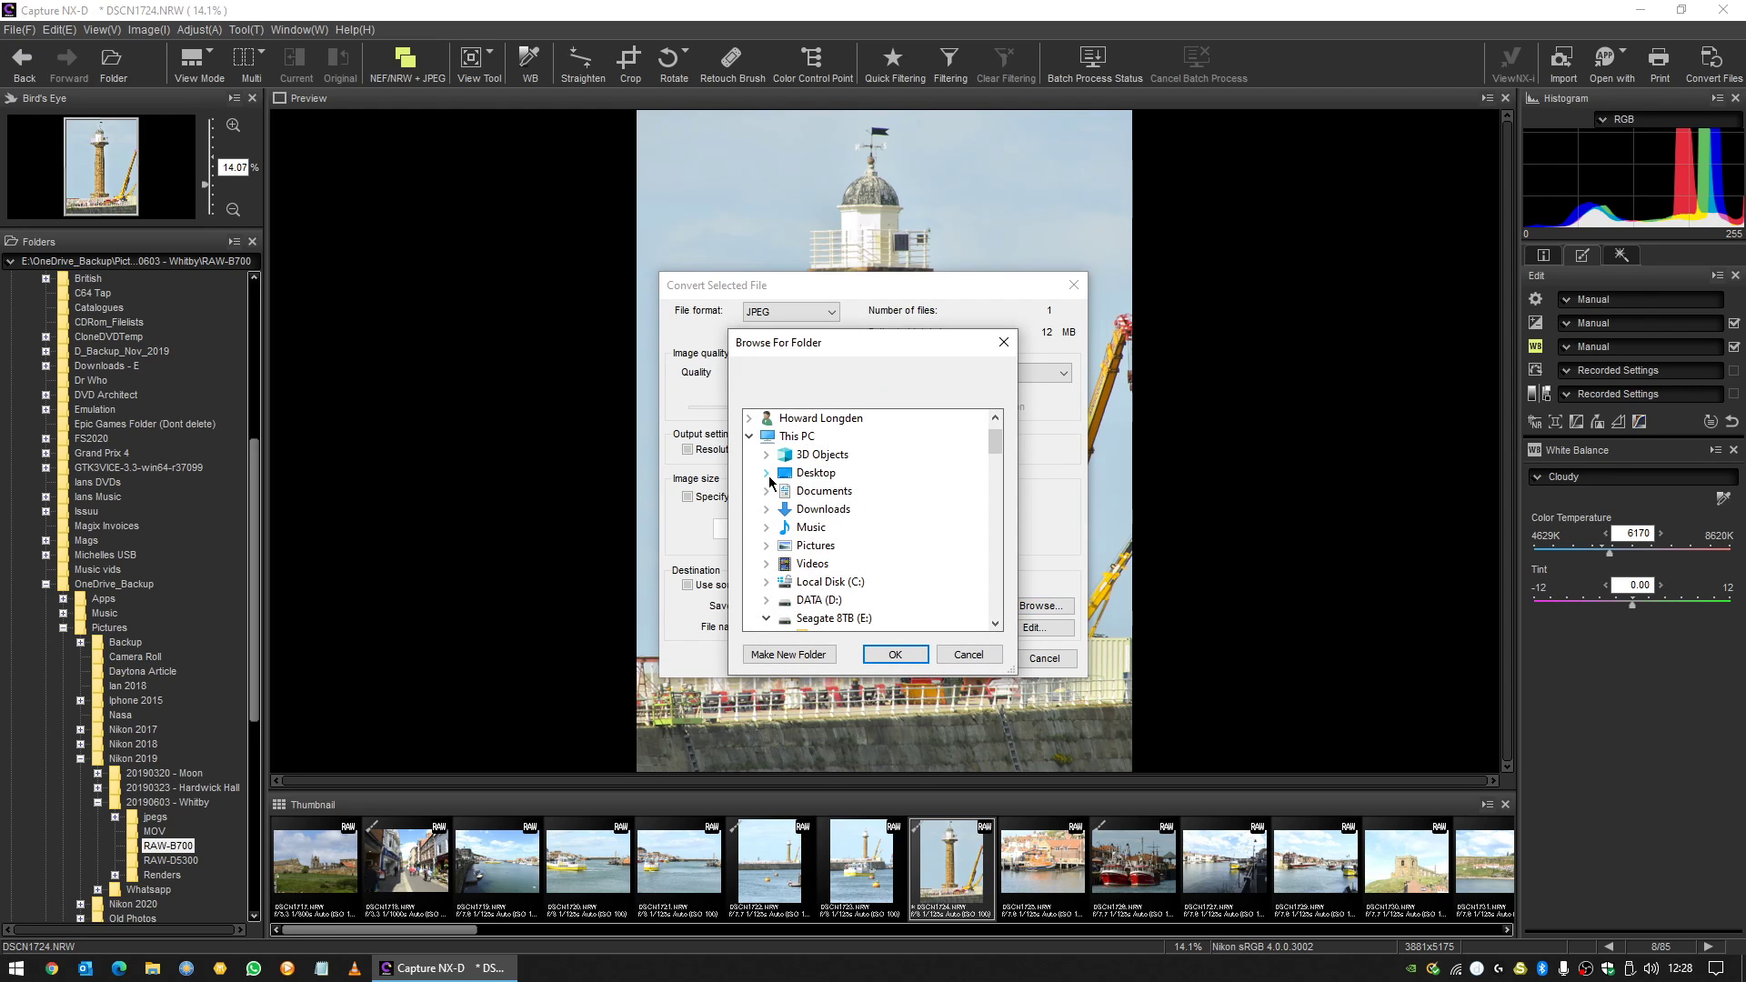
pyautogui.click(765, 509)
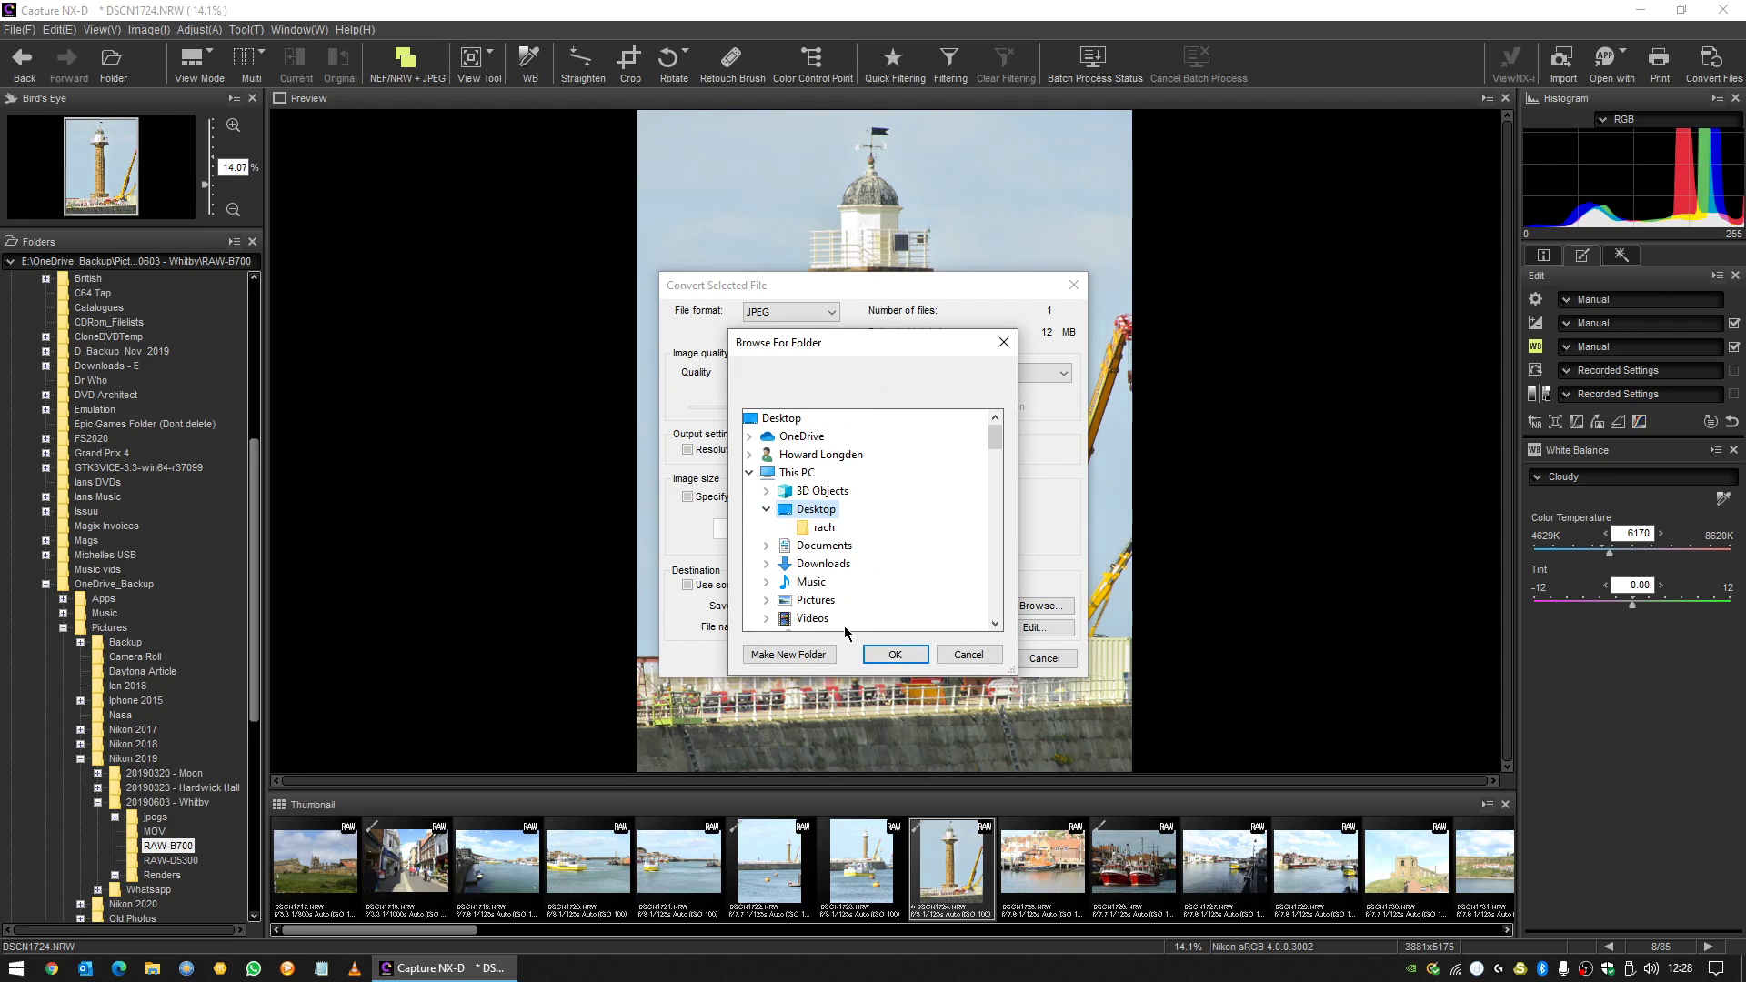
pyautogui.moveTo(823, 546)
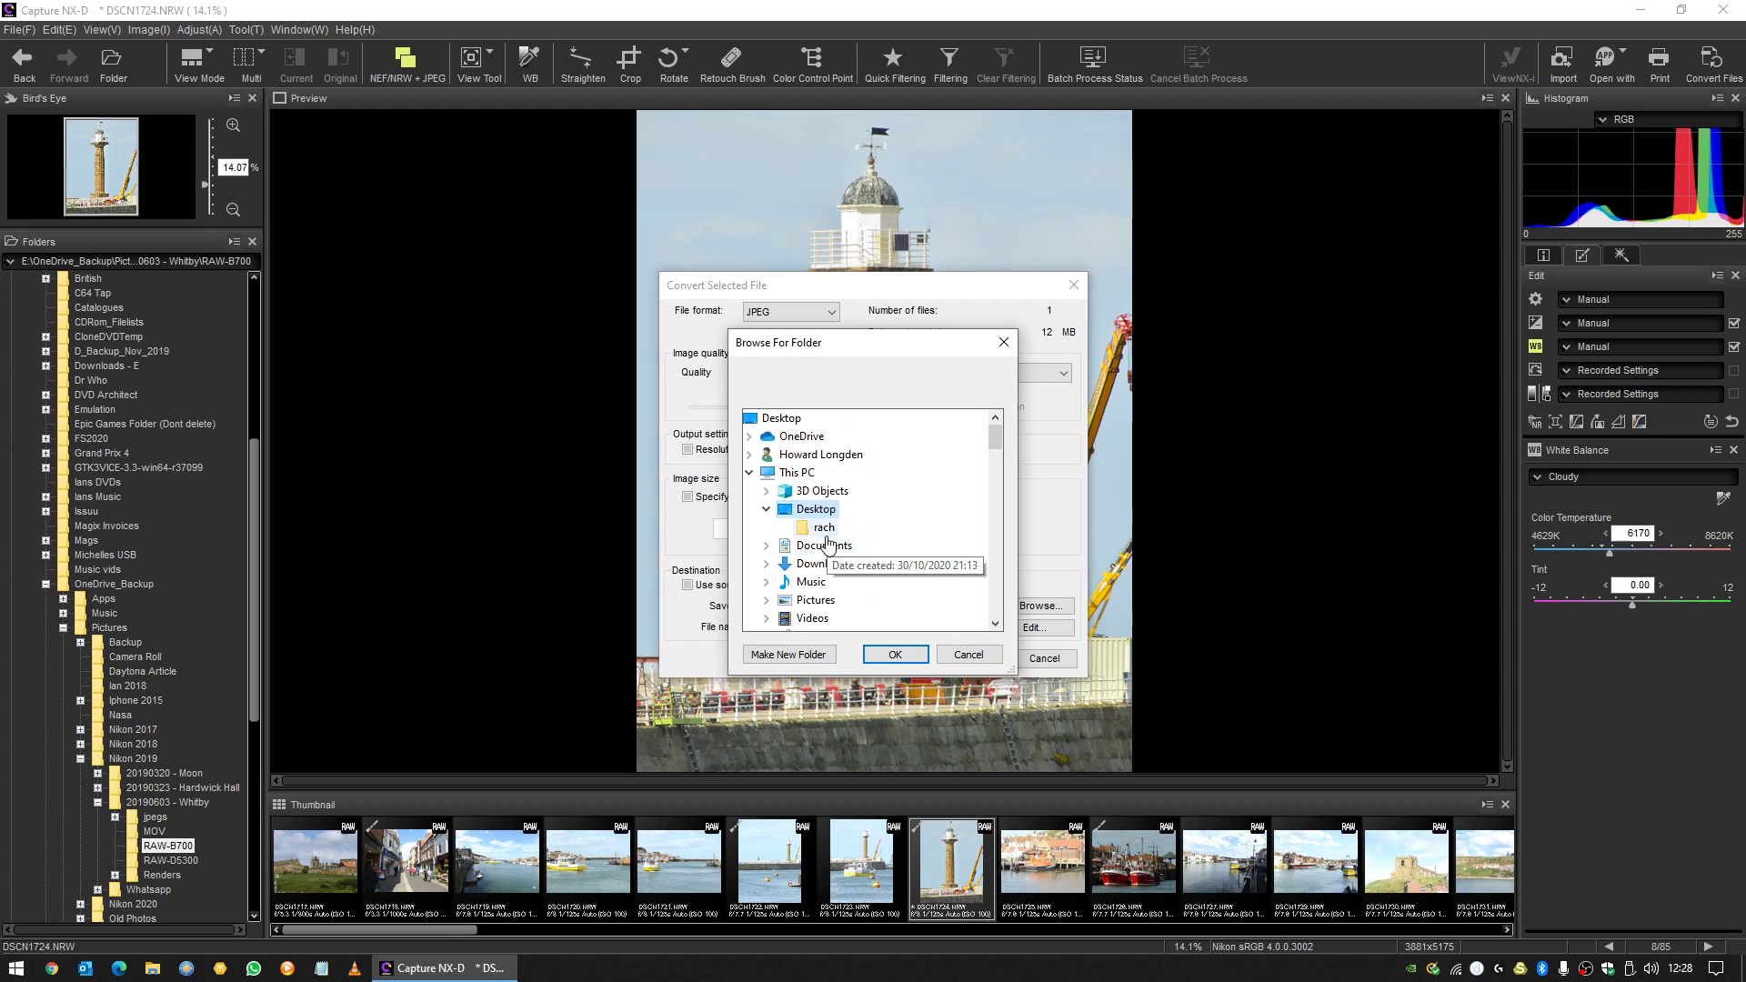
pyautogui.click(894, 653)
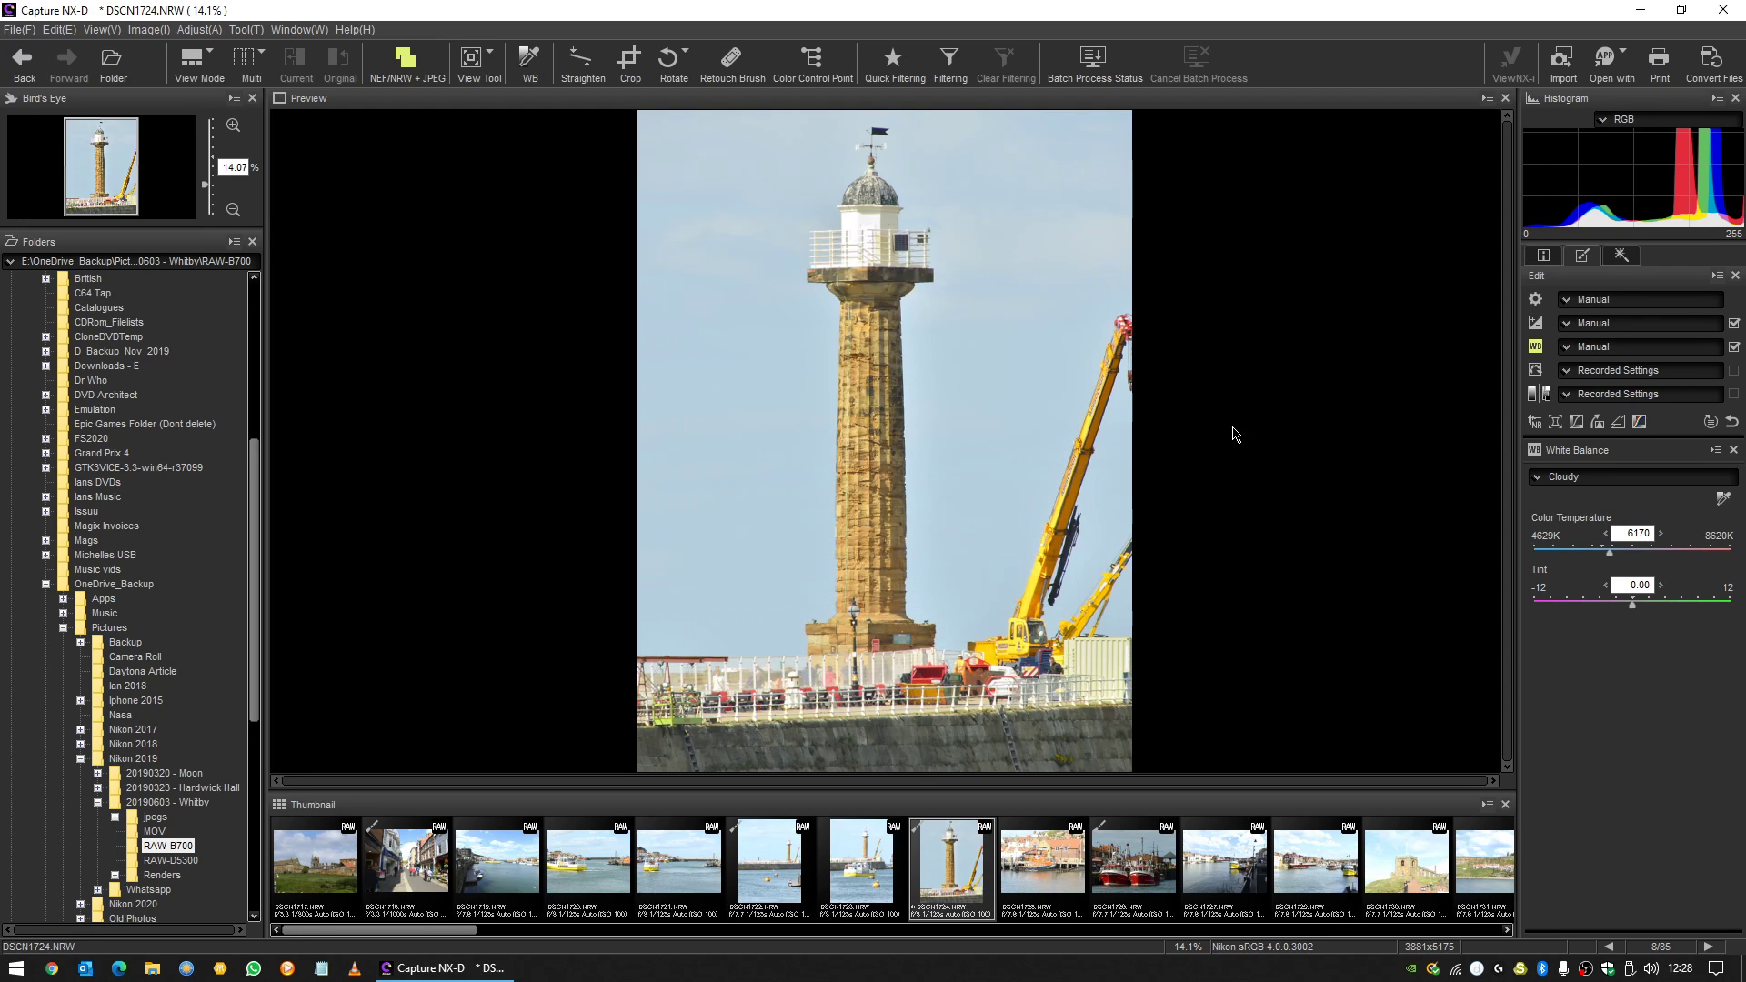
# Start the conversion and watch its progress.
pyautogui.click(1091, 56)
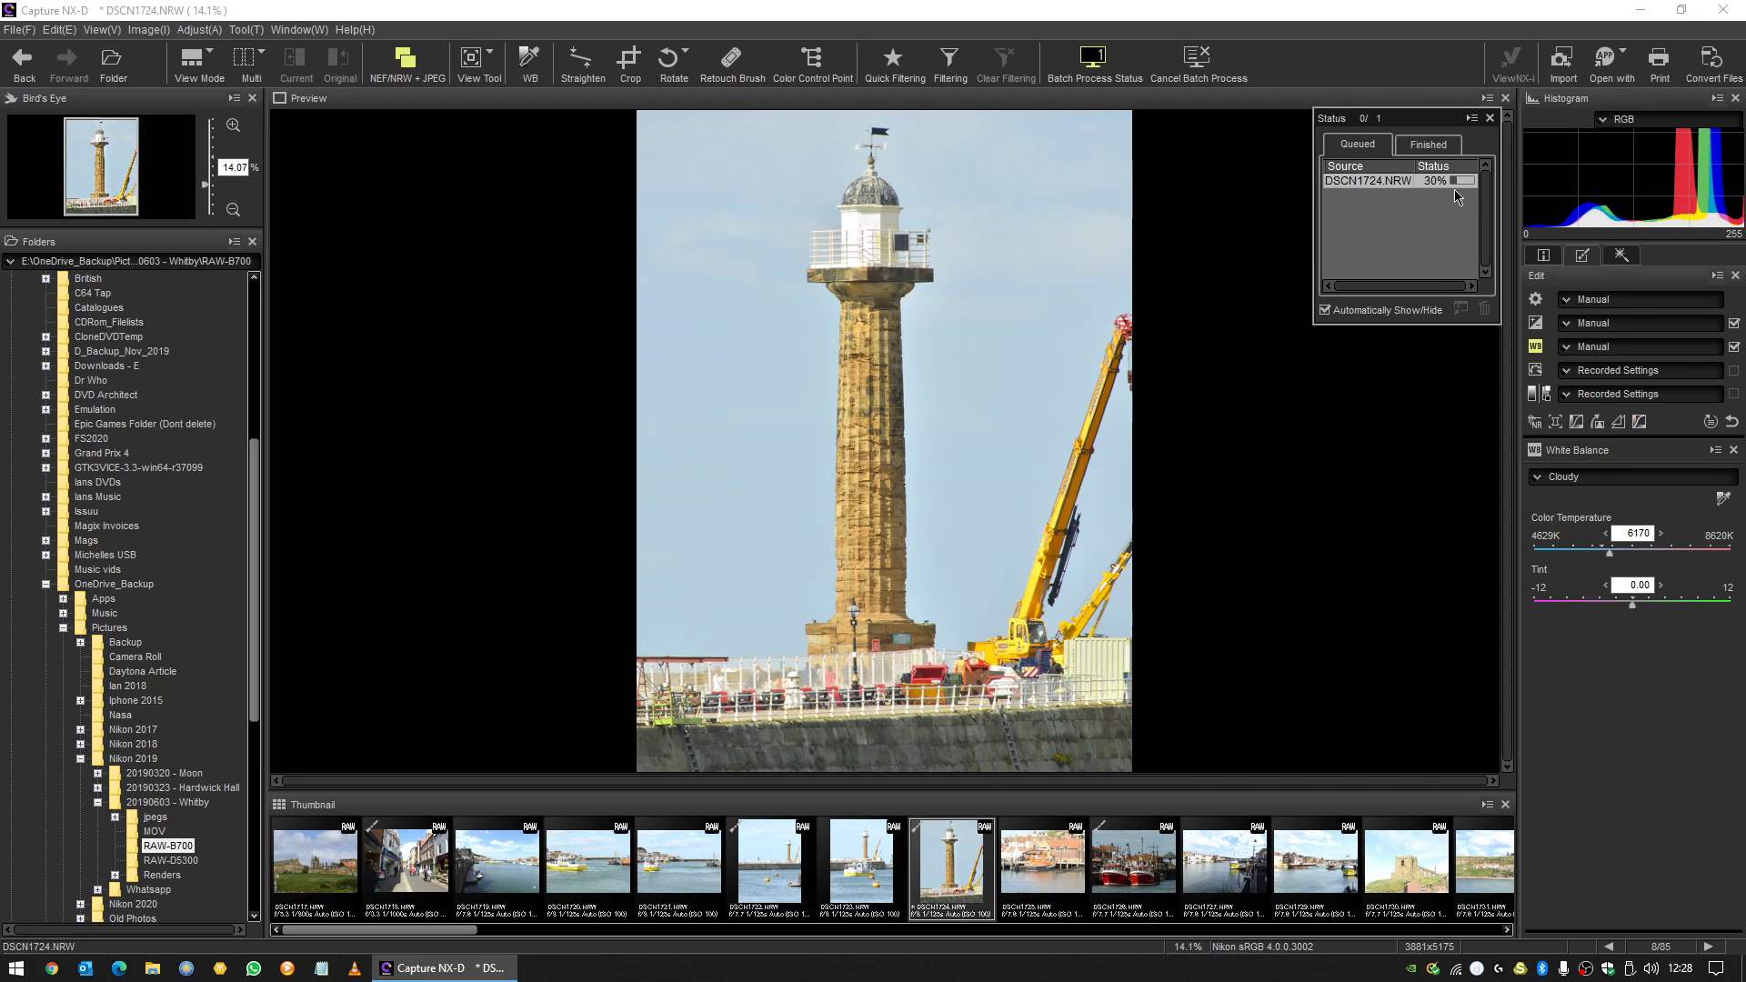
pyautogui.click(1489, 118)
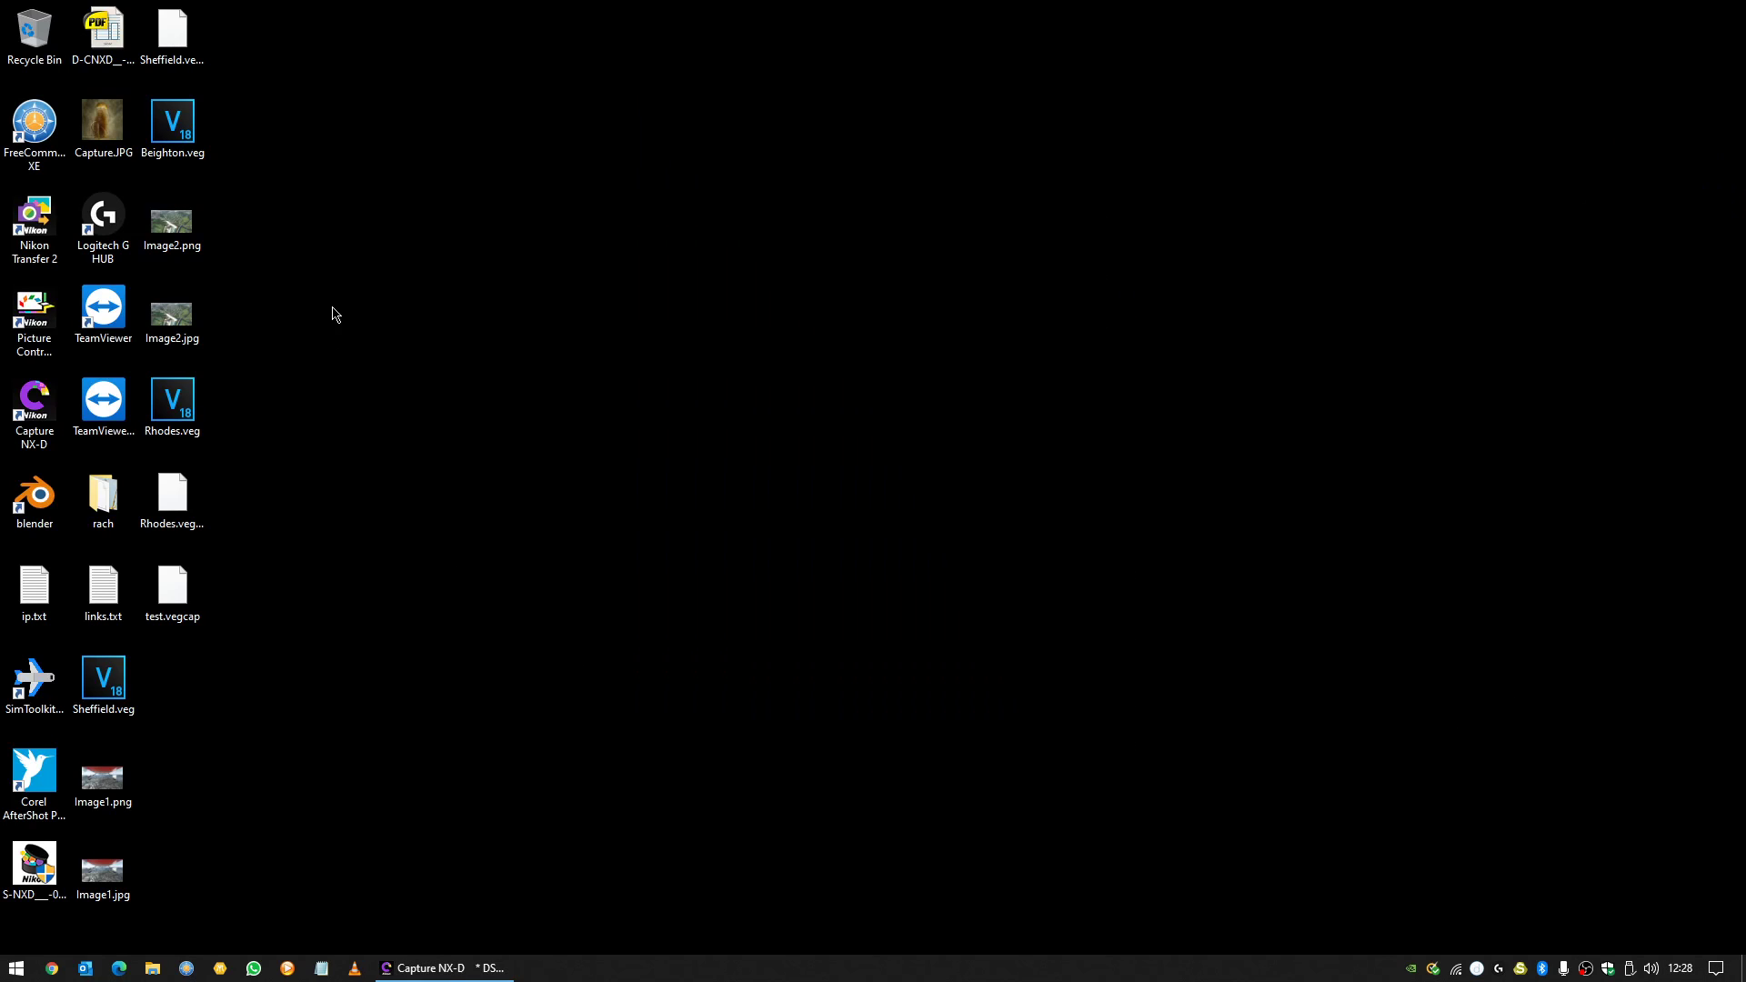
pyautogui.moveTo(498, 477)
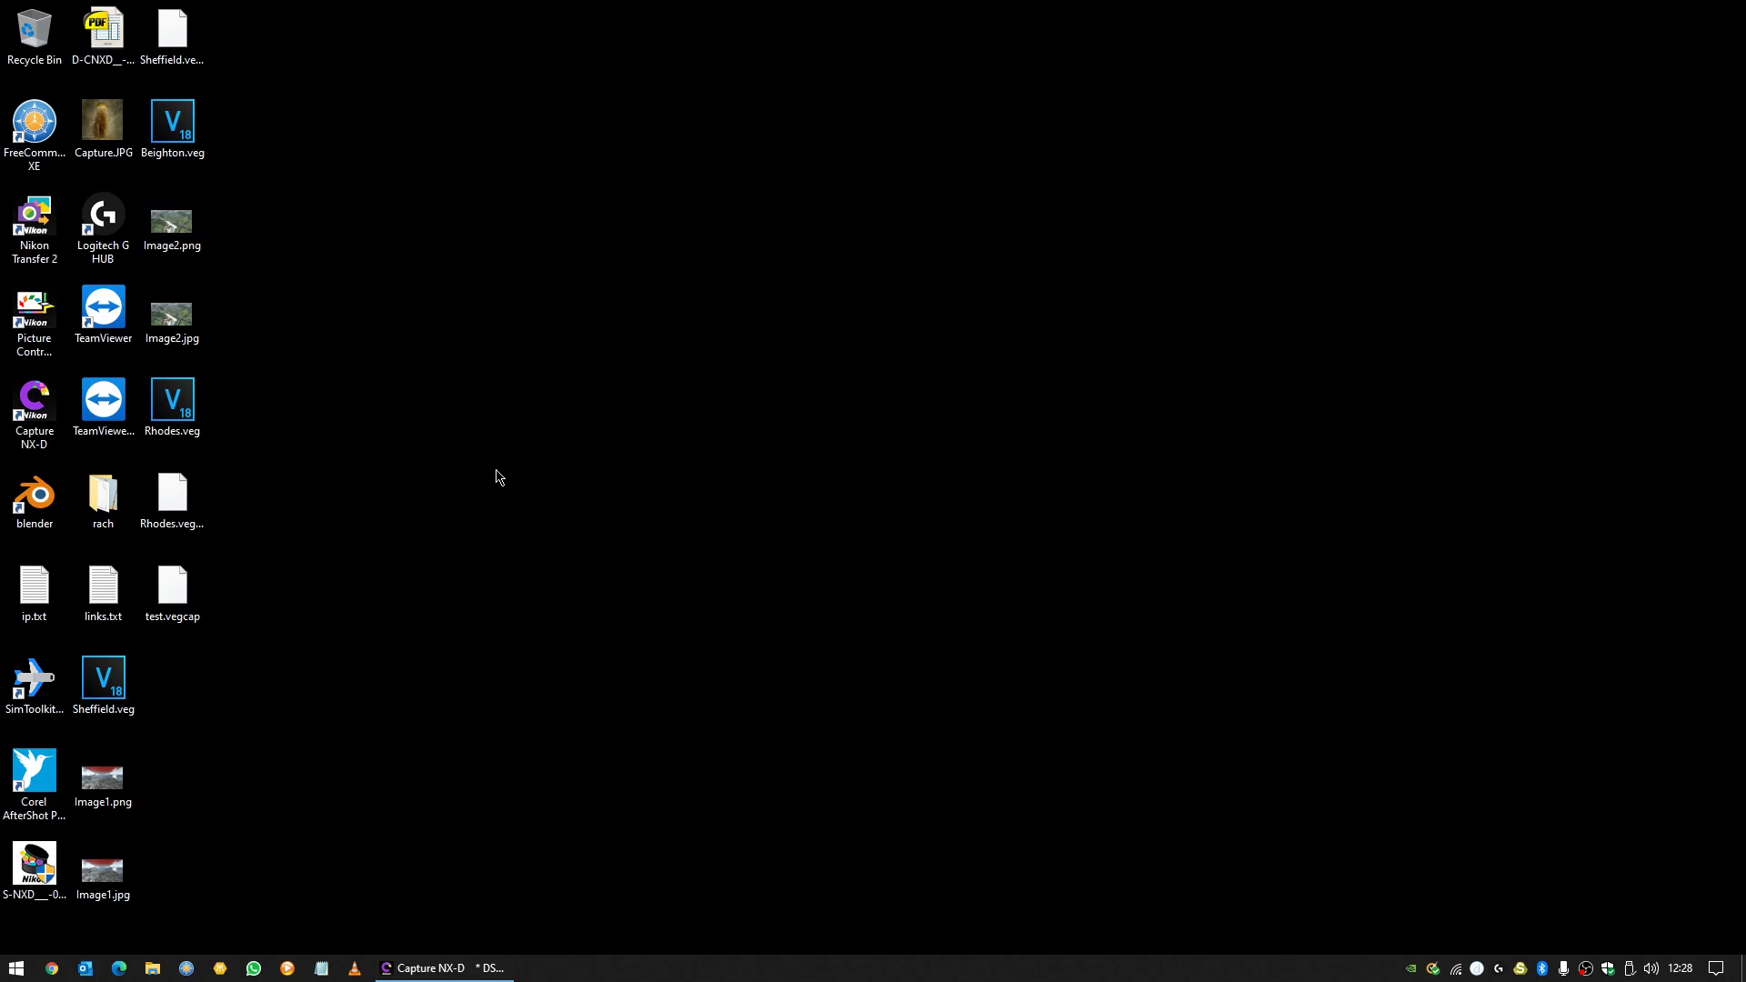
pyautogui.moveTo(403, 487)
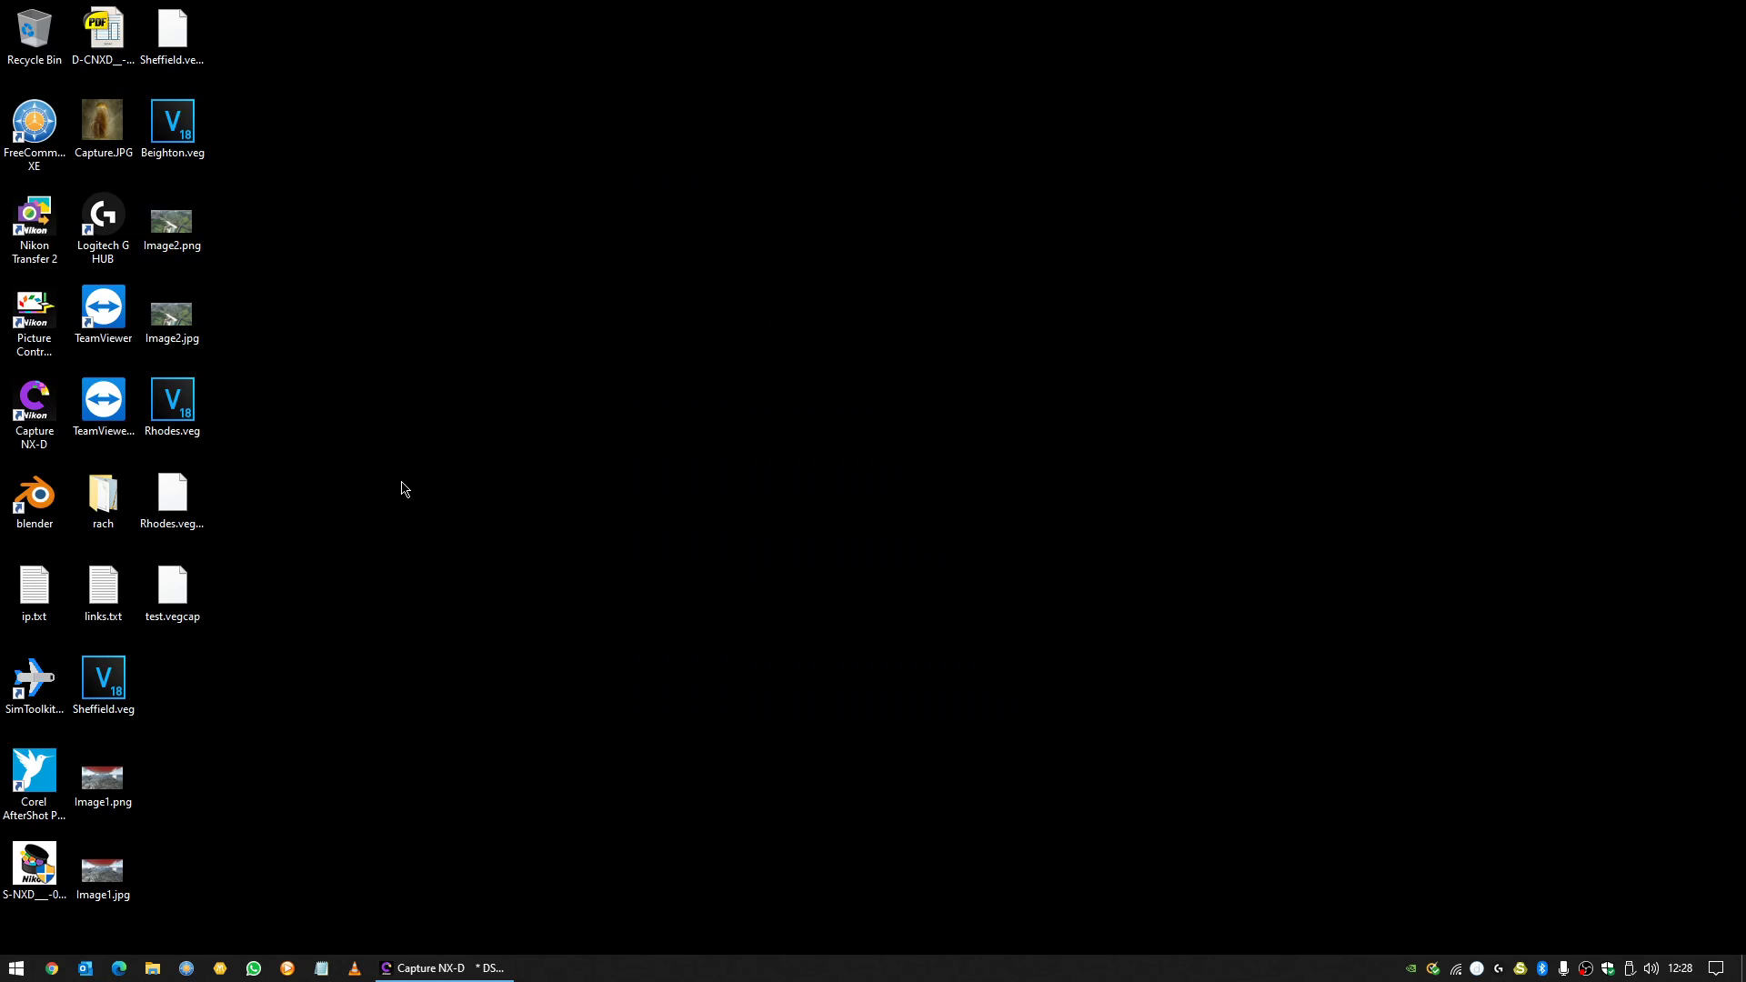
# Open the desktop rach folder and the exported DSCN1724_00001.jpg inside it.
pyautogui.doubleClick(102, 493)
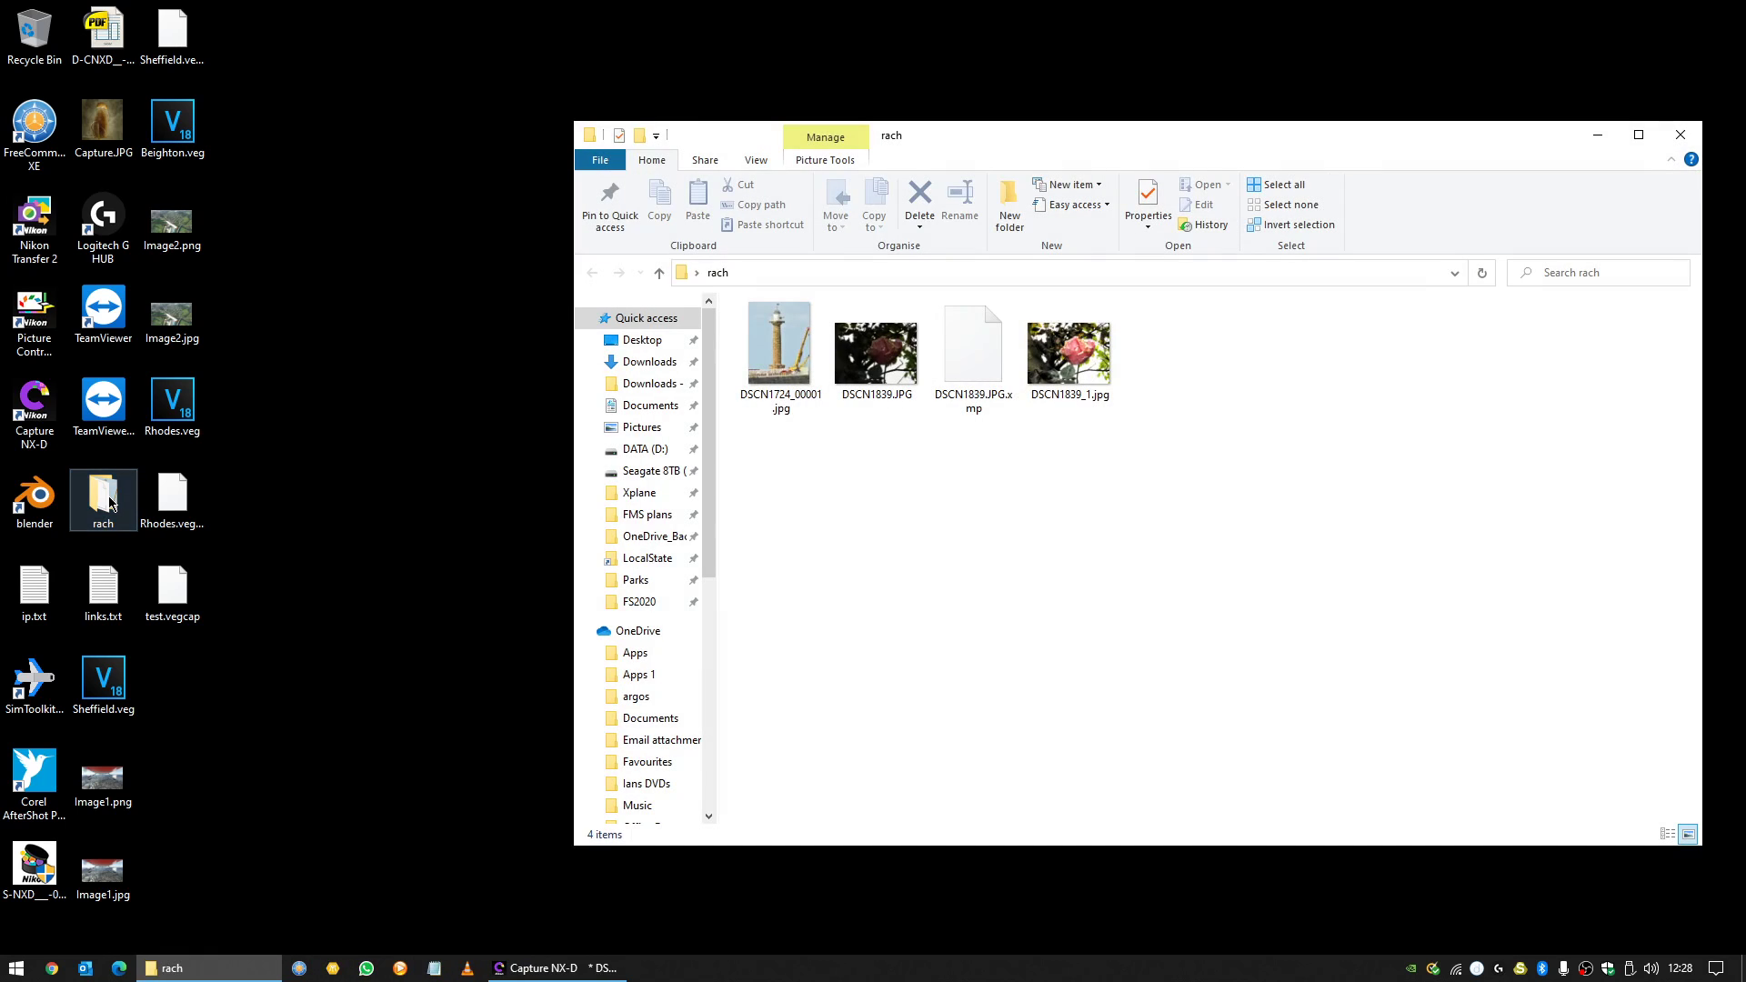
pyautogui.doubleClick(778, 340)
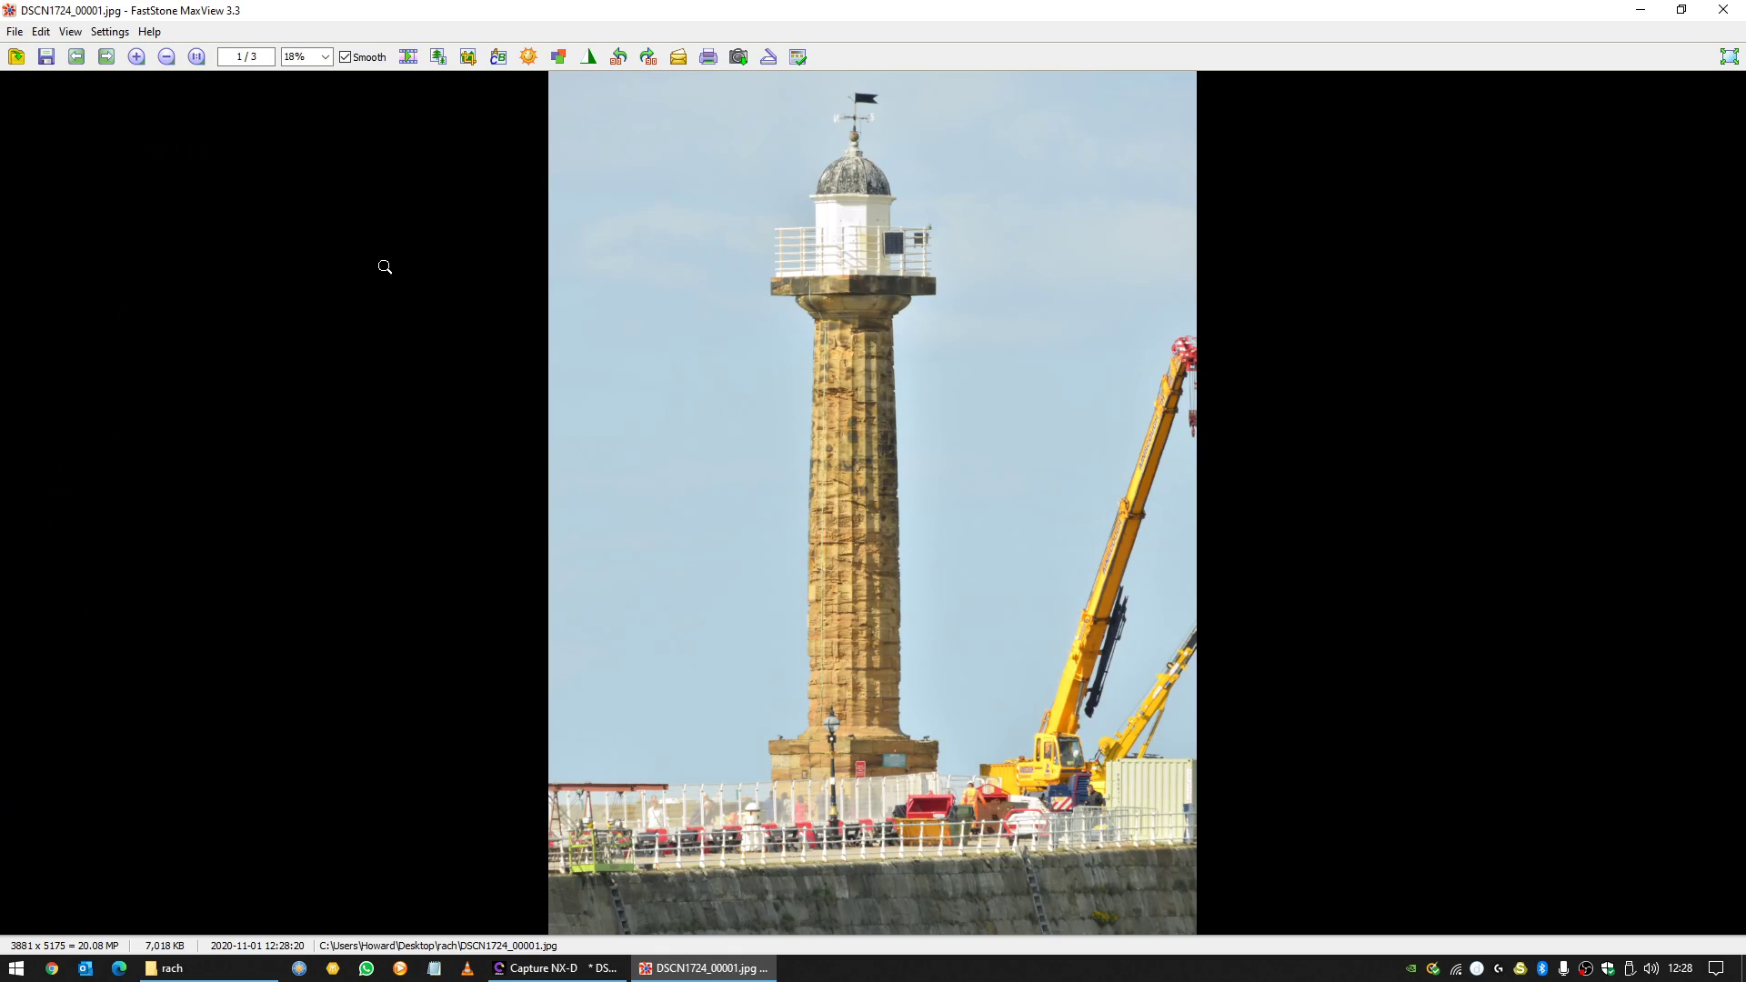
# View the exported lighthouse JPEG in FastStone MaxView and show its zoom levels.
pyautogui.click(323, 56)
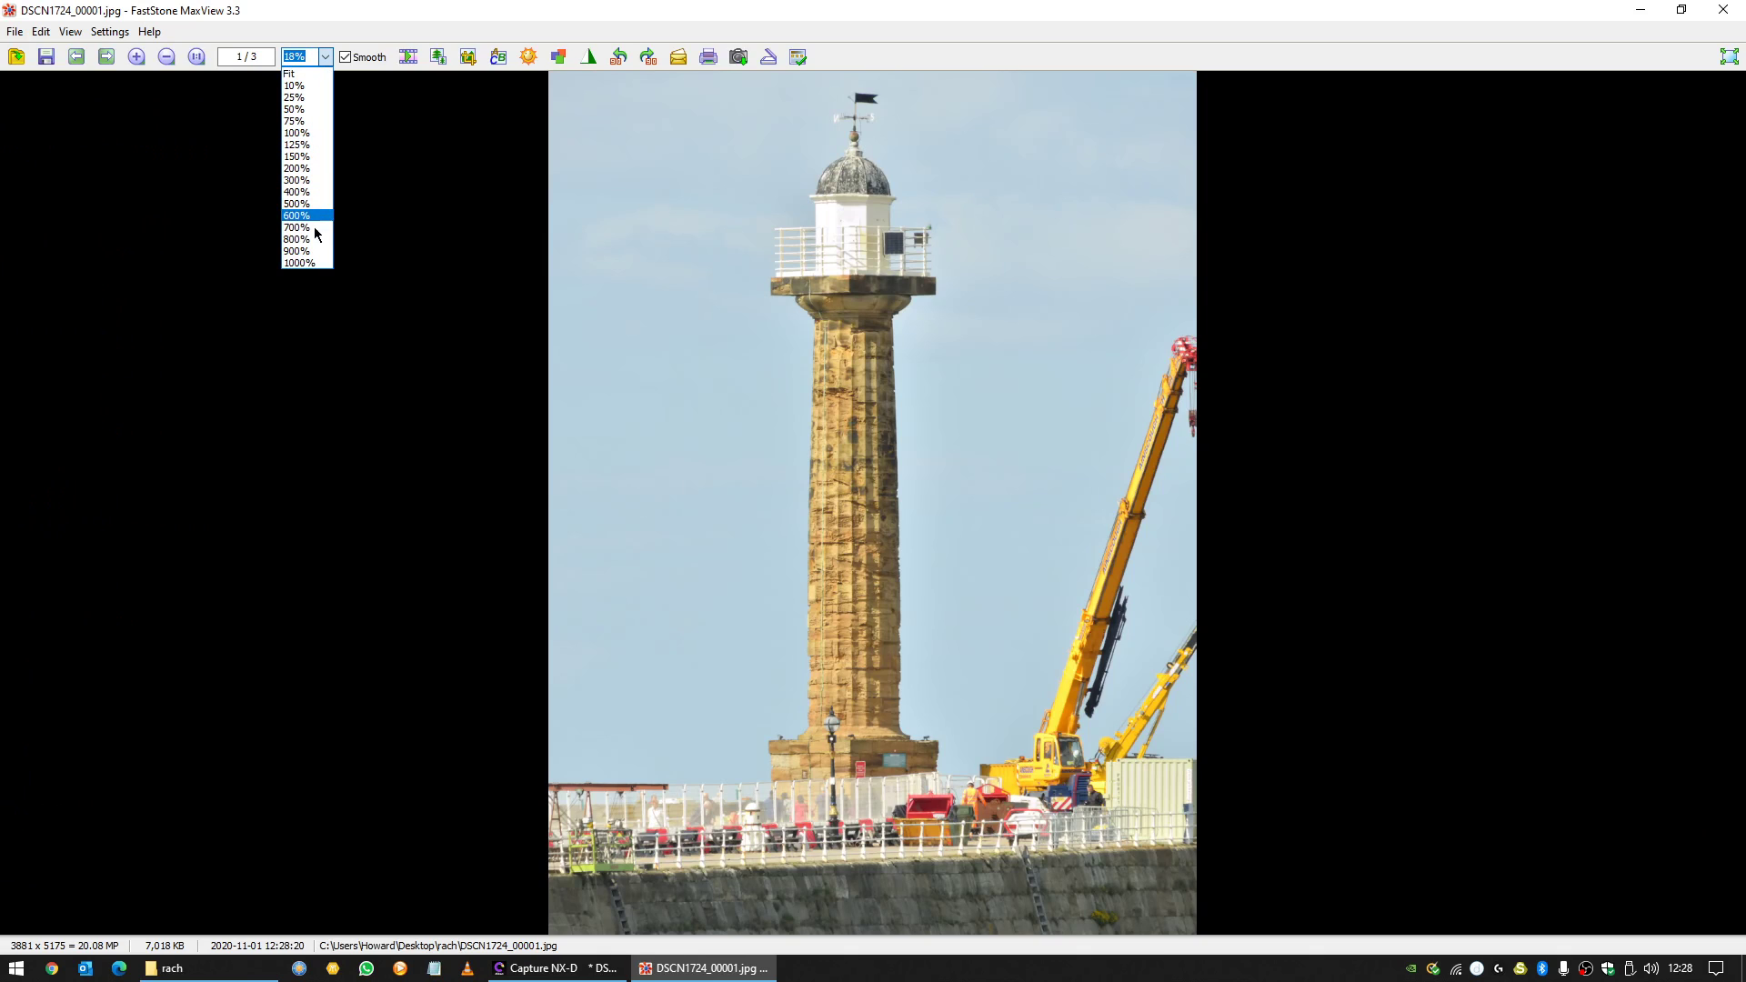